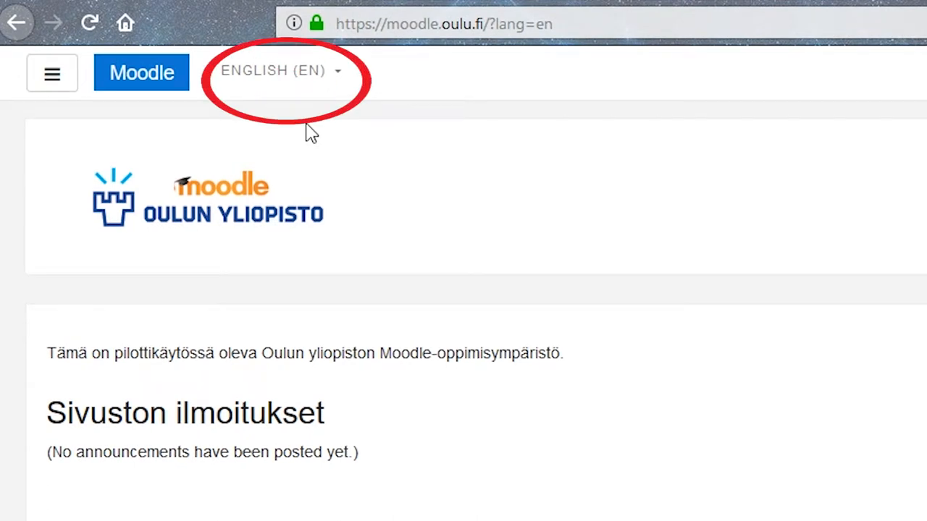
Switch the site language to Finnish and back via the language menu
left_click(274, 70)
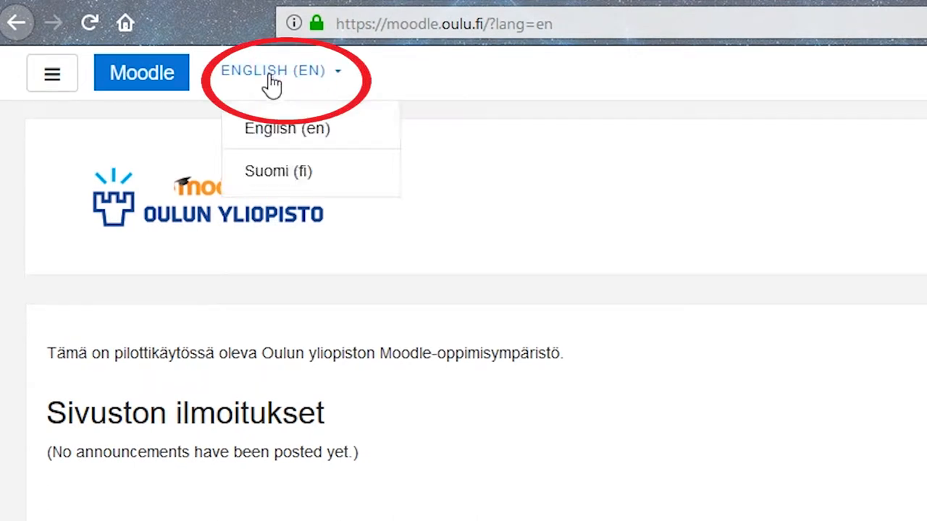
left_click(278, 170)
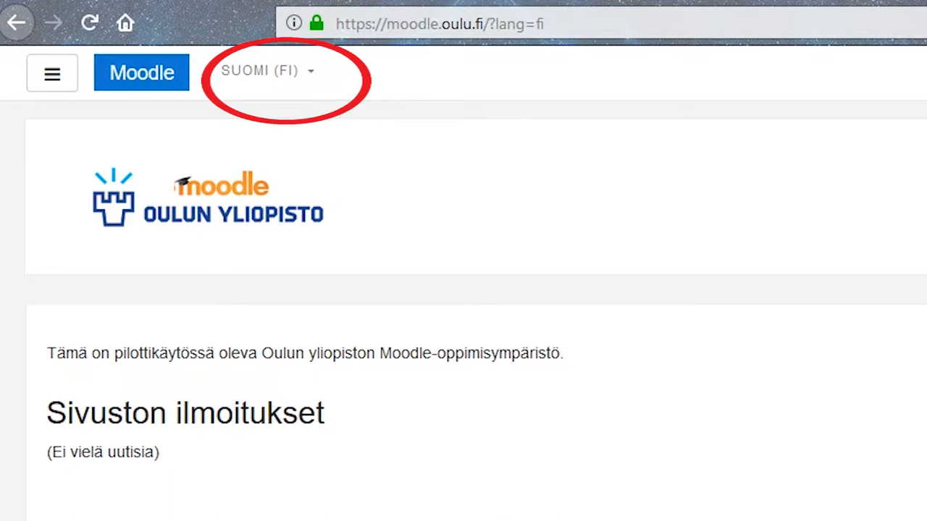
mouse_move(300, 76)
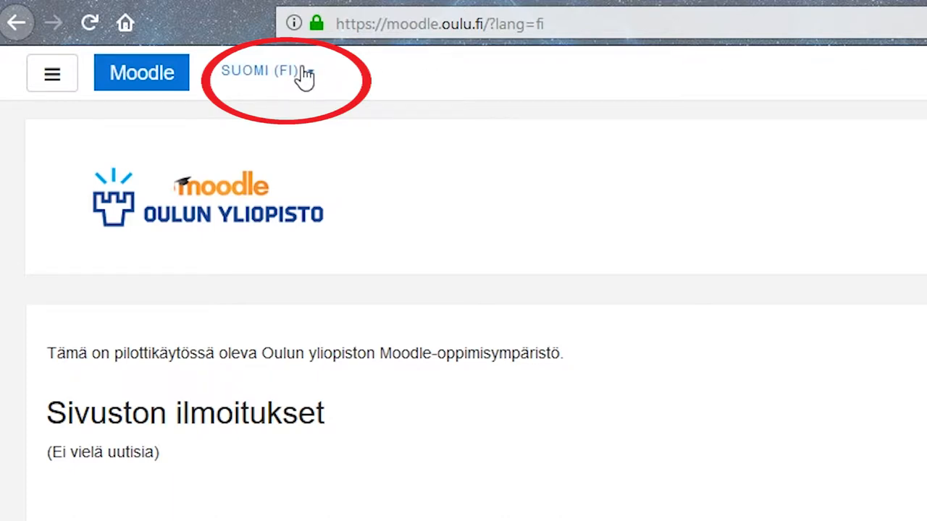
left_click(261, 71)
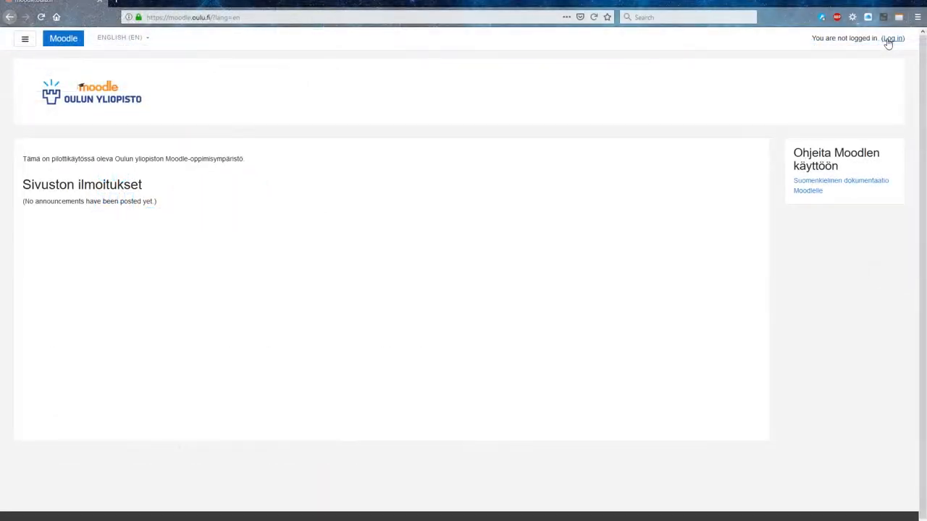
Log in and go to Site home to find Testikurssi in the course list
left_click(891, 37)
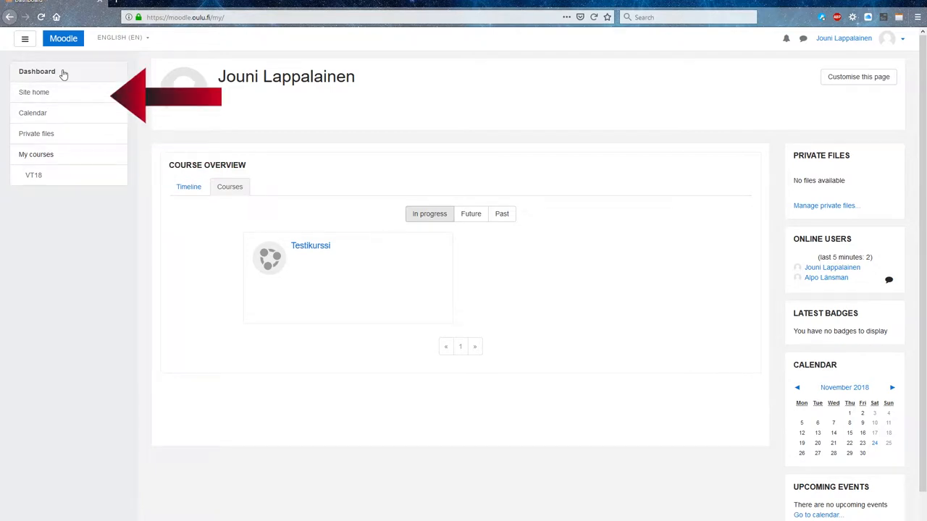
left_click(33, 91)
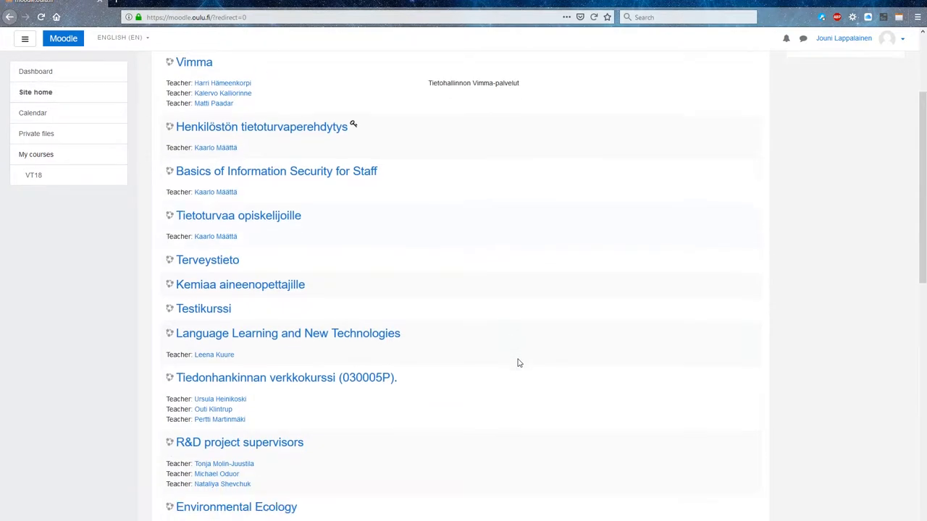
scroll("down", 3)
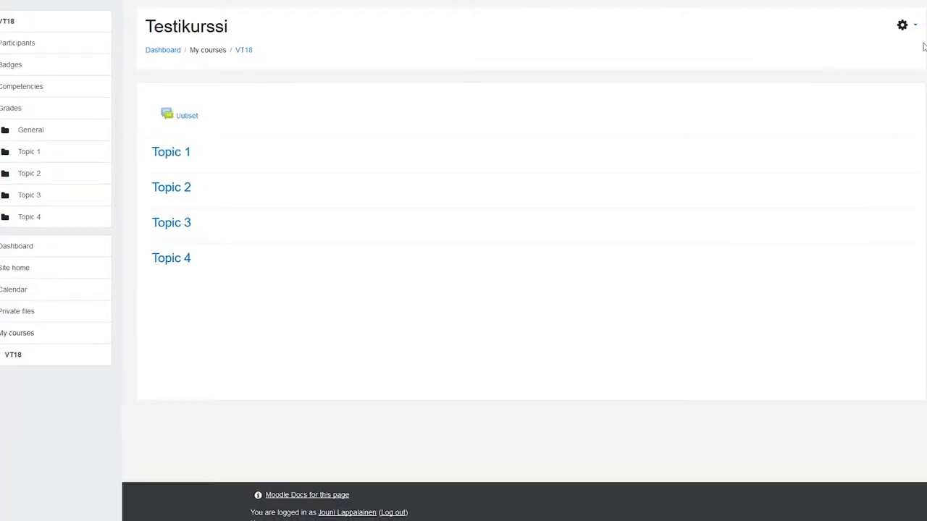
Enter Edit settings from the gear menu and review the short name VT18
left_click(902, 25)
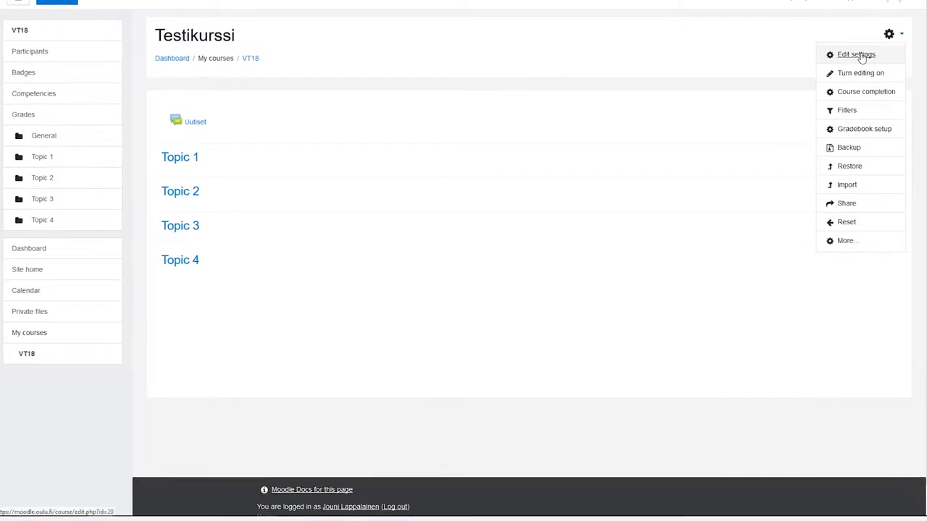
left_click(855, 54)
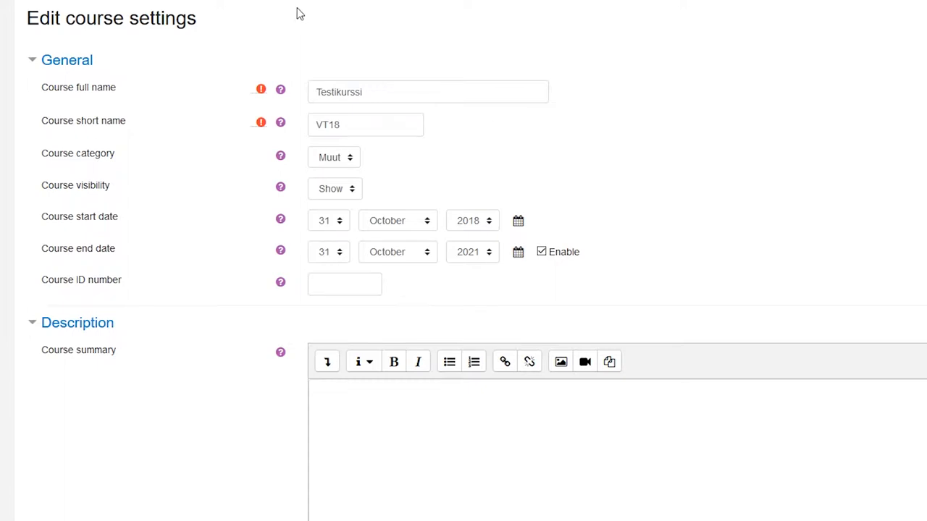
mouse_move(174, 218)
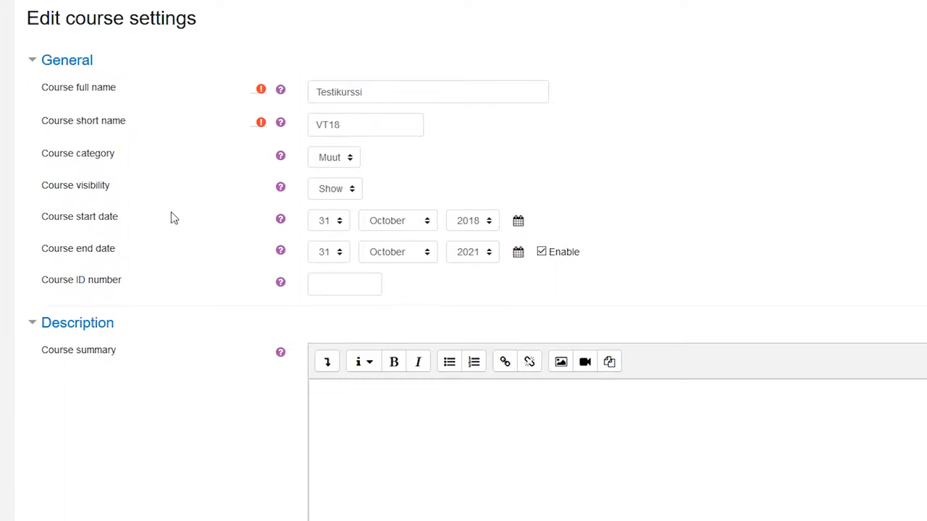
mouse_move(296, 98)
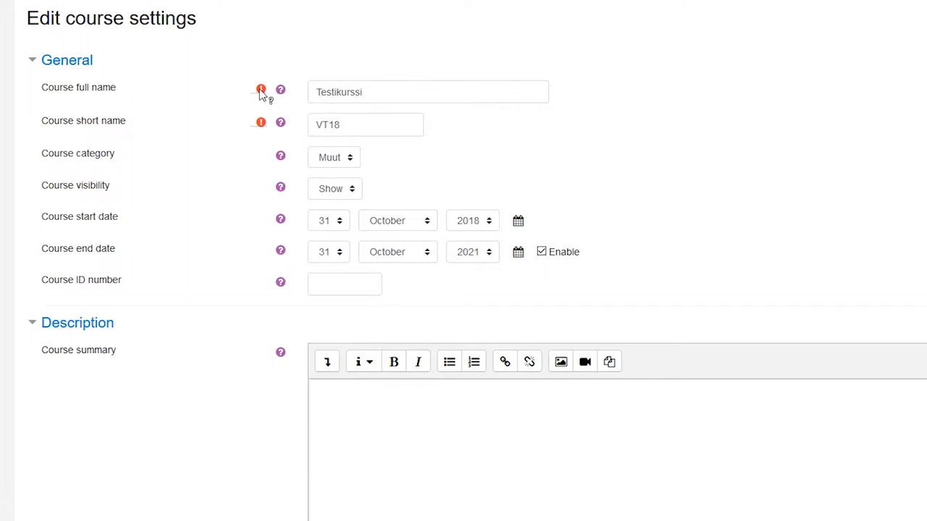
mouse_move(288, 139)
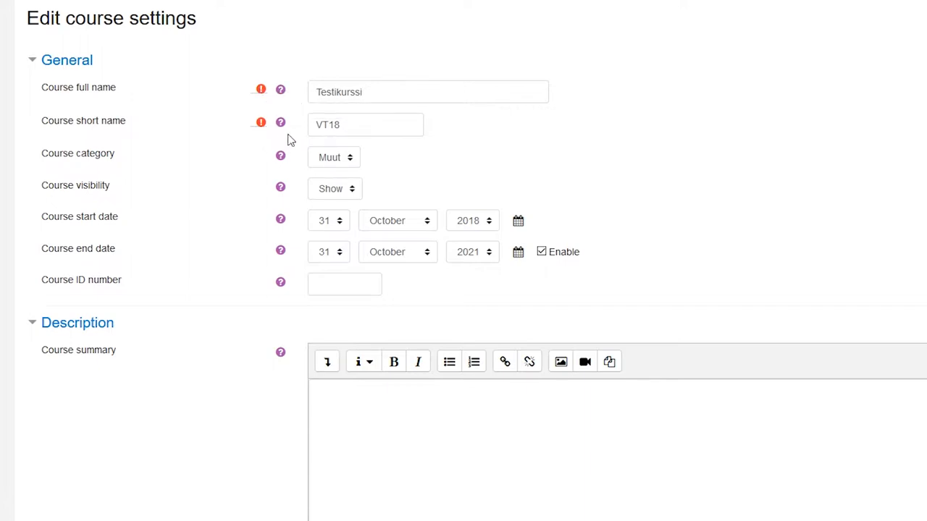
left_click(366, 123)
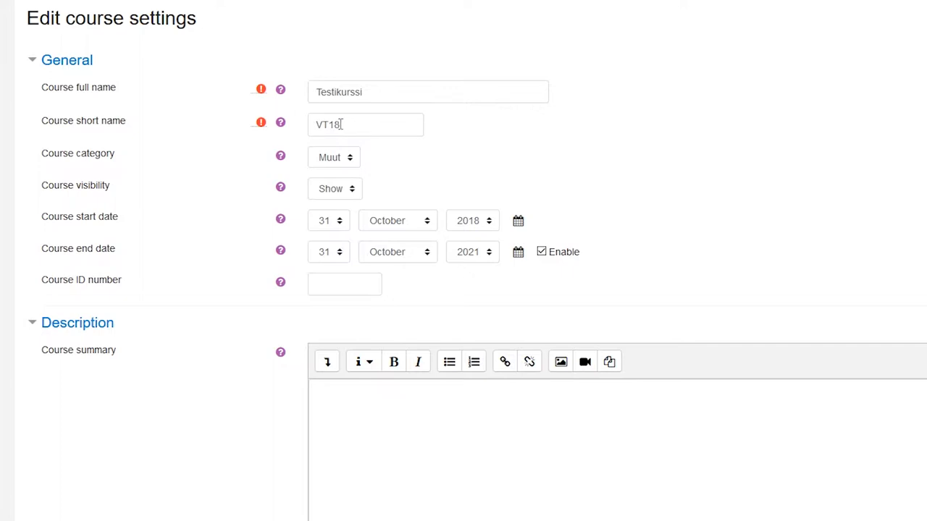
mouse_move(283, 314)
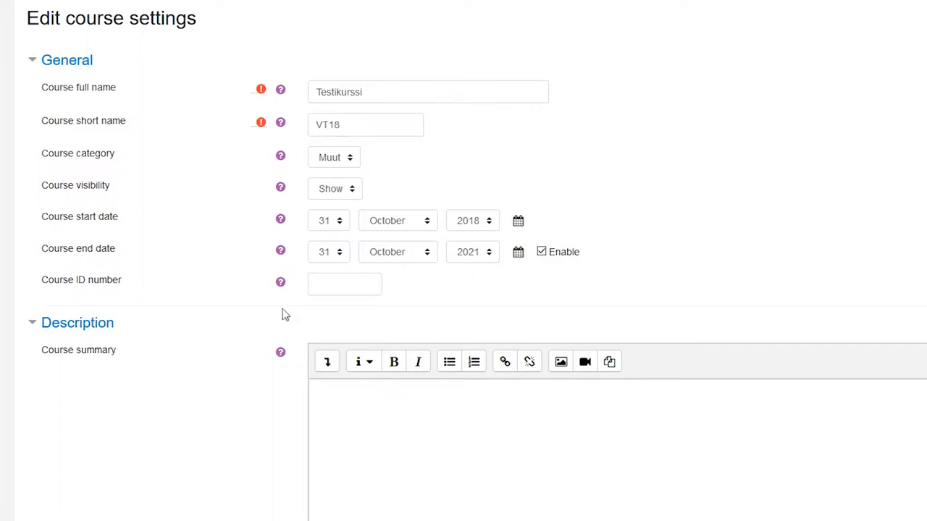
Keep Muut as the category and set Course visibility to Hide
left_click(333, 157)
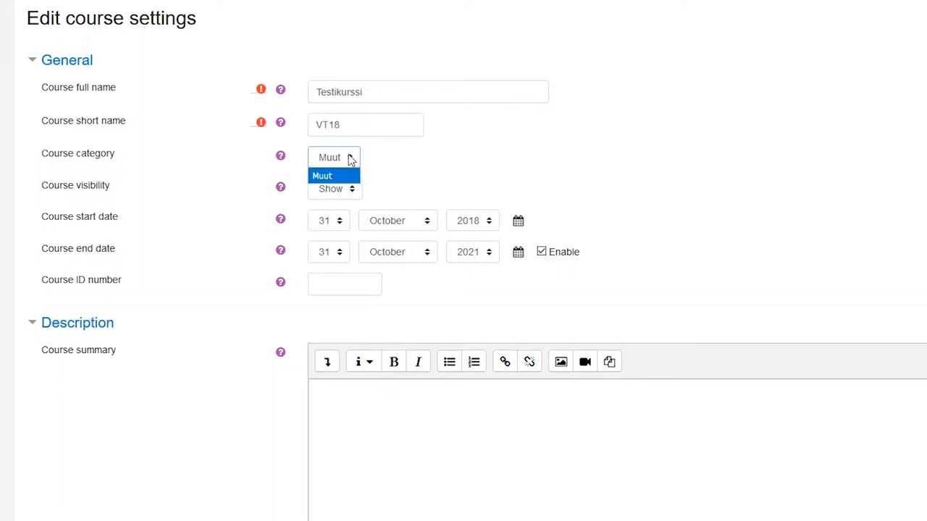
left_click(334, 176)
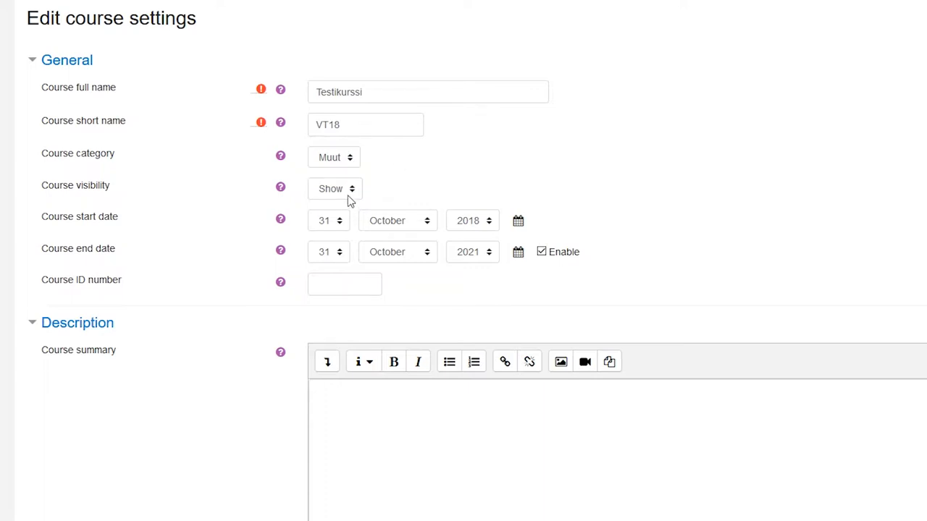
left_click(334, 189)
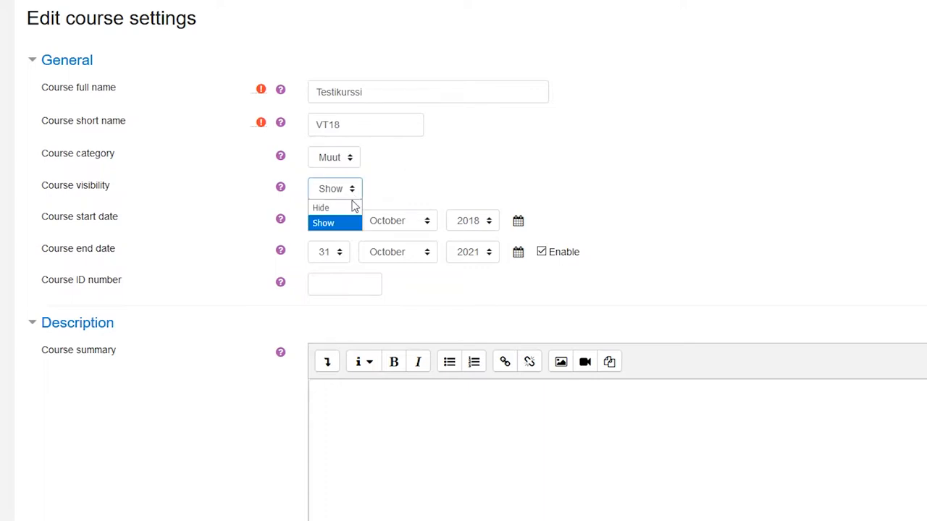
mouse_move(336, 207)
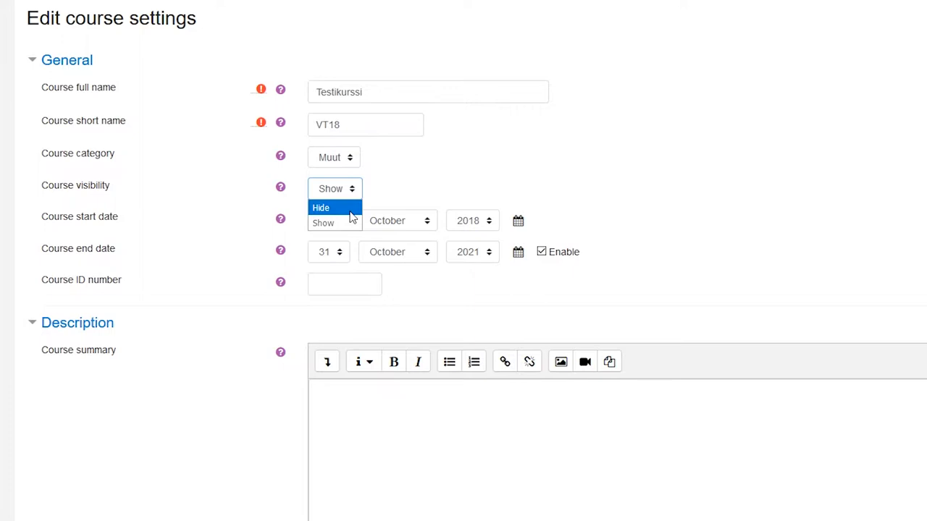
mouse_move(348, 217)
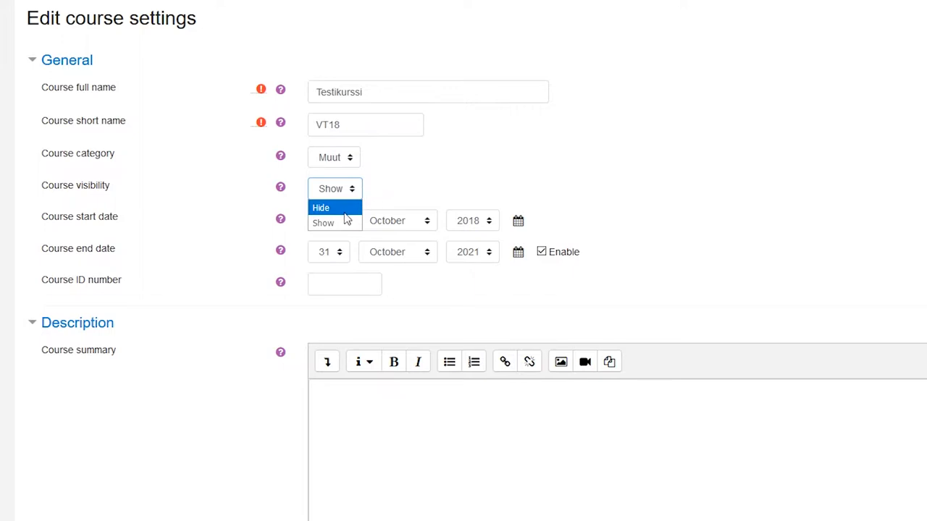
left_click(323, 222)
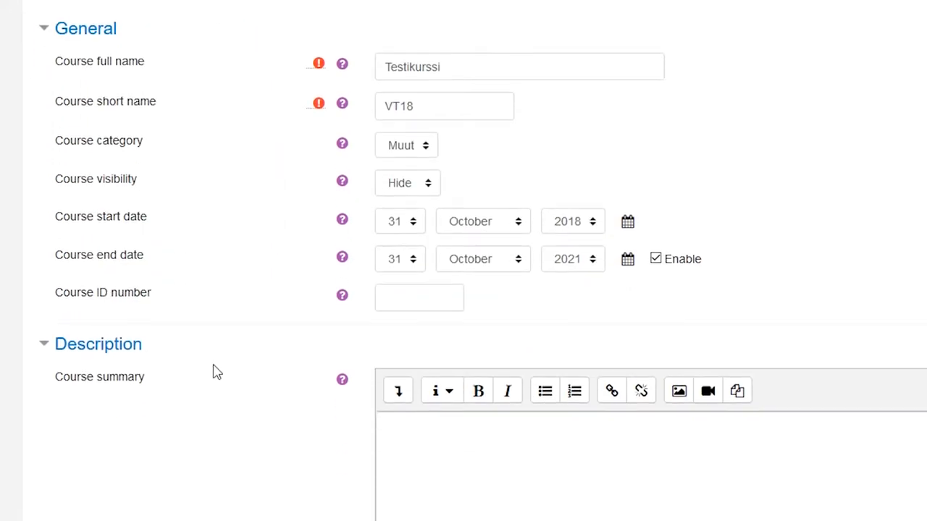
Enter the course summary 'This is a test course for TTT purposes.'
scroll("down", 3)
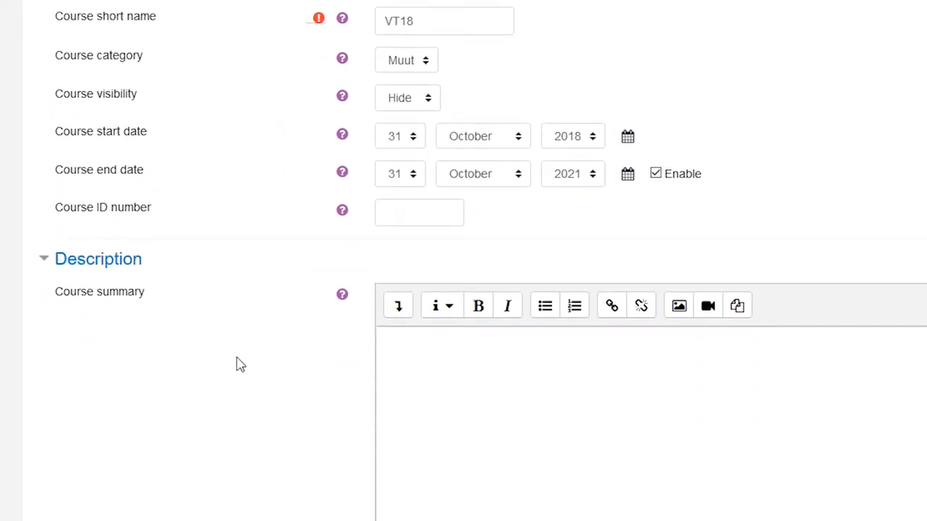
mouse_move(418, 359)
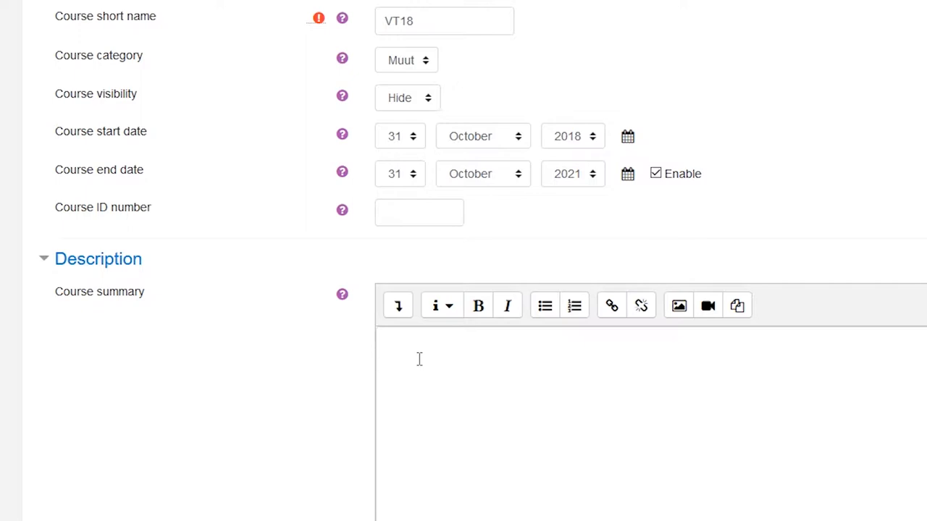
mouse_move(469, 150)
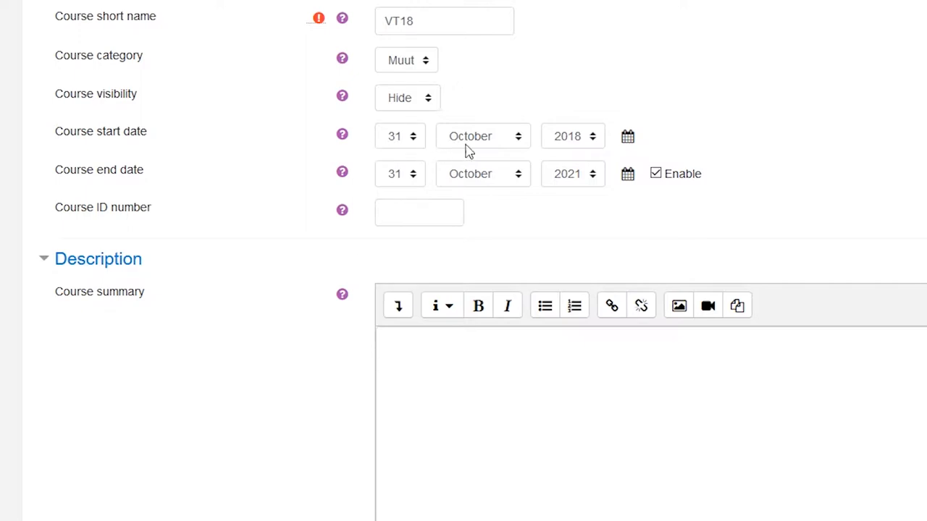
left_click(627, 137)
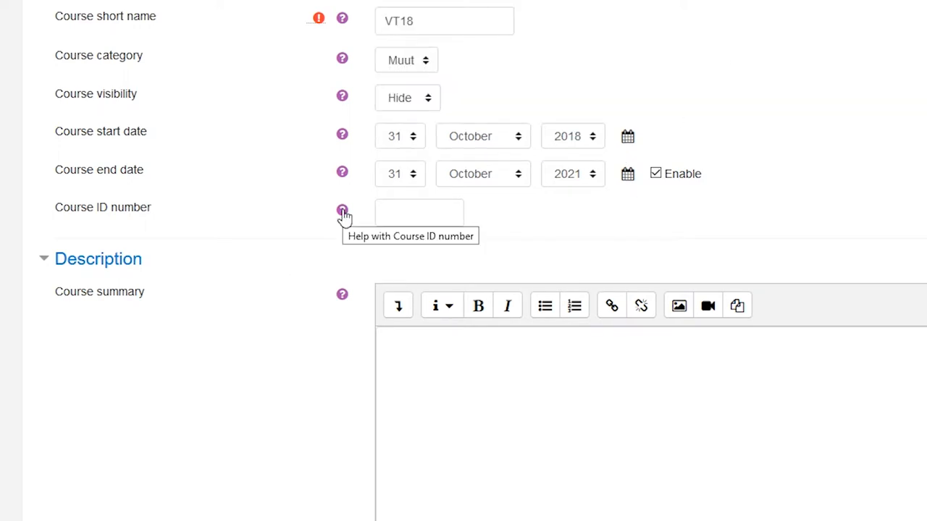
mouse_move(301, 376)
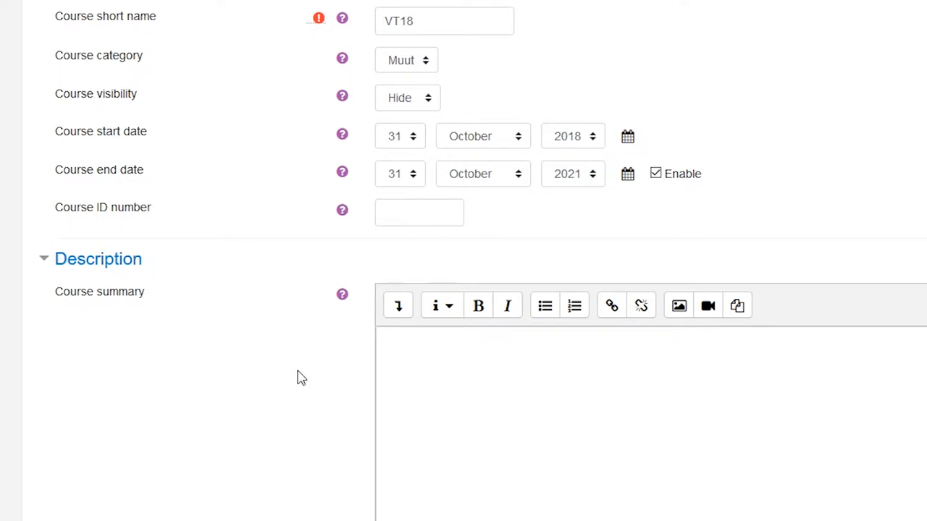
type("This is a t")
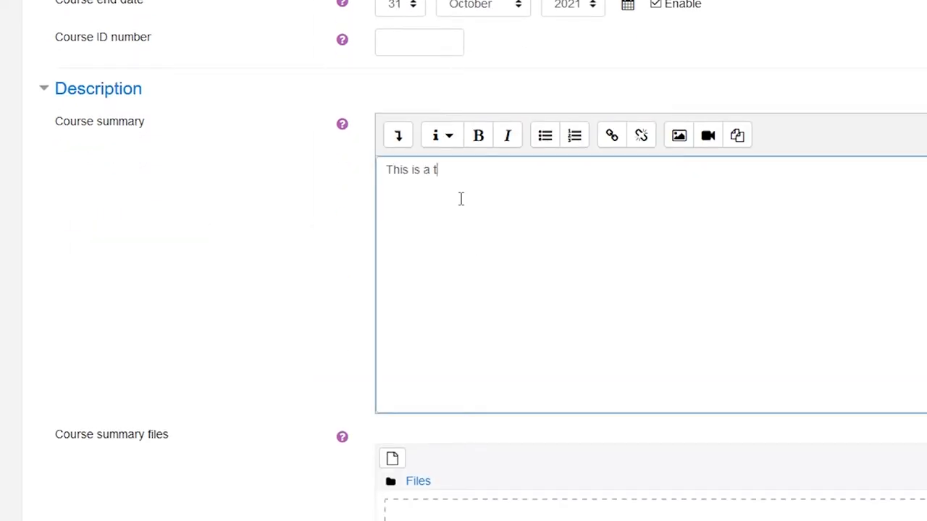
type("est course")
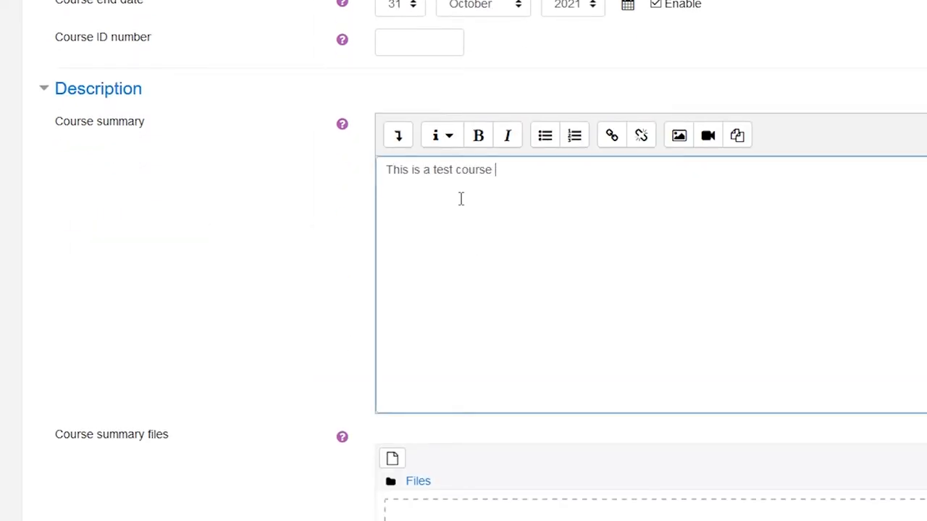
type("for")
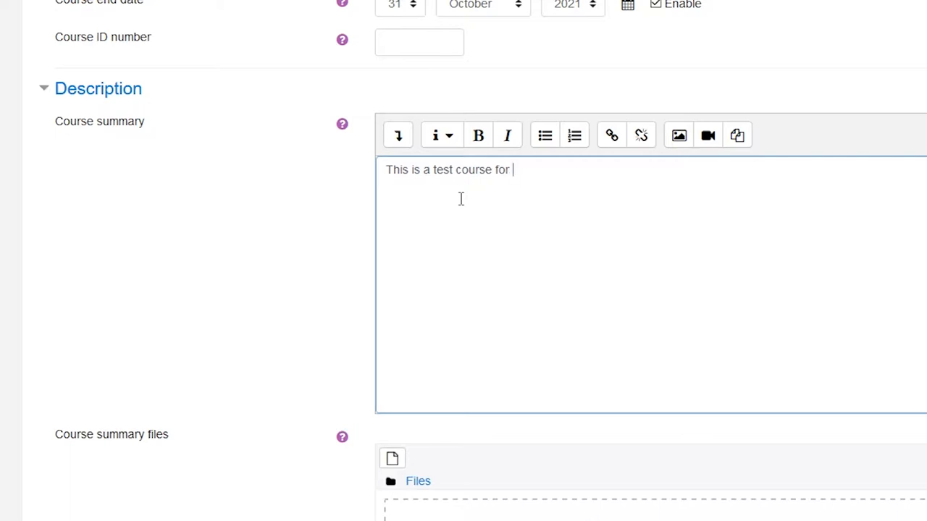
type("ITT purs")
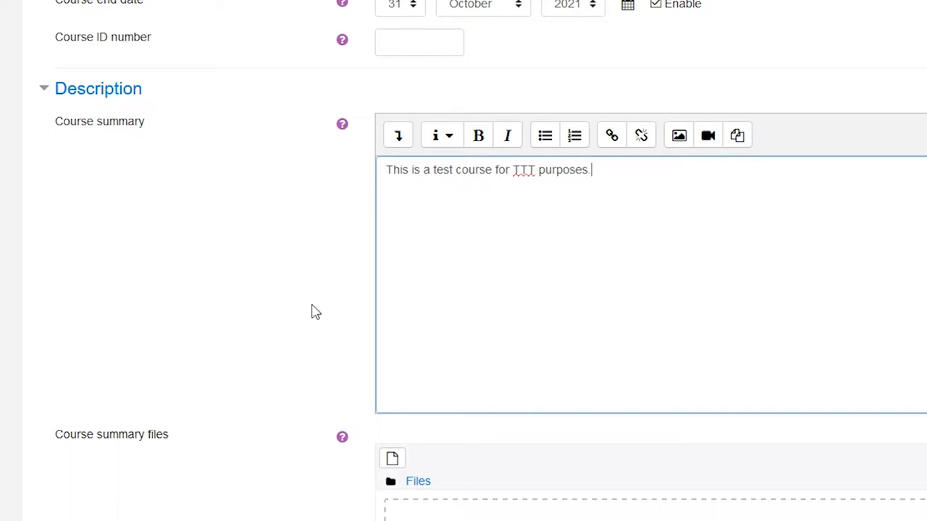
Change the course format to Weekly format
scroll("down", 3)
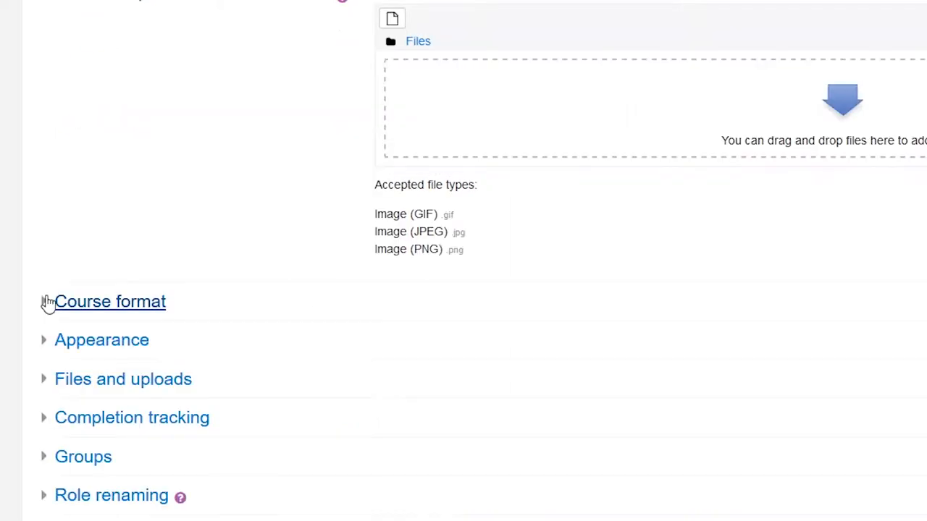
left_click(110, 301)
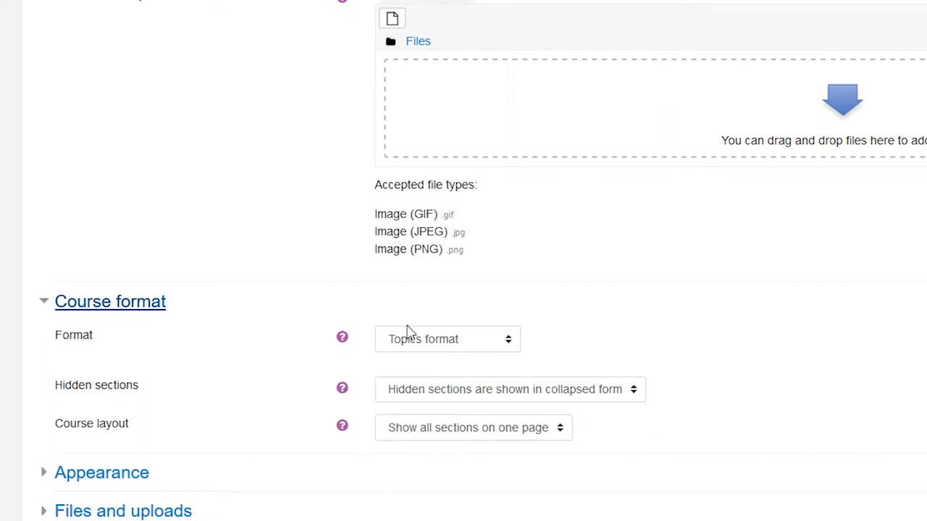
mouse_move(509, 347)
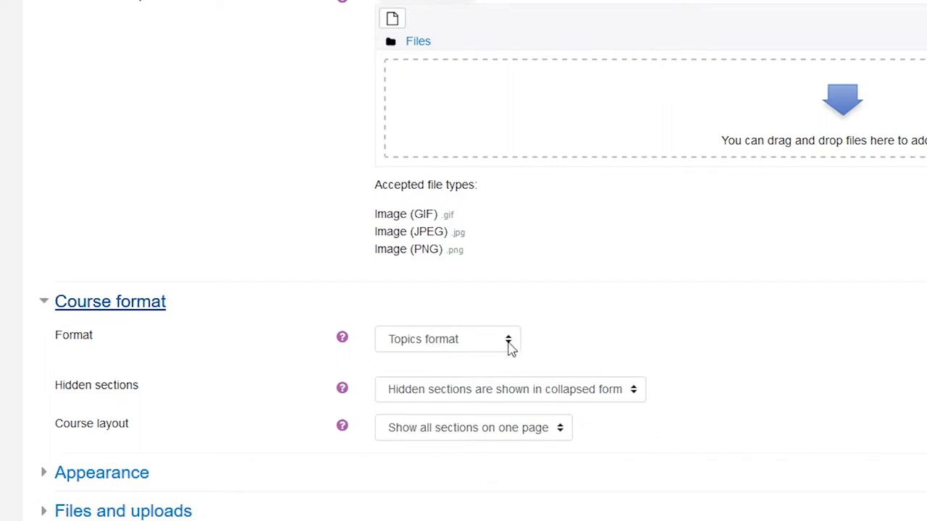
left_click(446, 339)
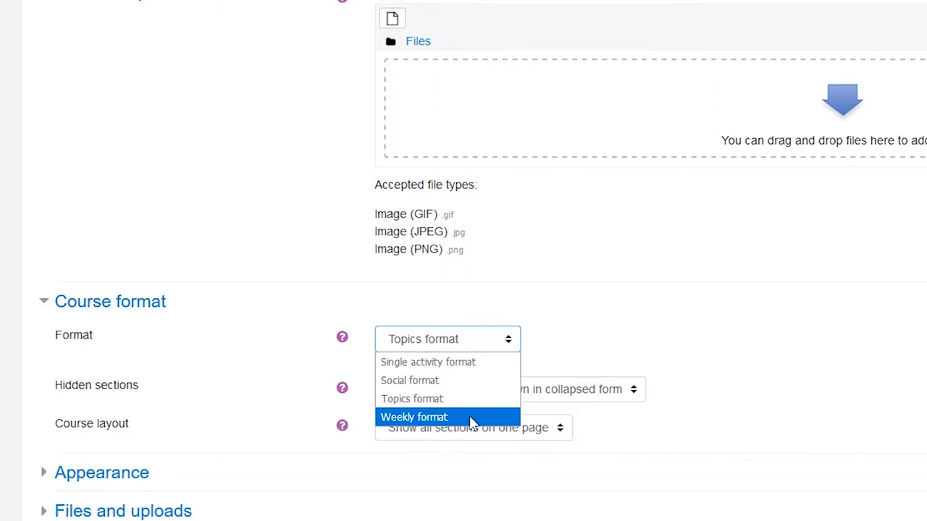
left_click(413, 417)
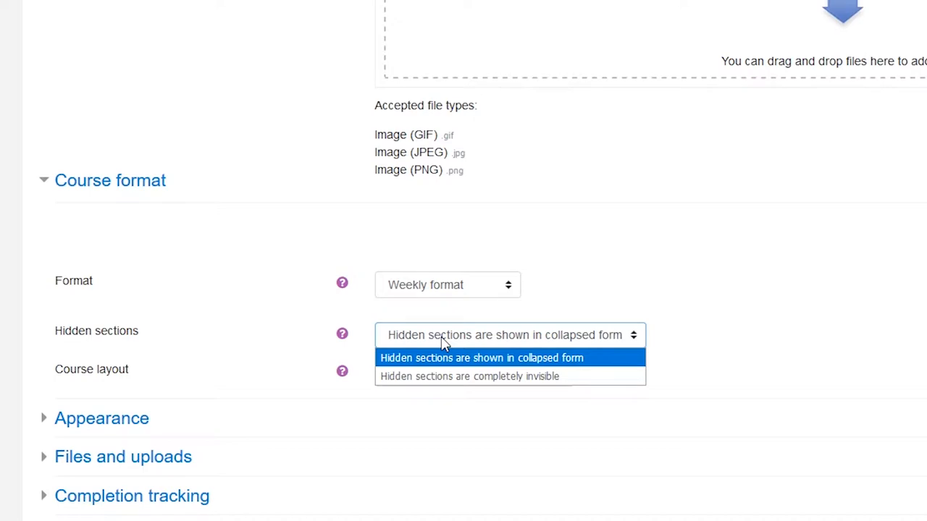
mouse_move(456, 376)
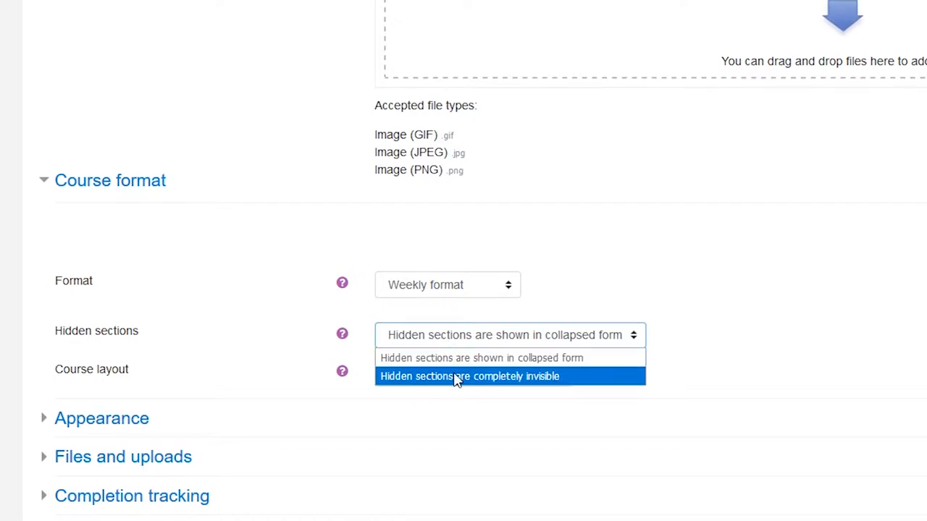
mouse_move(456, 357)
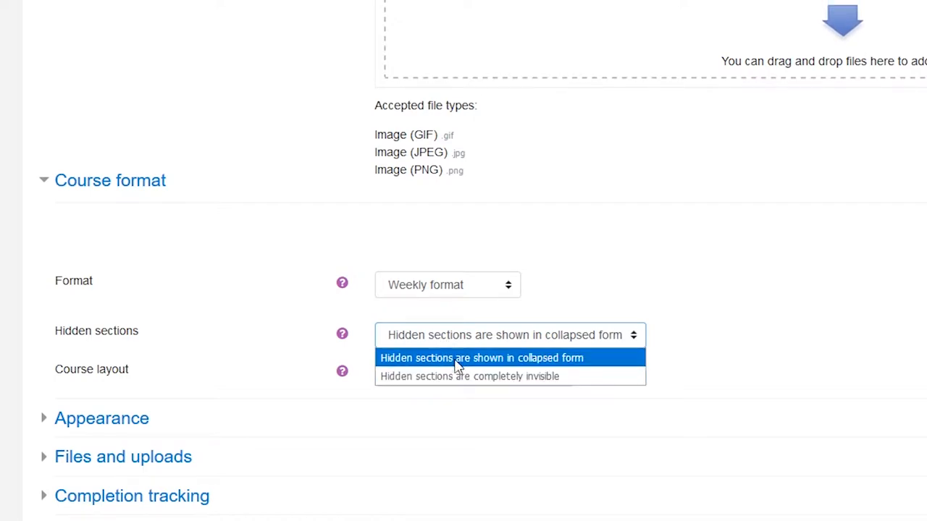
mouse_move(469, 376)
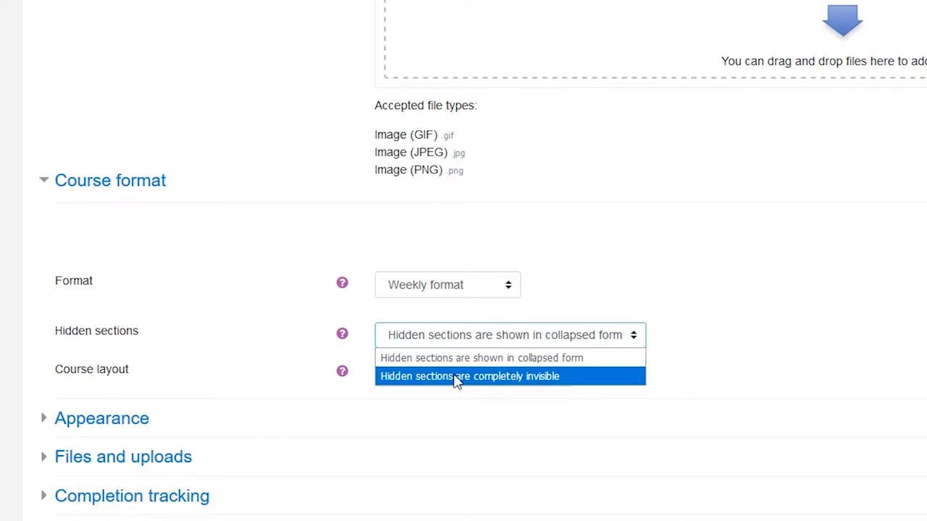
Make hidden sections completely invisible and check the Course layout options
left_click(470, 376)
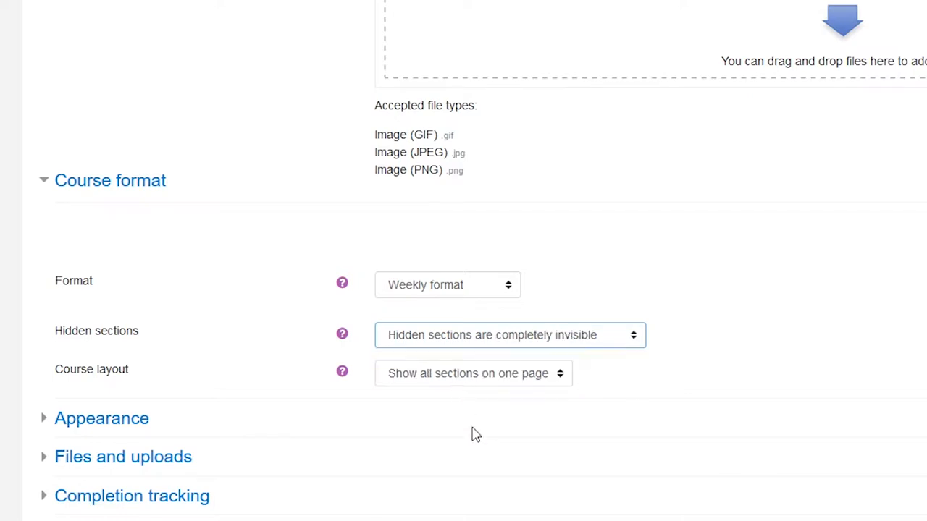
mouse_move(488, 487)
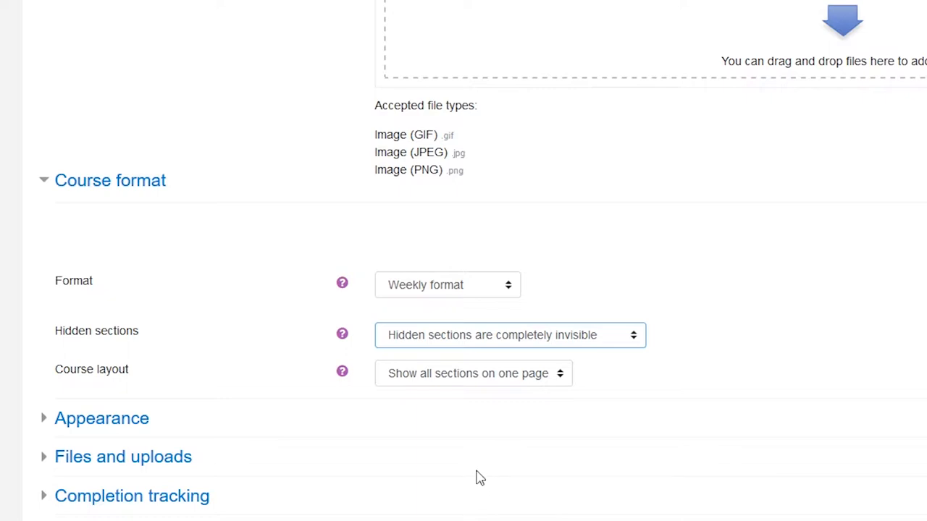
mouse_move(473, 474)
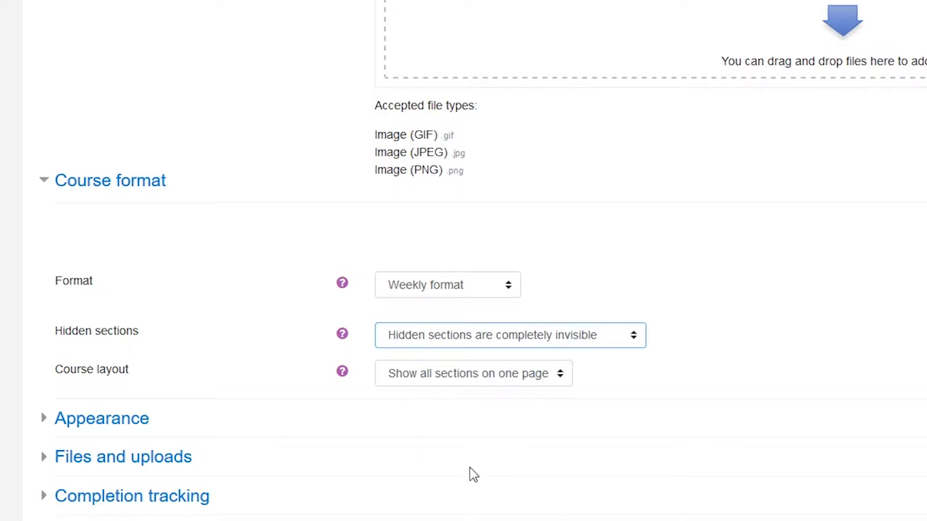
mouse_move(467, 449)
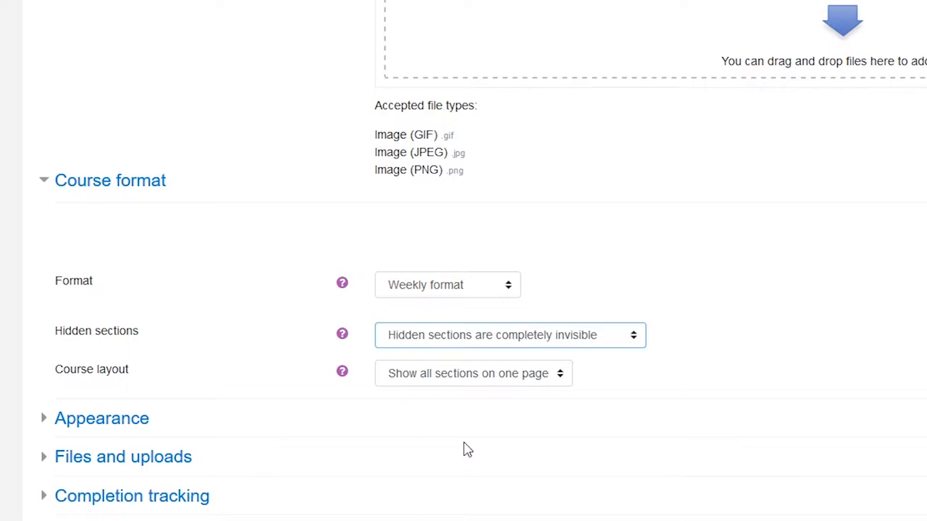
mouse_move(525, 413)
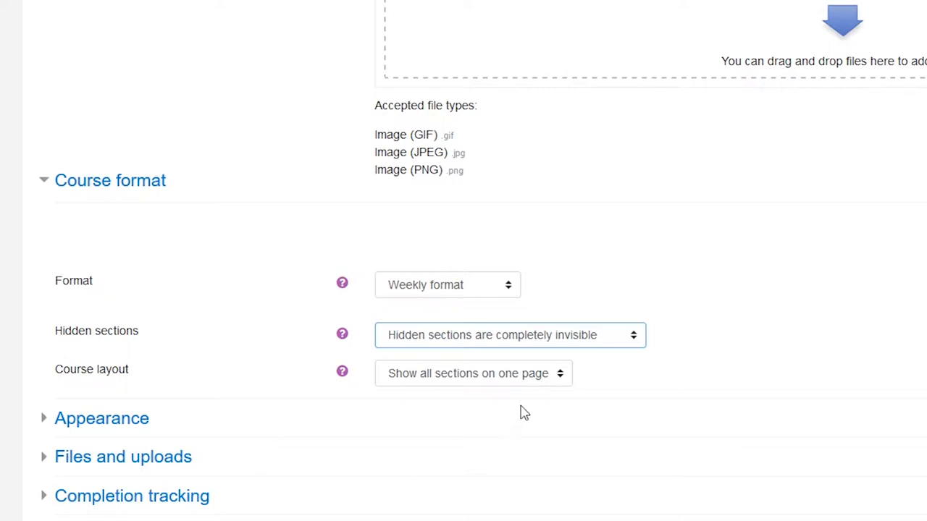
mouse_move(519, 384)
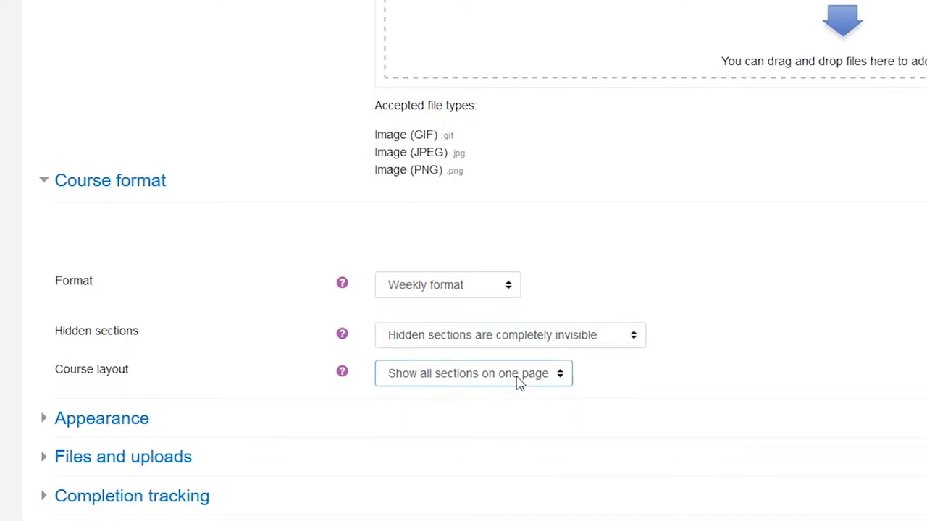
left_click(101, 417)
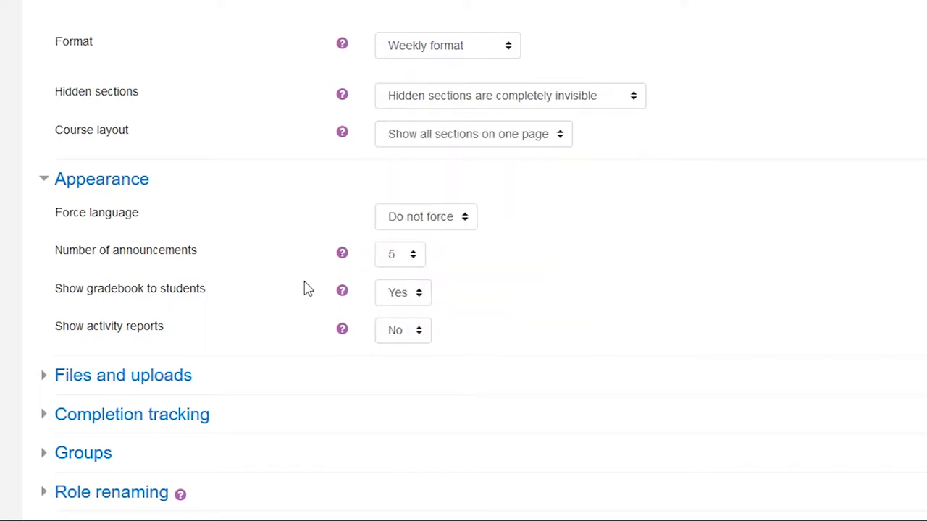
mouse_move(411, 295)
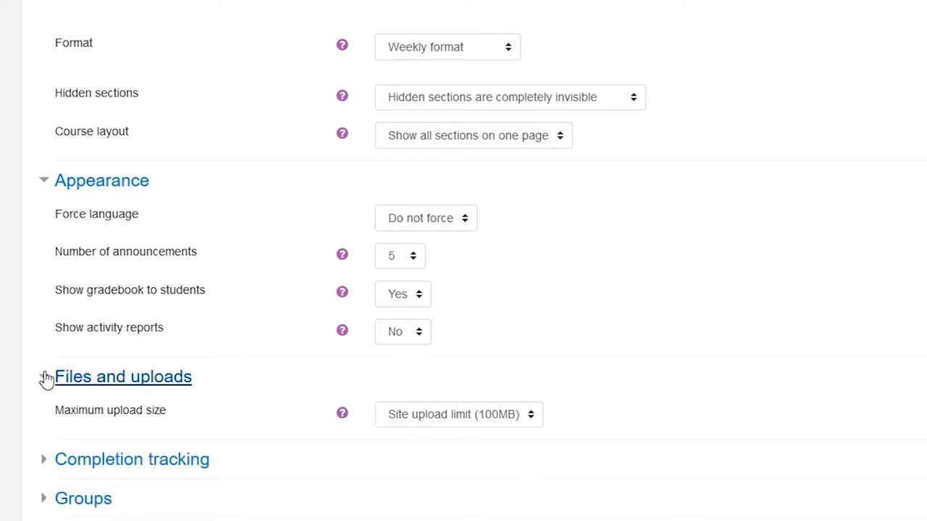
Expand Completion tracking to show it enabled with the 100MB upload limit
scroll("down", 3)
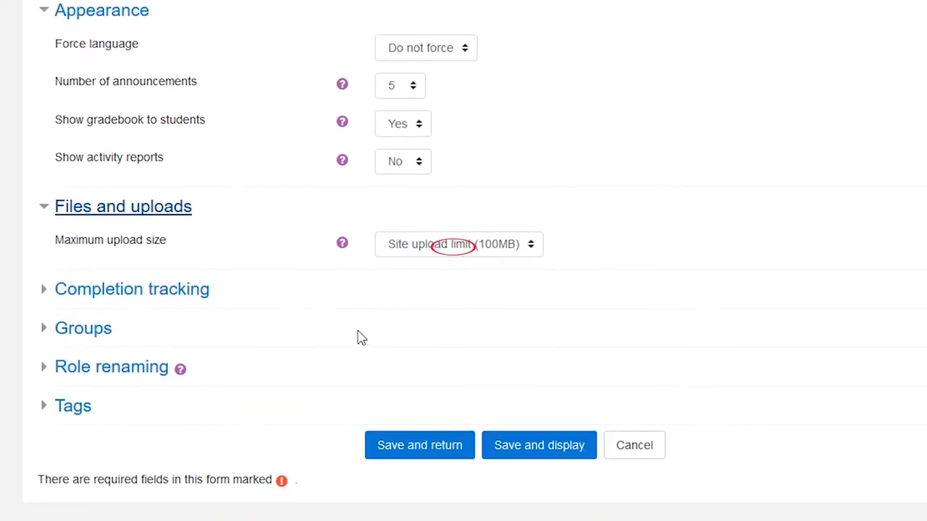
left_click(458, 244)
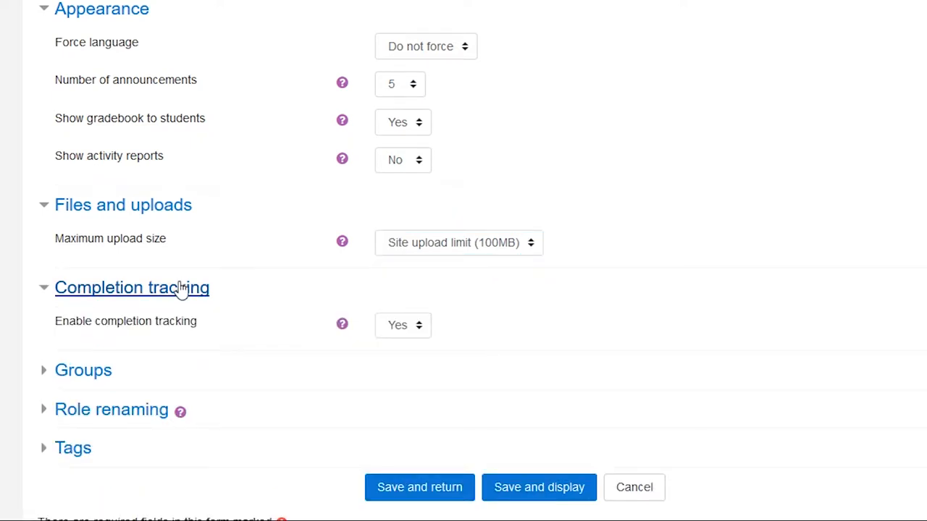
mouse_move(330, 328)
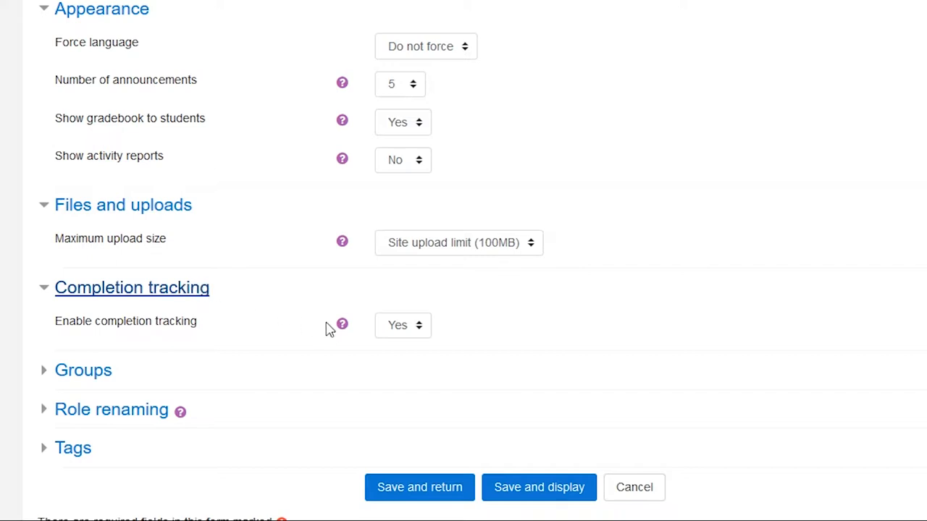
left_click(341, 324)
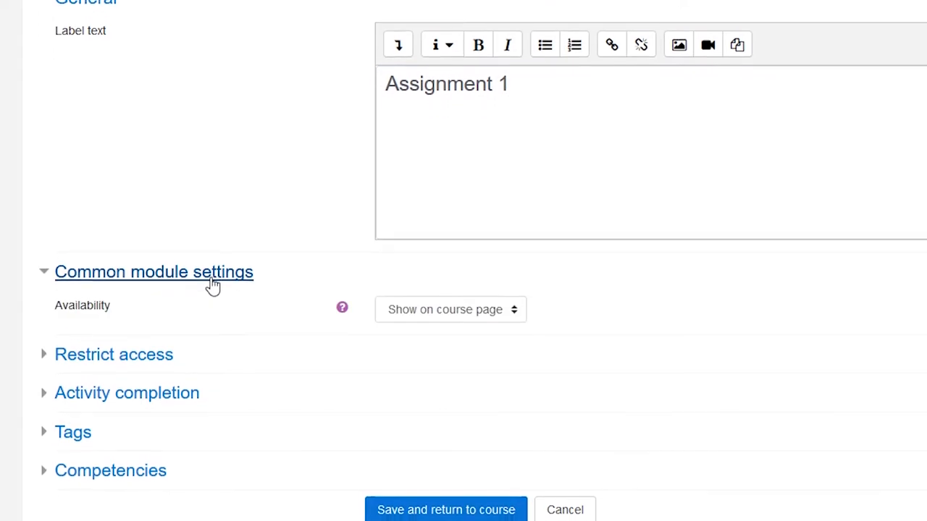
Collapse Common module settings and show the Assignment 1 label's Activity completion options
left_click(154, 272)
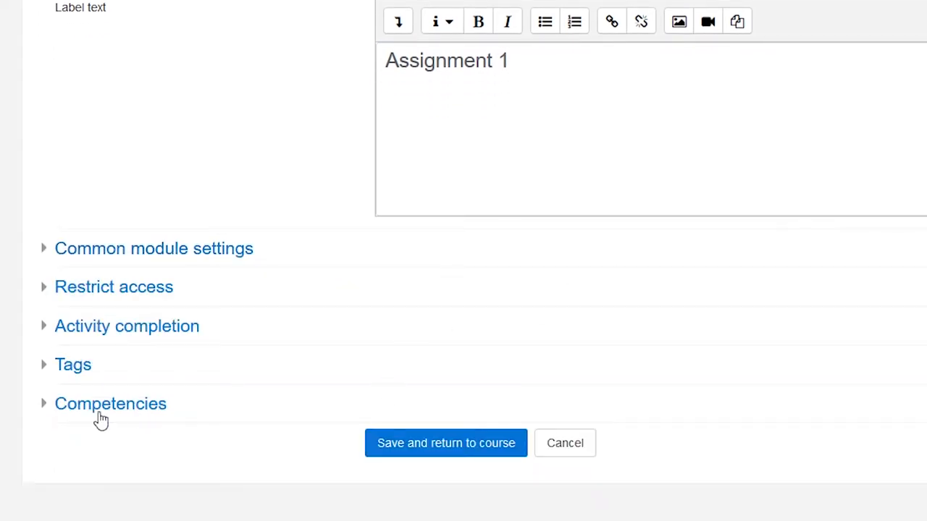
left_click(126, 326)
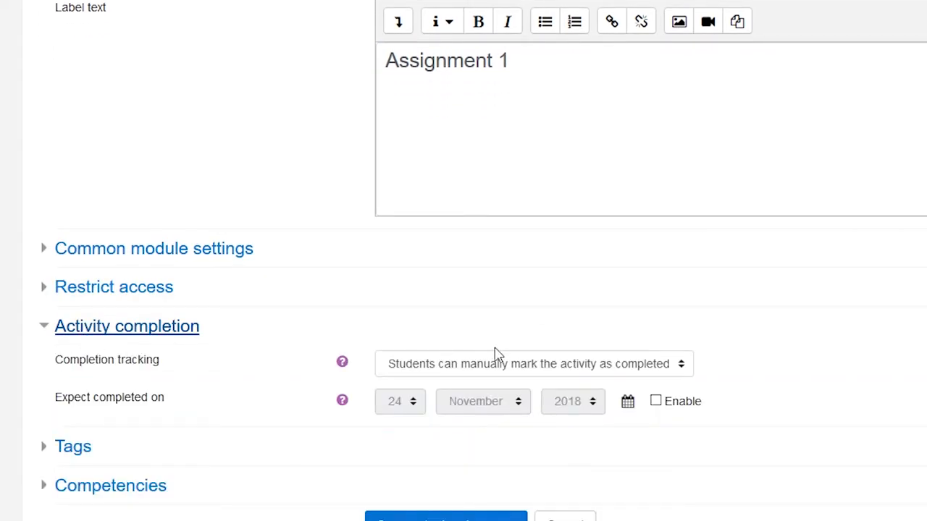
left_click(533, 363)
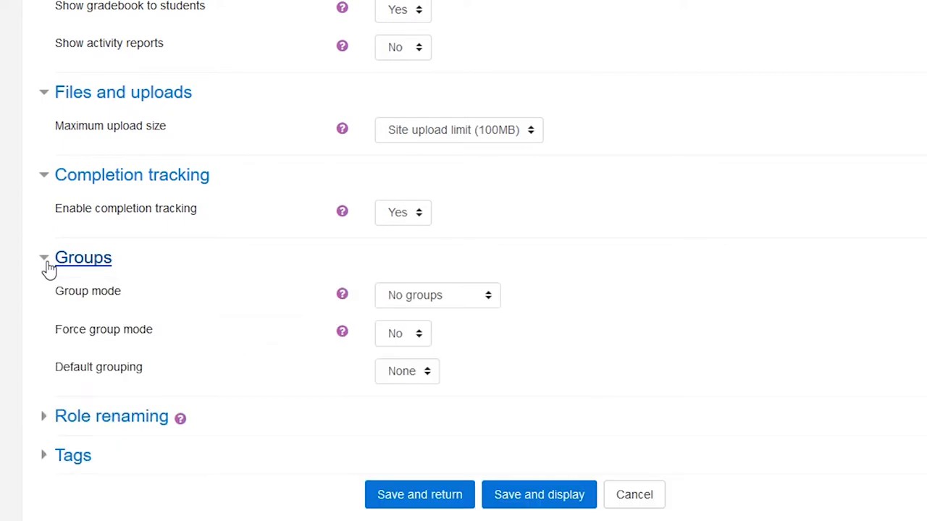
mouse_move(488, 301)
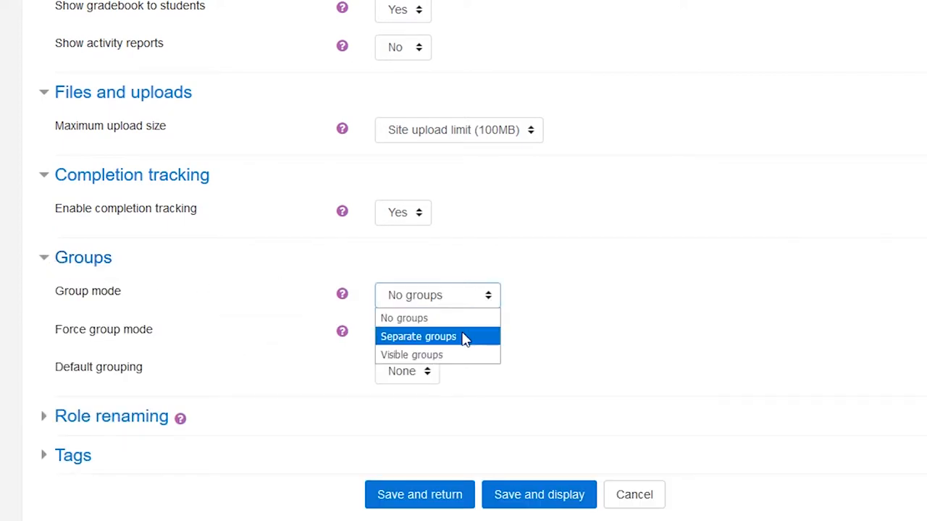
mouse_move(456, 346)
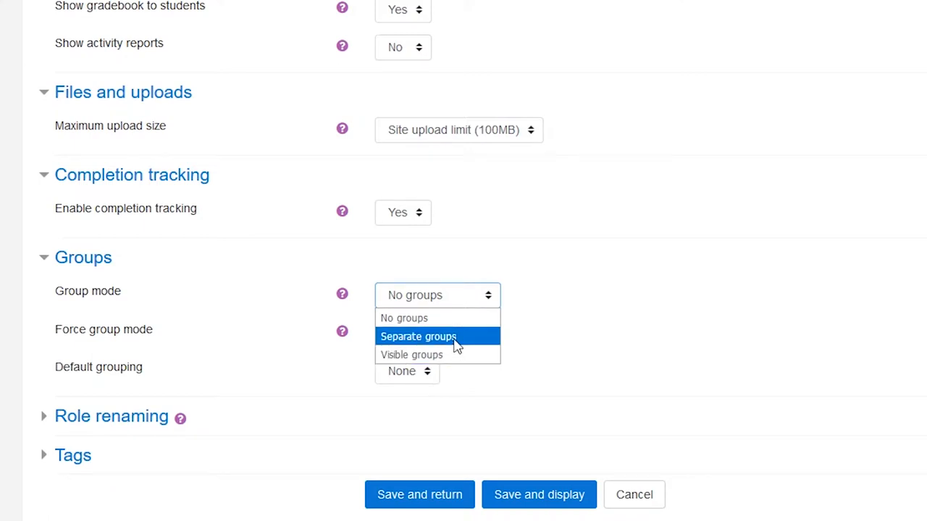
Set Group mode to Separate groups with Force group mode Yes
left_click(419, 336)
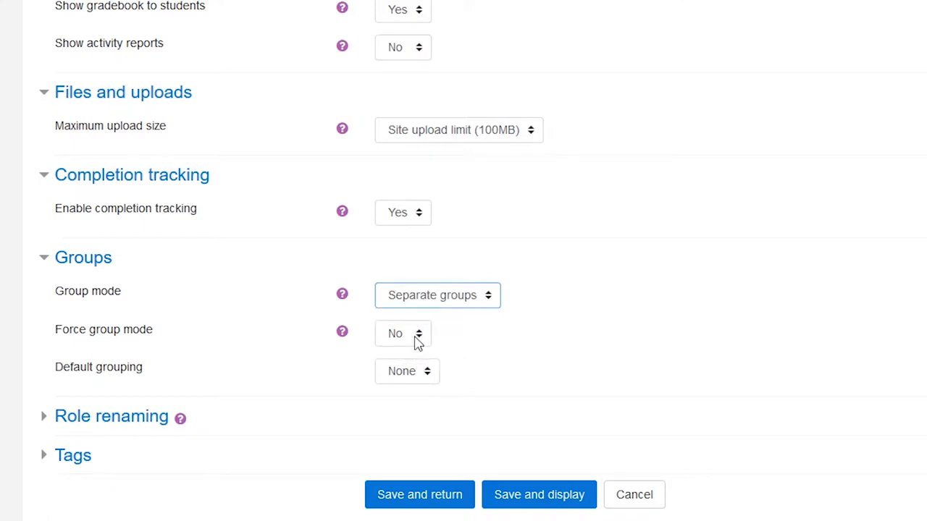
left_click(403, 333)
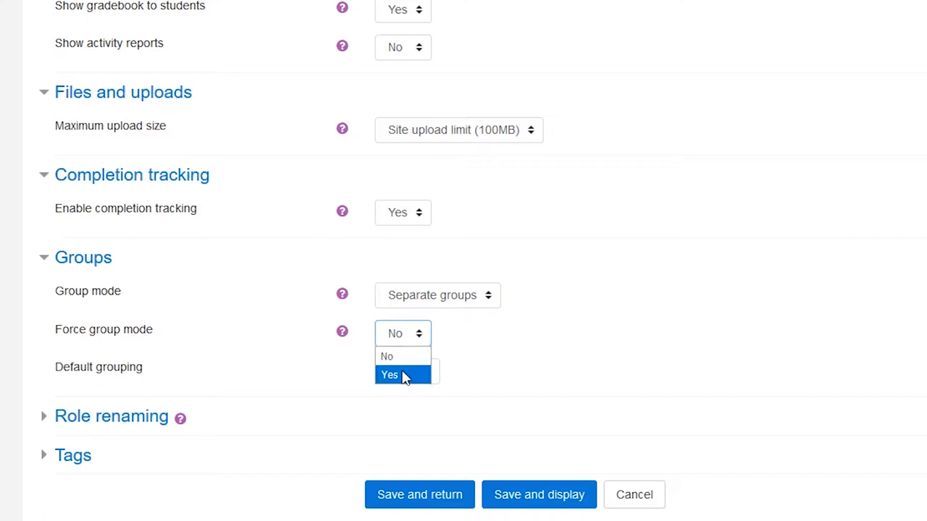
left_click(389, 375)
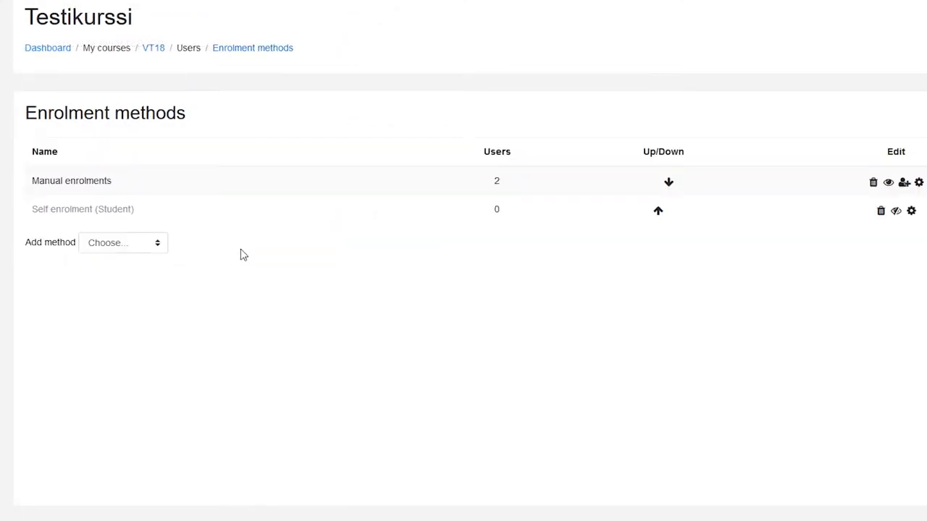
mouse_move(760, 221)
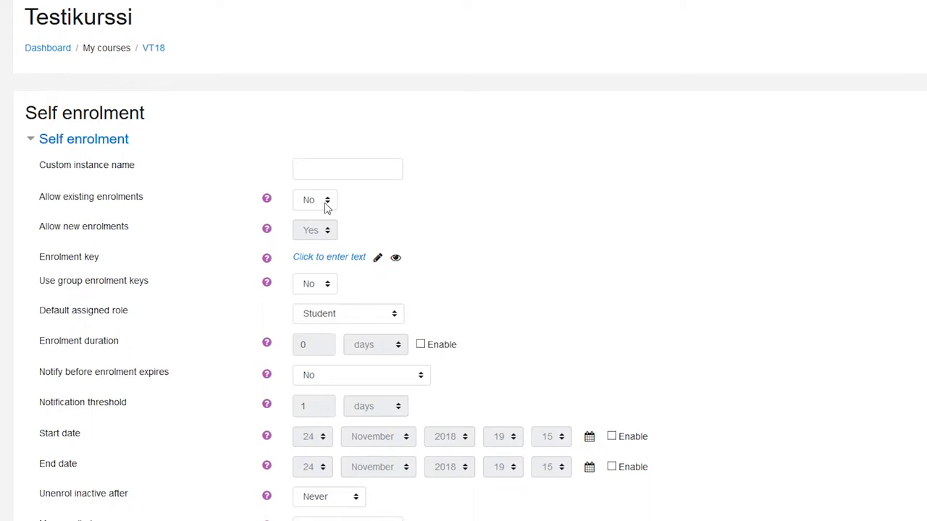
mouse_move(342, 257)
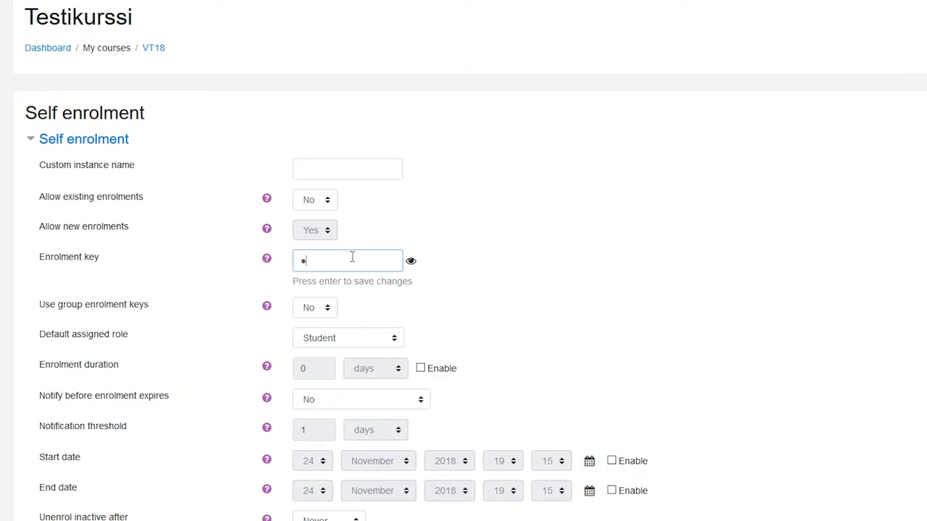
Set the self enrolment key to TEST and go to the course's Users administration
type("TEST")
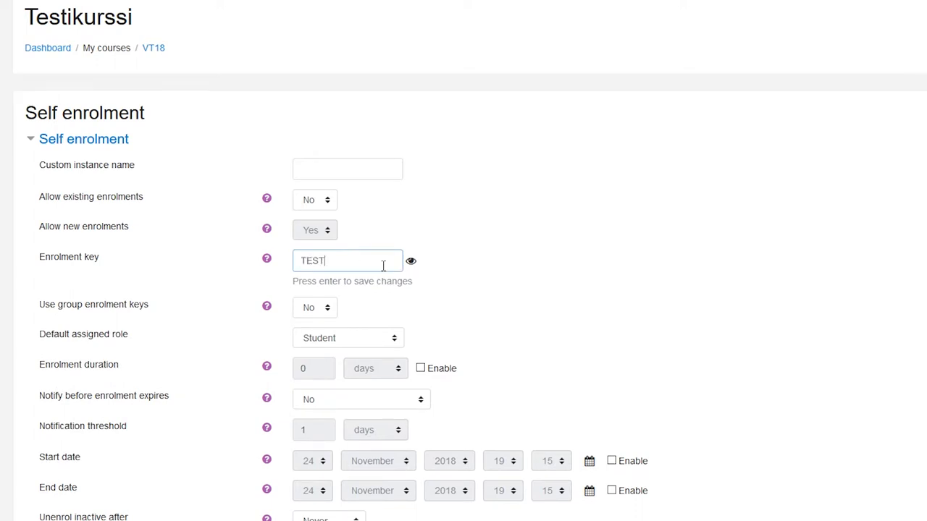
left_click(154, 153)
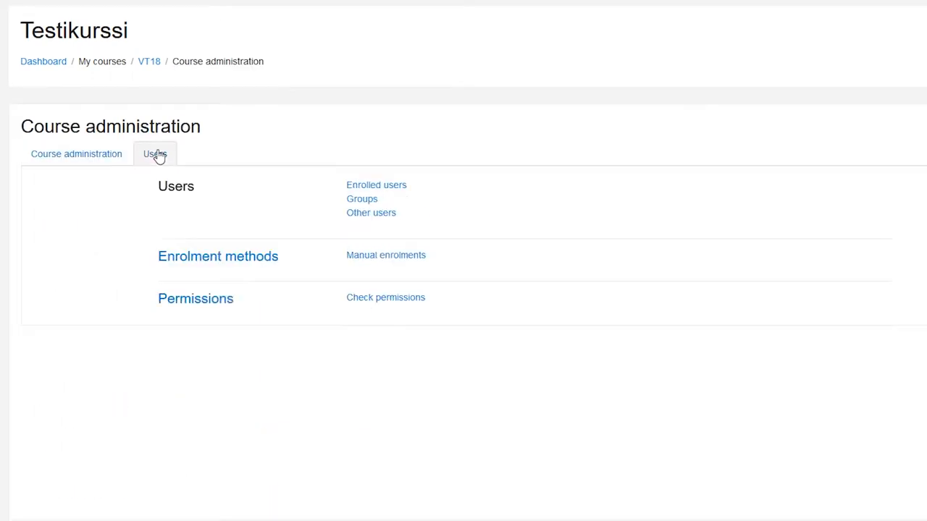
Create group VT18 with the enrolment key TEST18
left_click(362, 198)
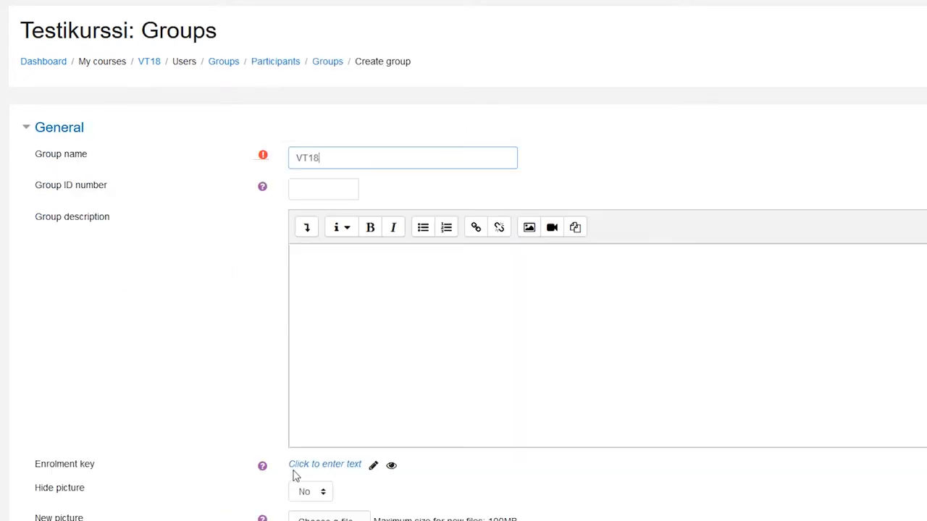
left_click(324, 464)
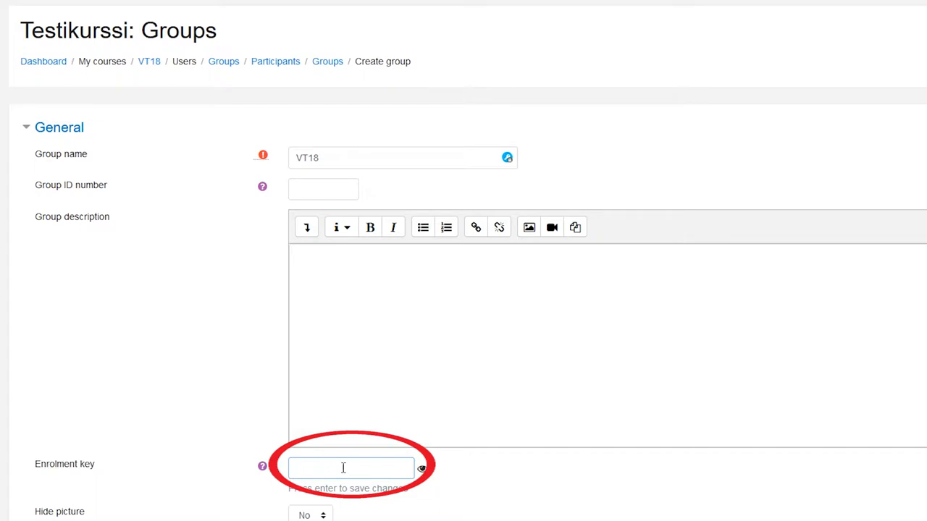
type("T")
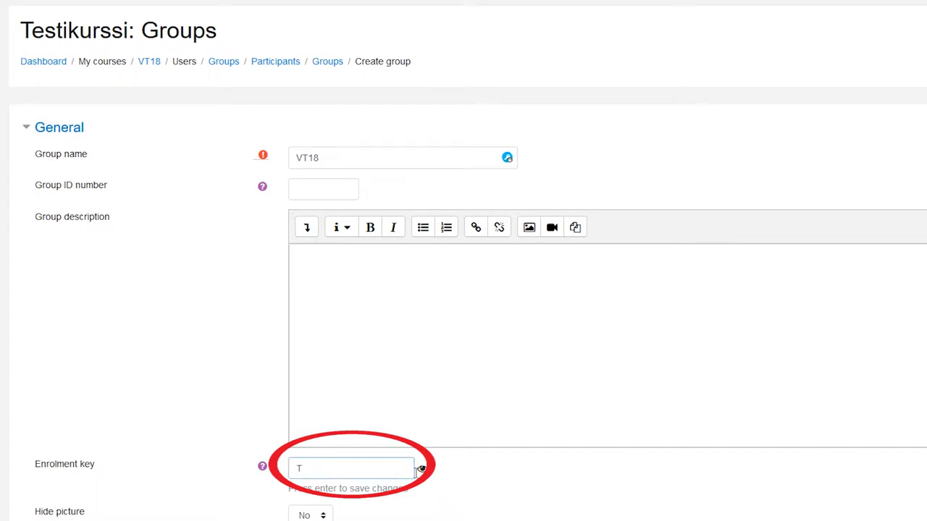
type("EST18")
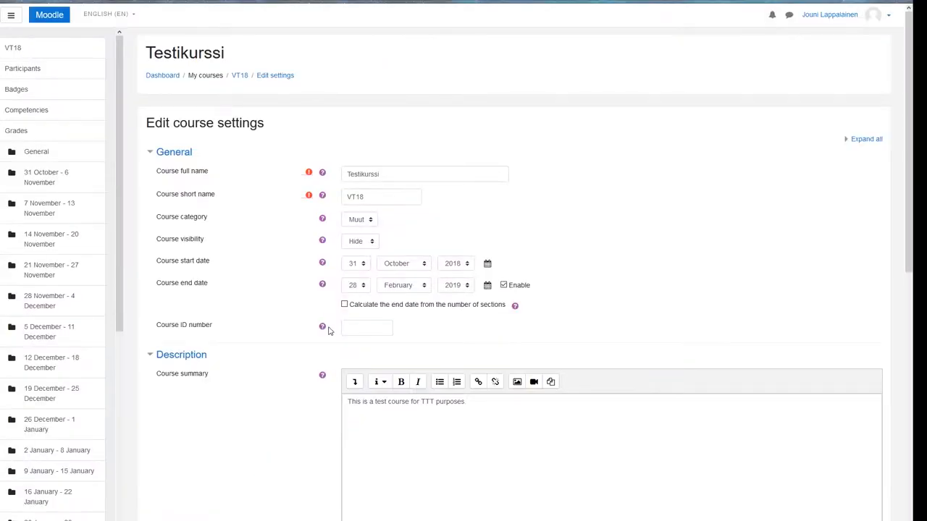
mouse_move(333, 326)
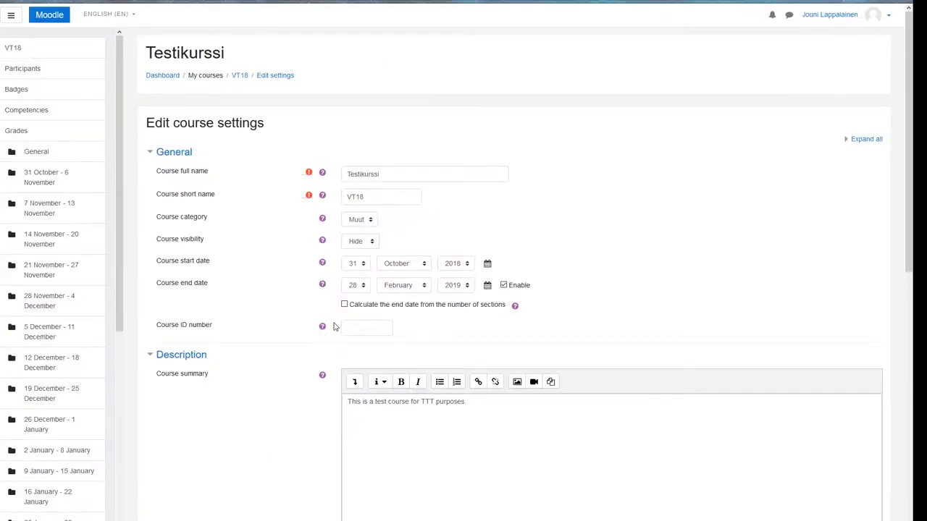
Calculate the end date from the number of sections, then Save and display the course
left_click(344, 304)
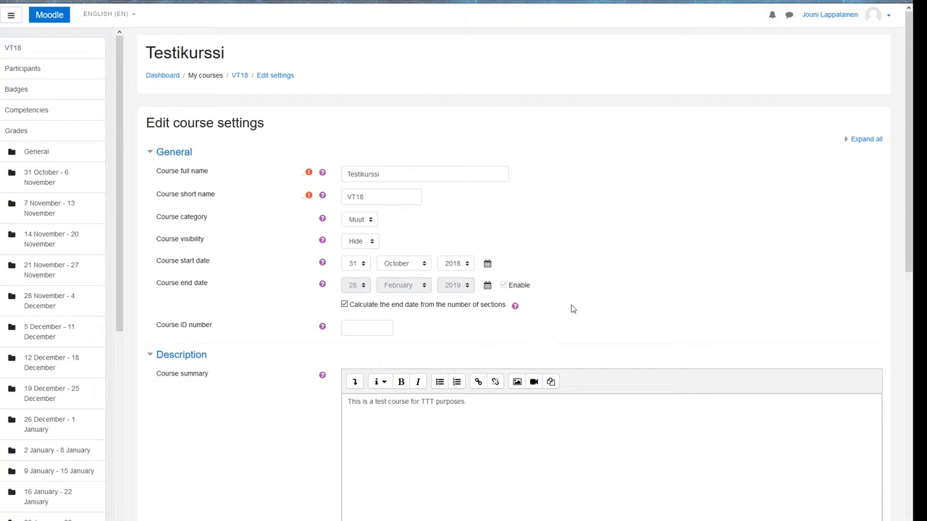
scroll("down", 3)
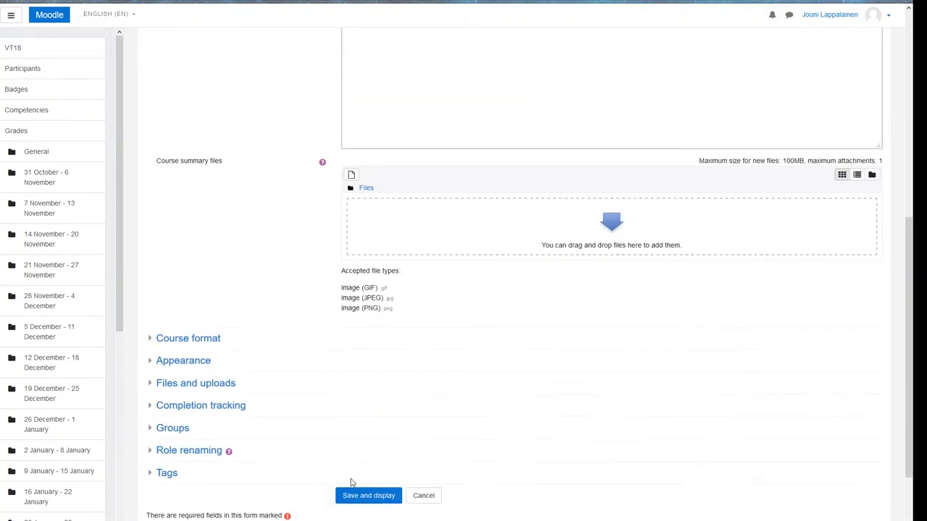
left_click(368, 495)
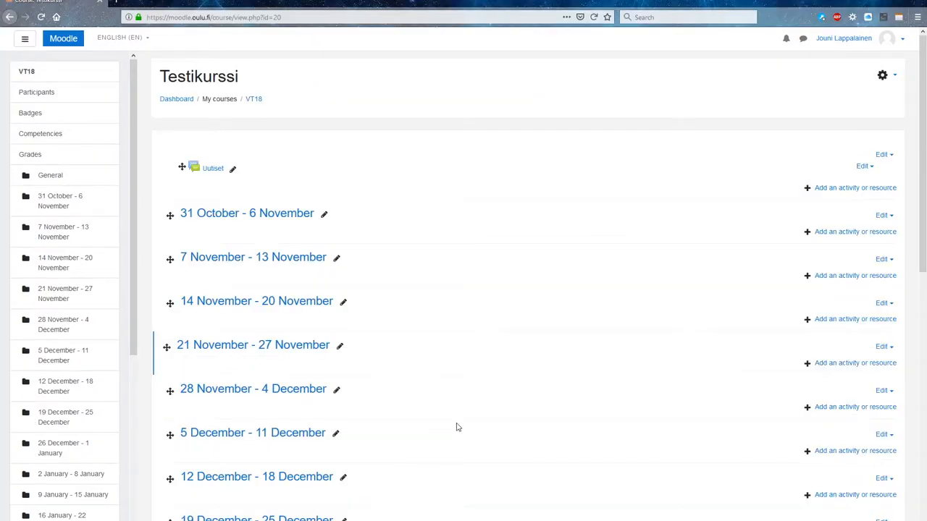
scroll("down", 3)
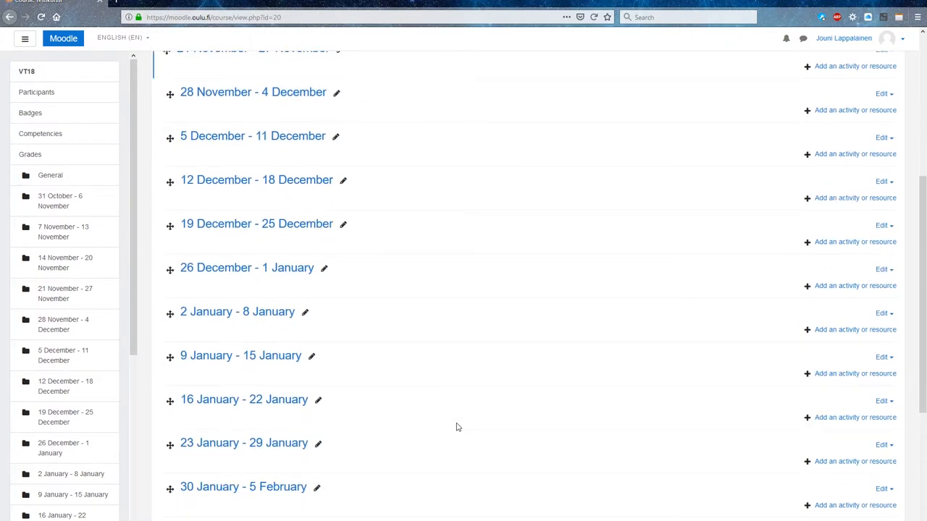
scroll("down", 3)
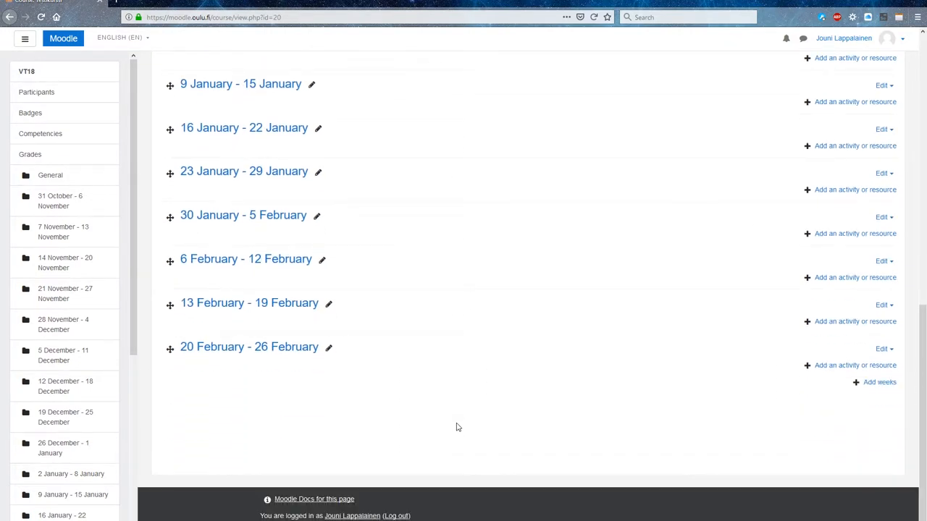
scroll("up", 3)
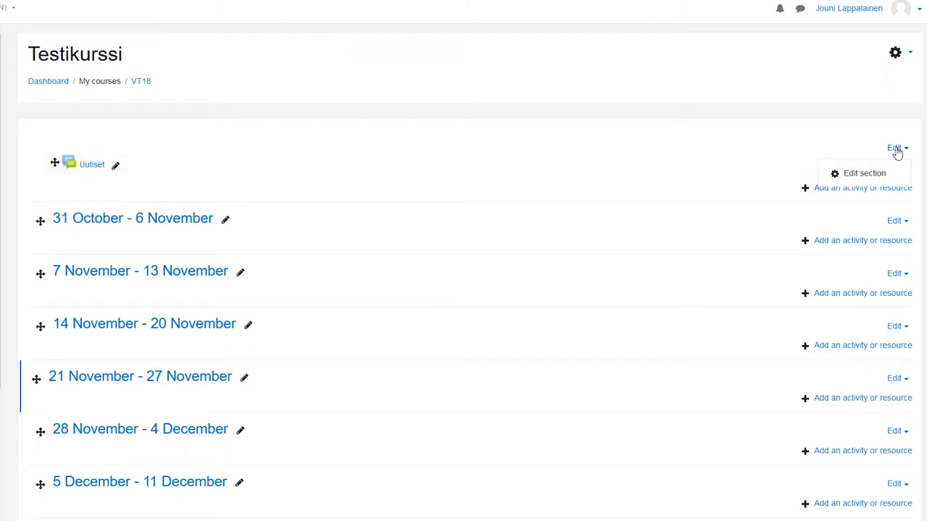
Rename the top section 'Course Handbook' with bold summary 'Read this, know this, remember this:' and save
left_click(864, 173)
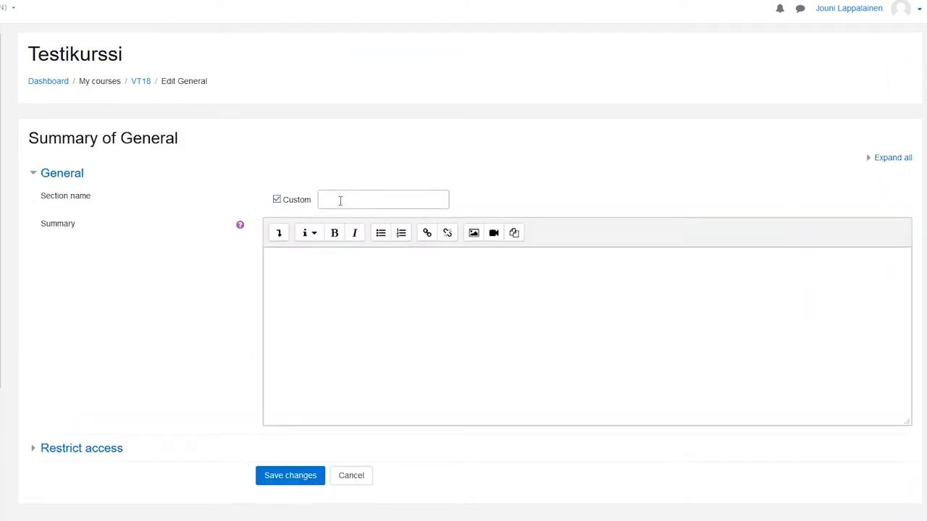
type("Course Handbook")
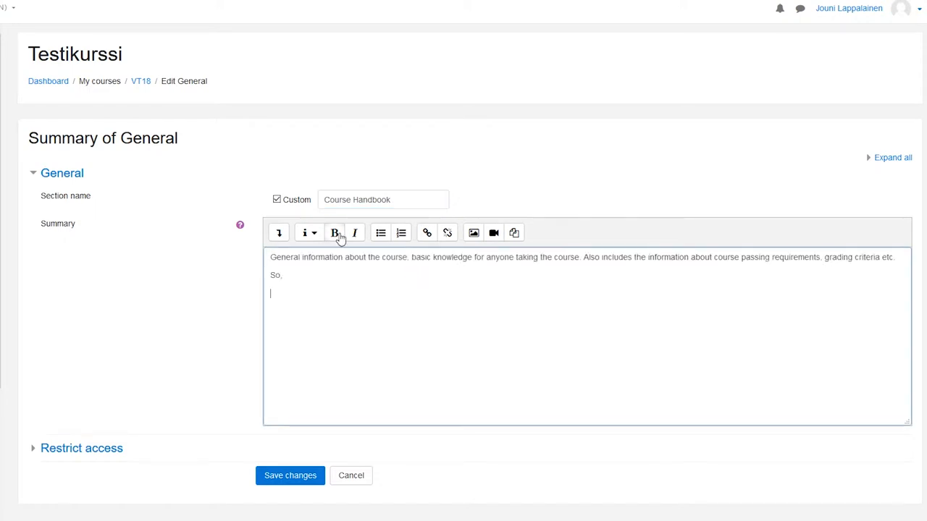
left_click(279, 232)
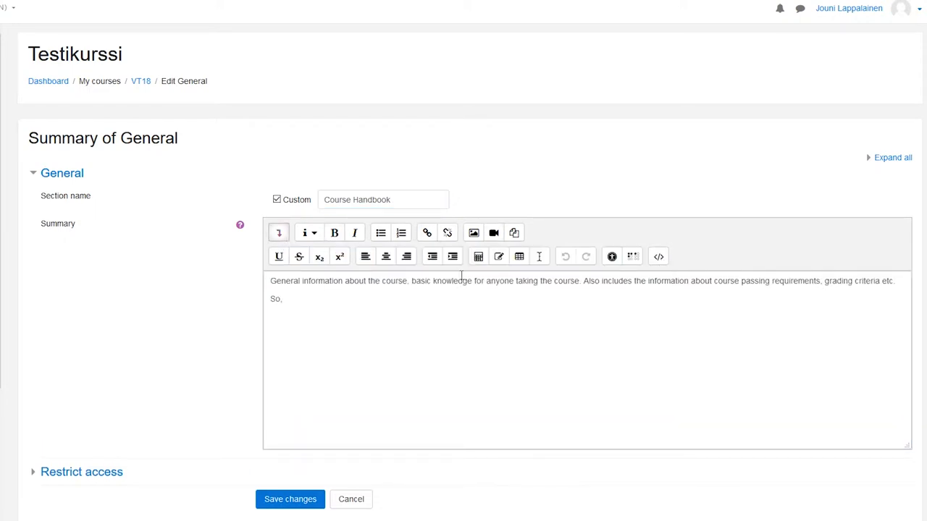
key("enter")
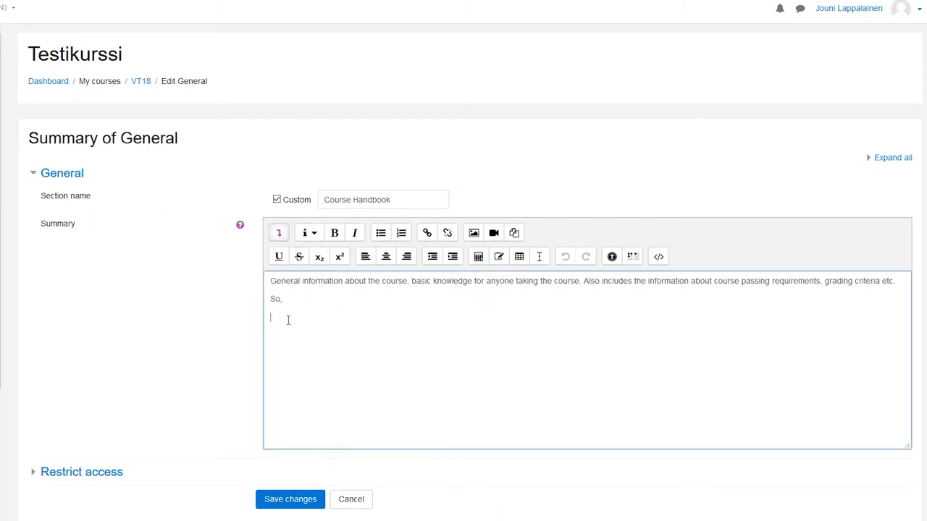
type("Read this, know this, remember this:")
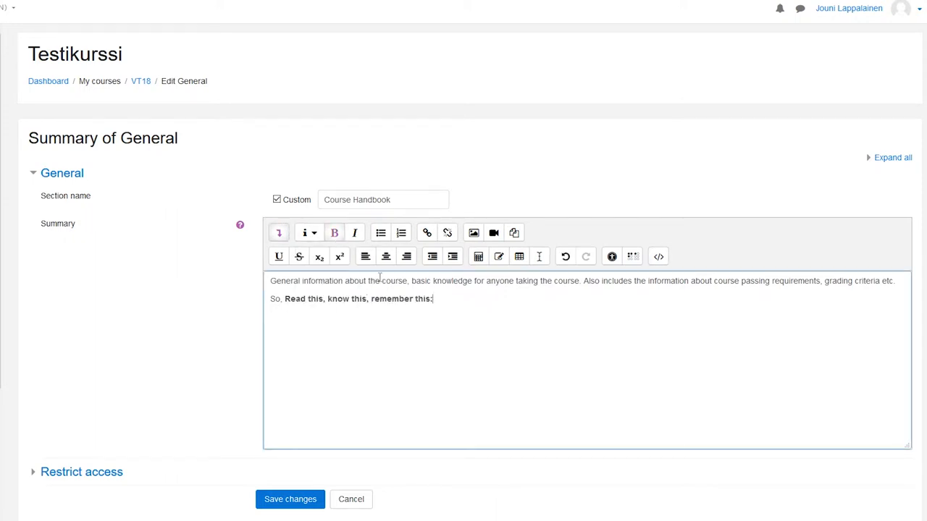
left_click(290, 498)
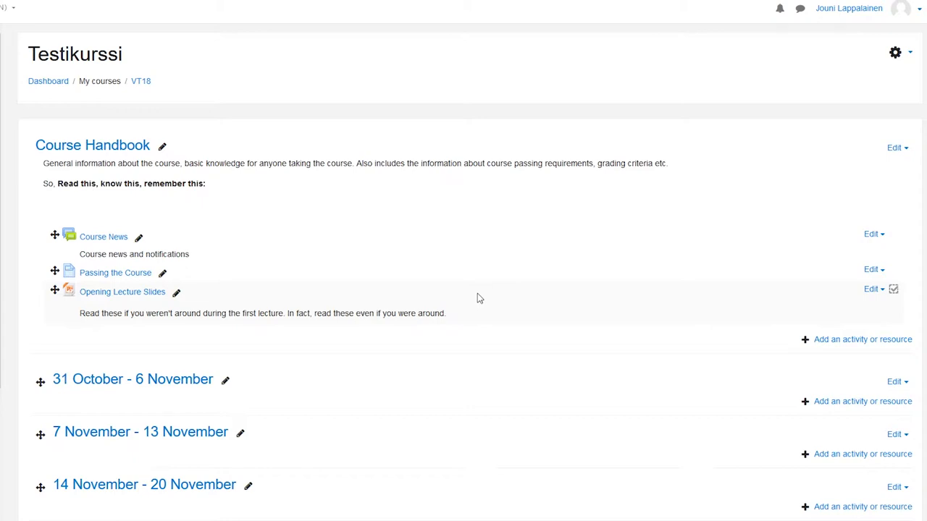
In course settings confirm Course format is Weekly format, then Save and display
left_click(895, 52)
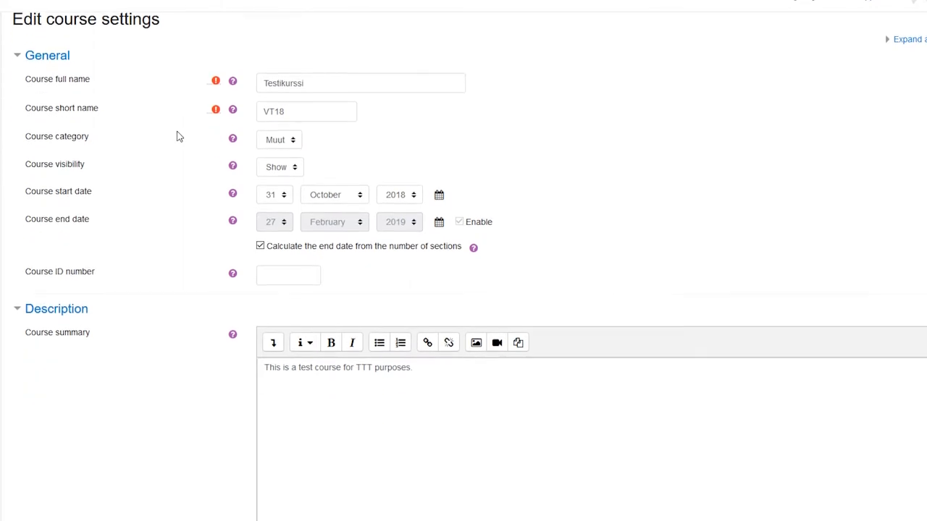
scroll("down", 3)
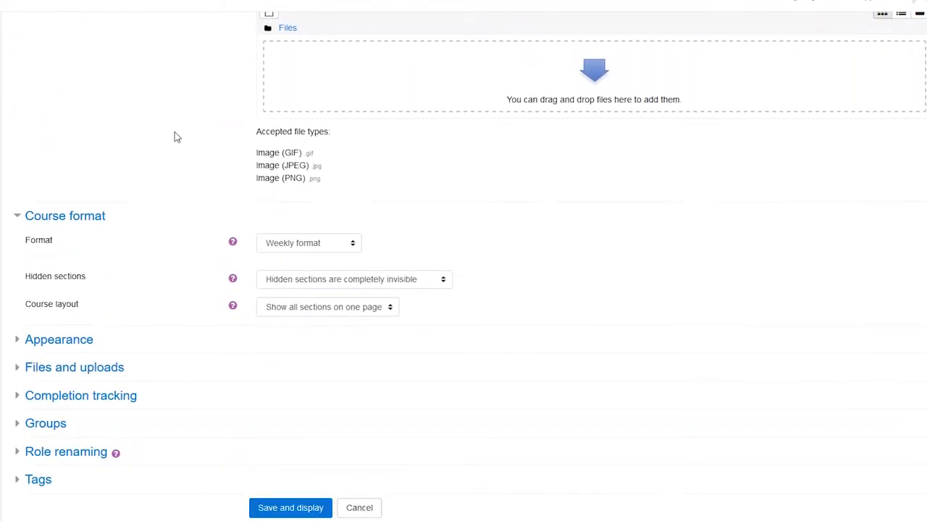
scroll("down", 3)
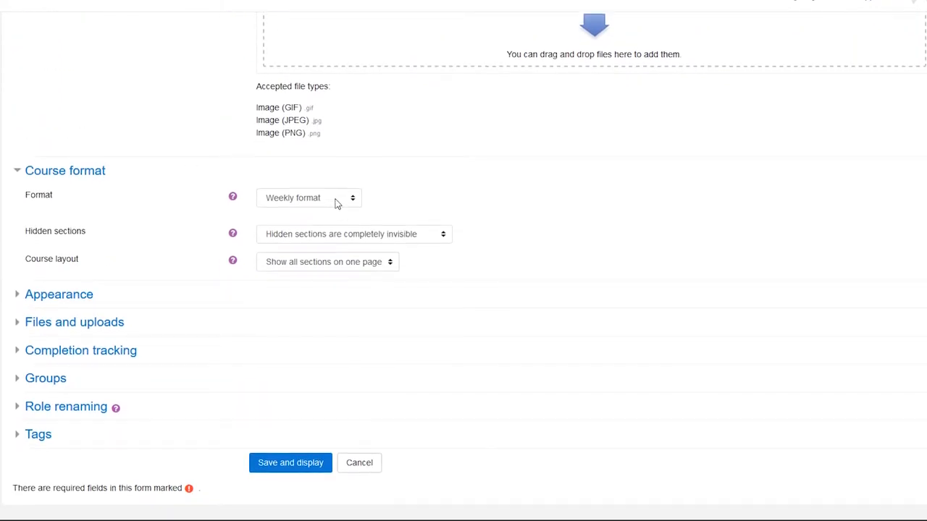
left_click(290, 463)
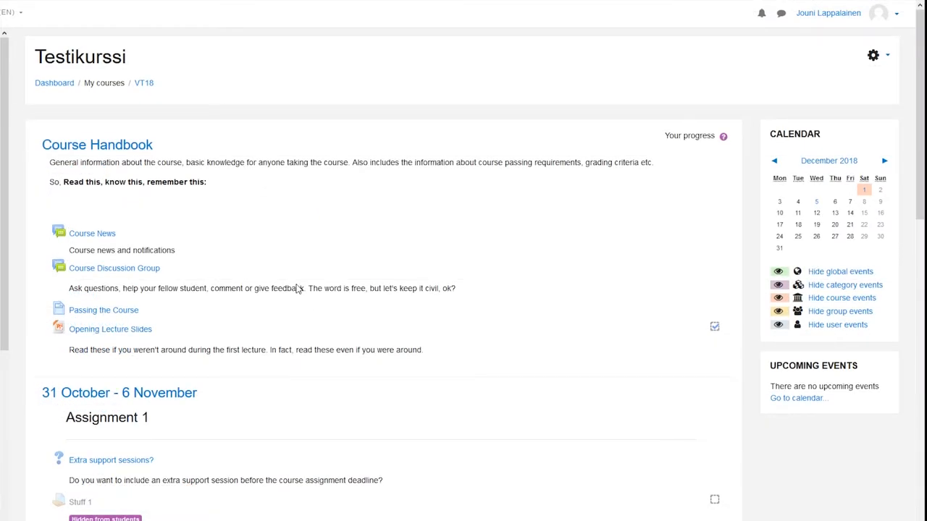
Switch role to Student via the user menu so hidden Stuff 1 and hidden weeks disappear
scroll("down", 3)
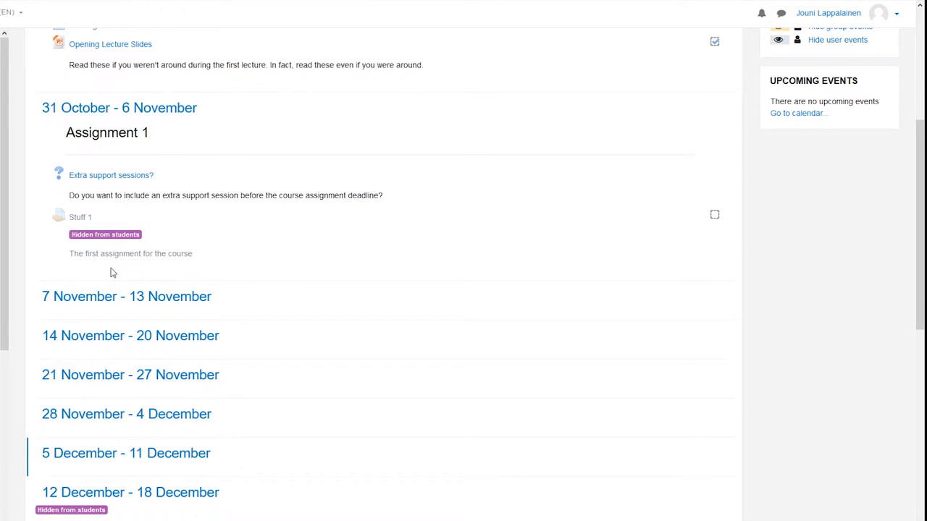
scroll("down", 3)
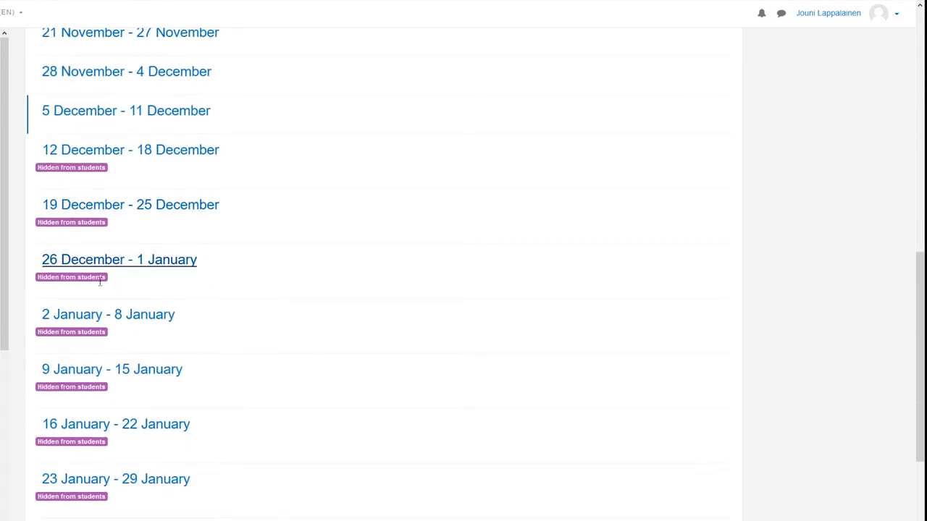
scroll("up", 3)
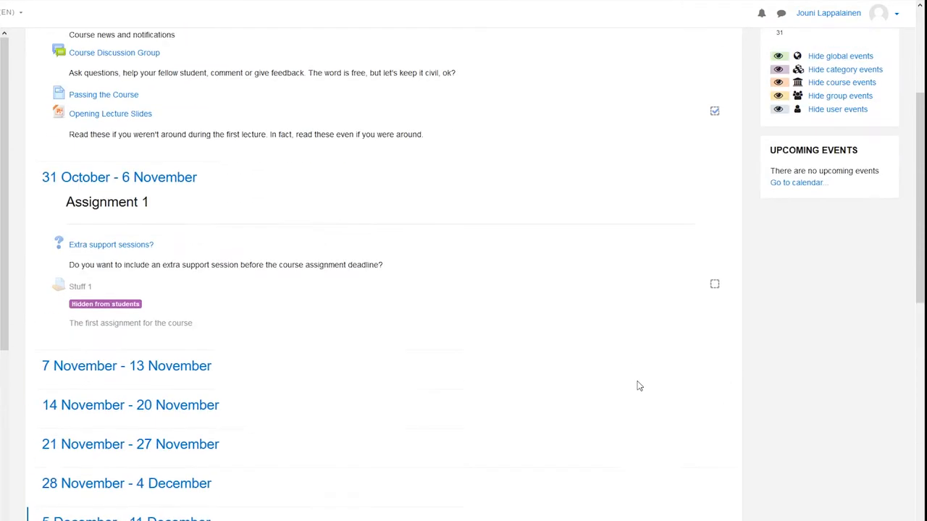
scroll("up", 3)
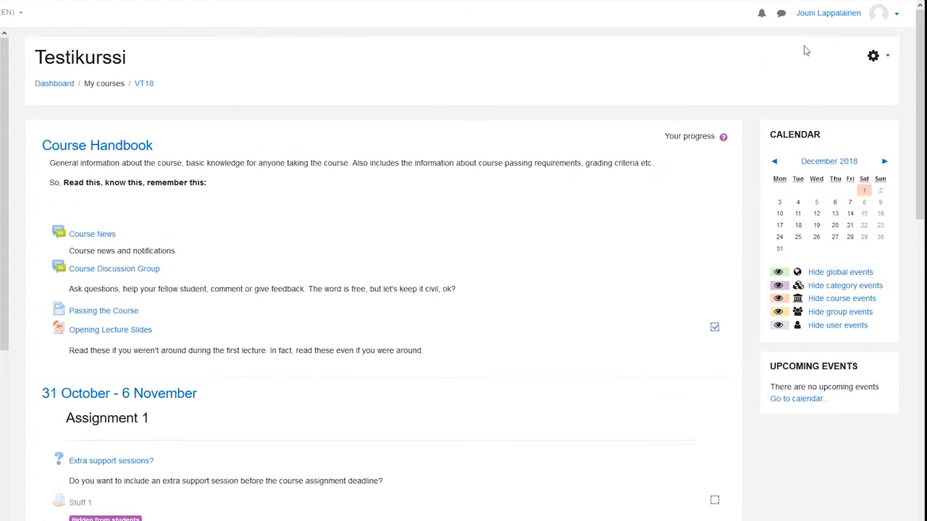
left_click(896, 13)
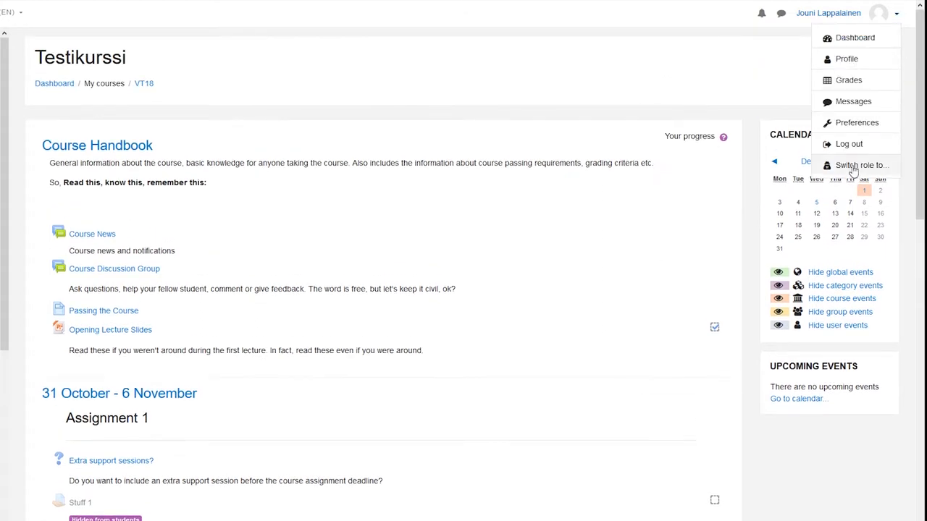
left_click(861, 165)
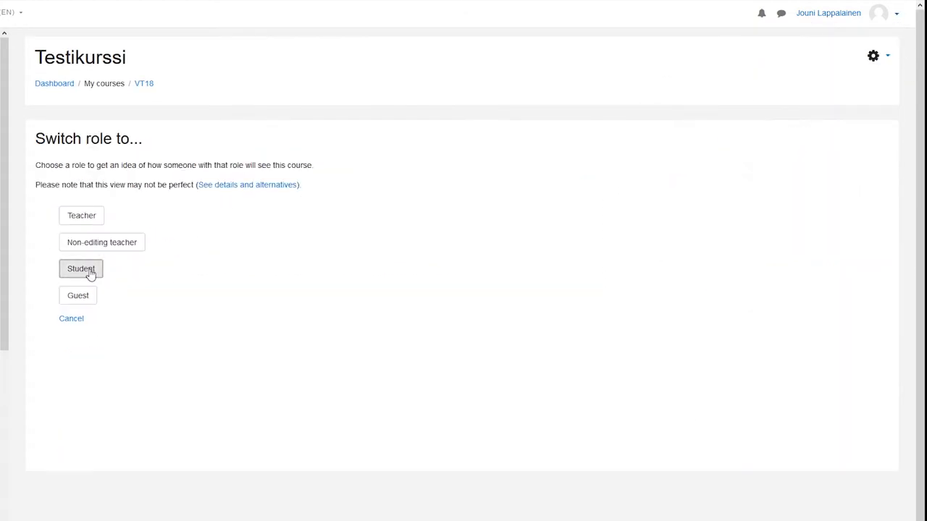
left_click(80, 269)
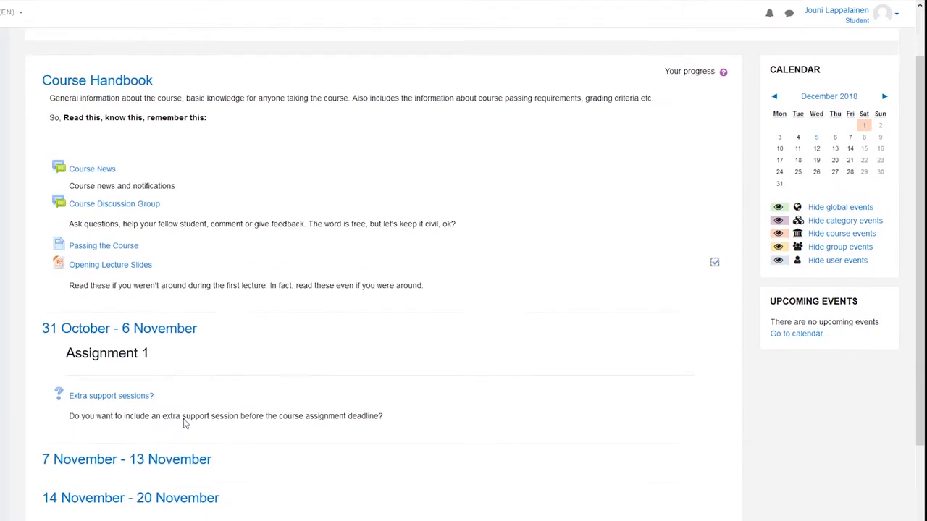
scroll("down", 3)
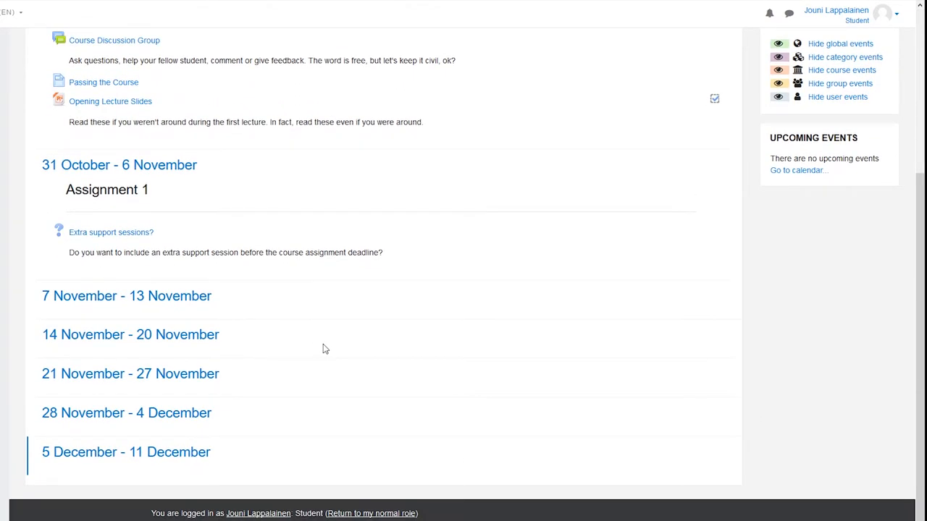
Browse the Add an activity or resource chooser and close it back to the course page
left_click(896, 138)
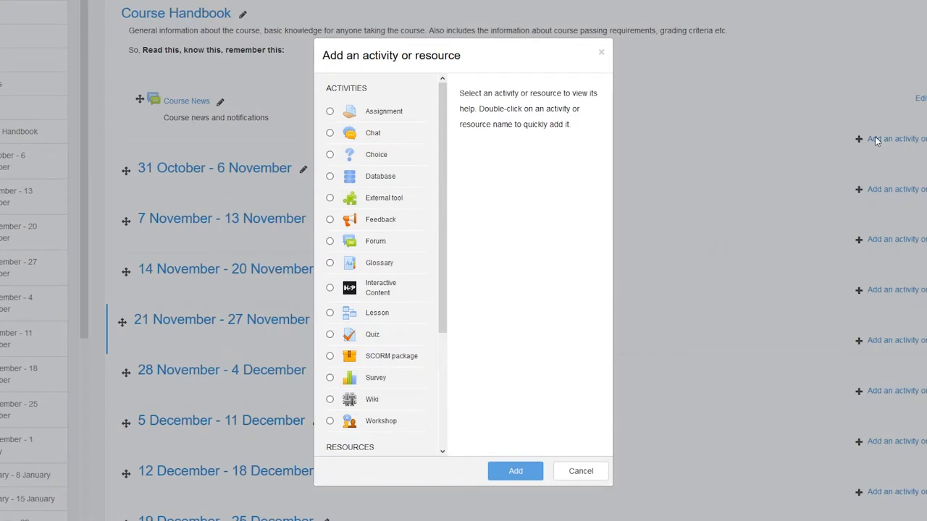
mouse_move(374, 189)
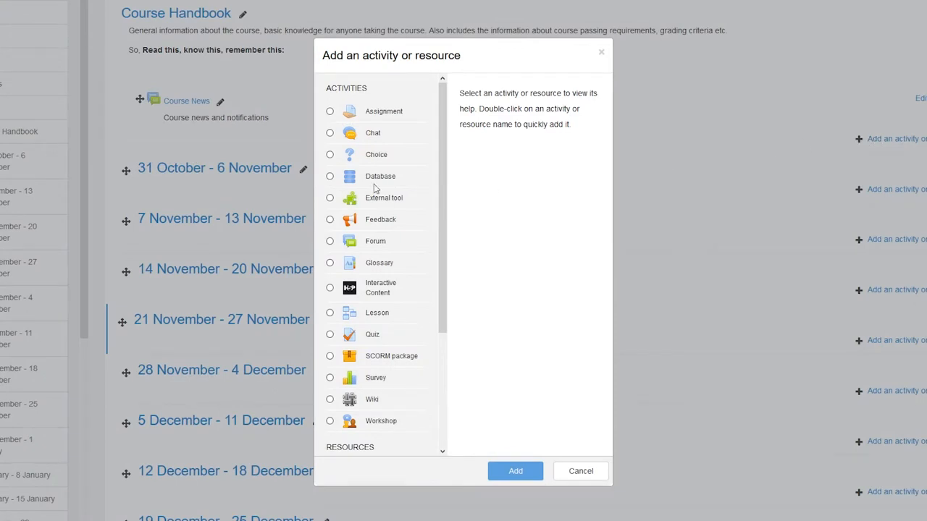
mouse_move(349, 222)
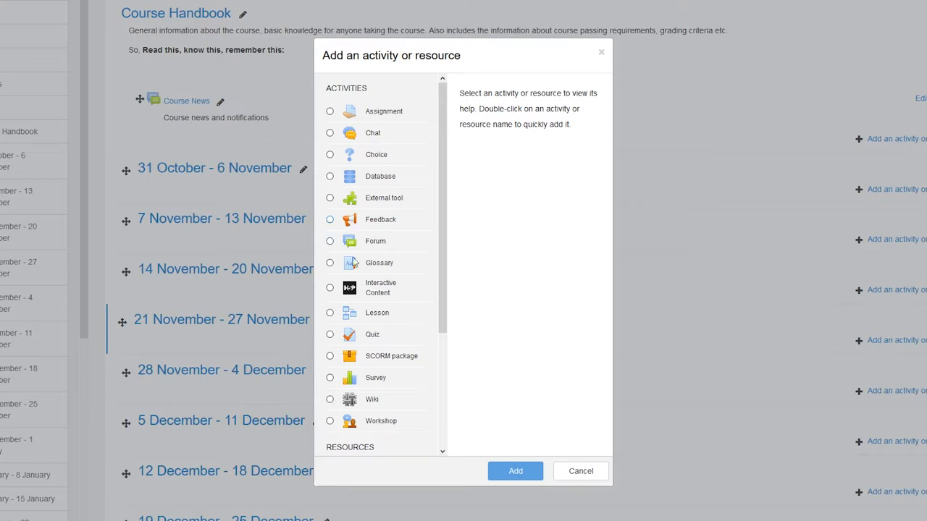
scroll("down", 3)
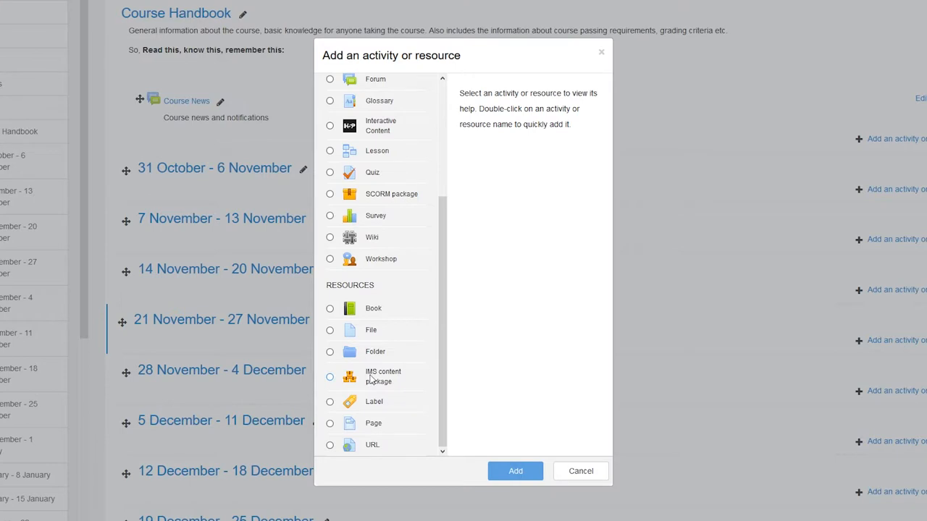
left_click(580, 470)
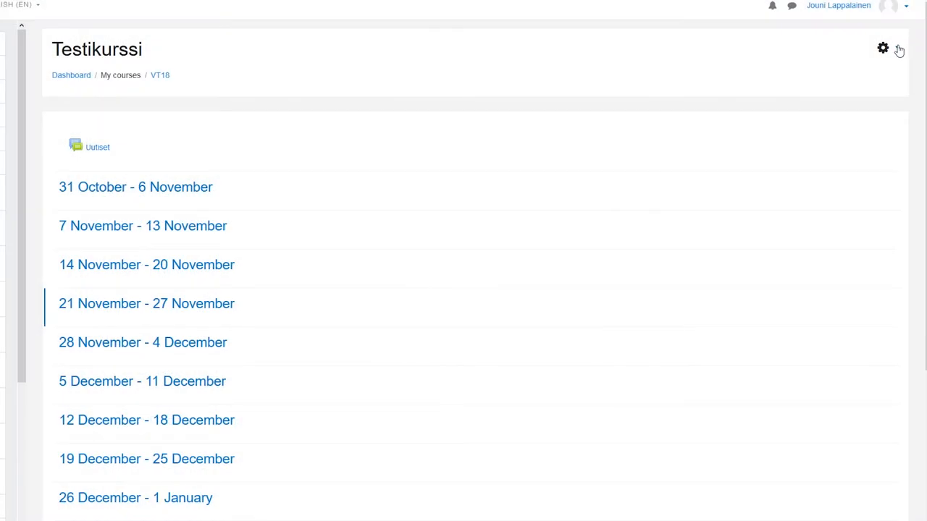
Turn editing on from the gear menu and select Label in the activity chooser
left_click(883, 48)
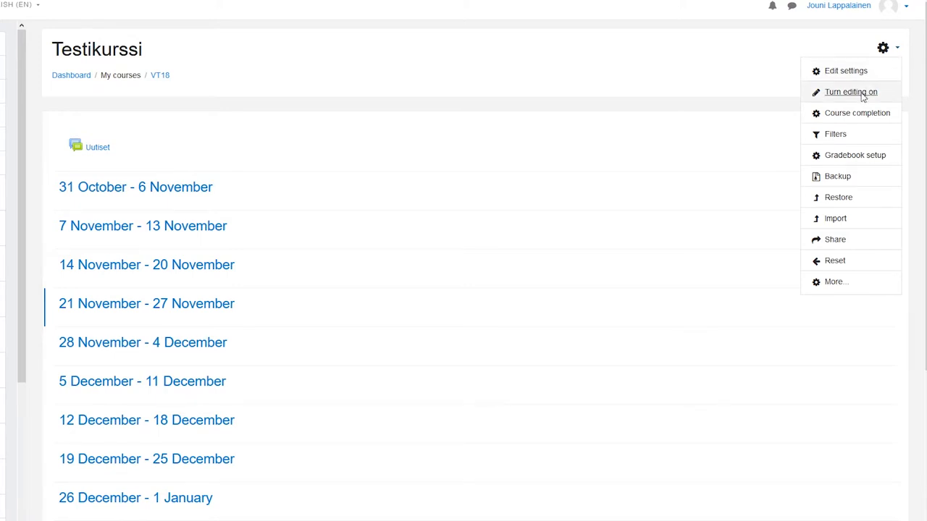
left_click(850, 92)
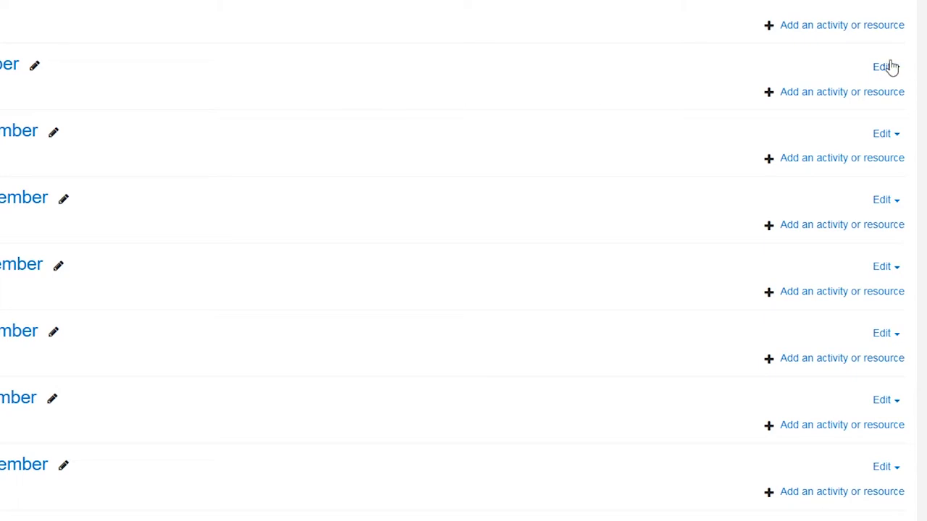
mouse_move(862, 15)
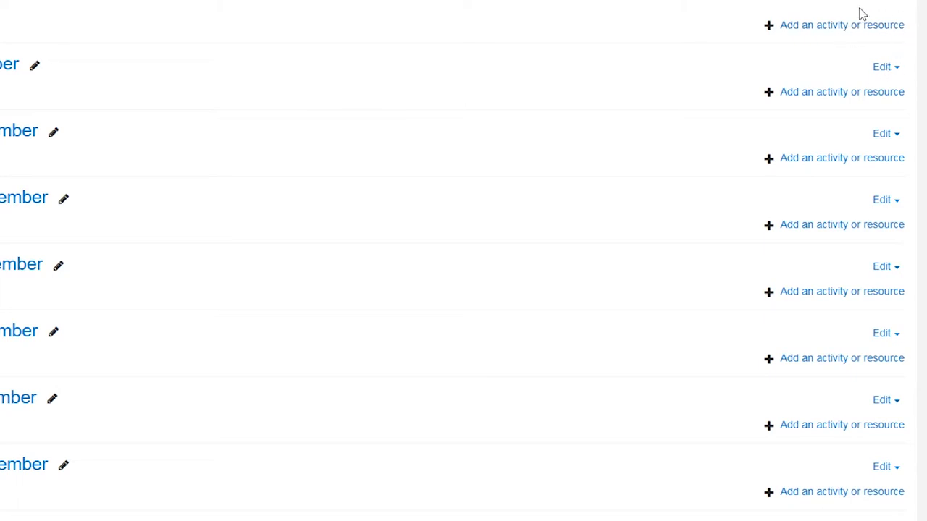
left_click(842, 25)
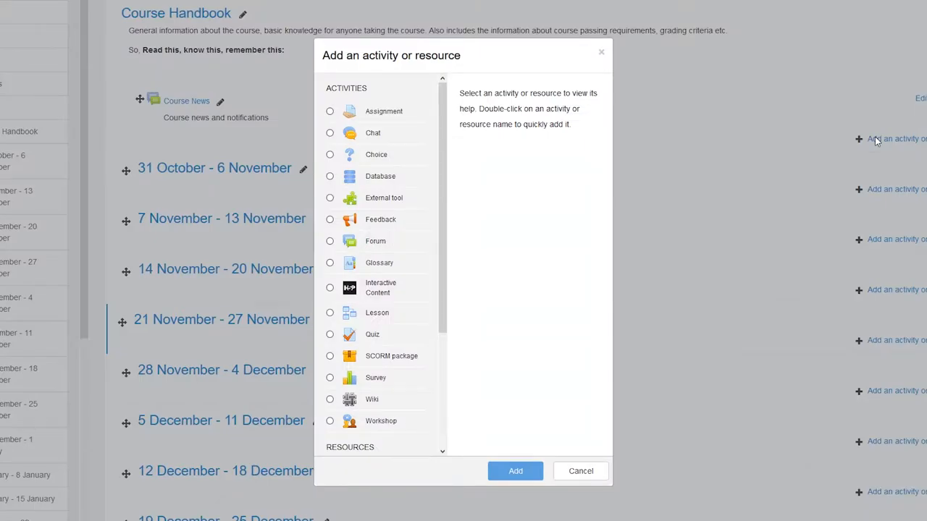
mouse_move(738, 160)
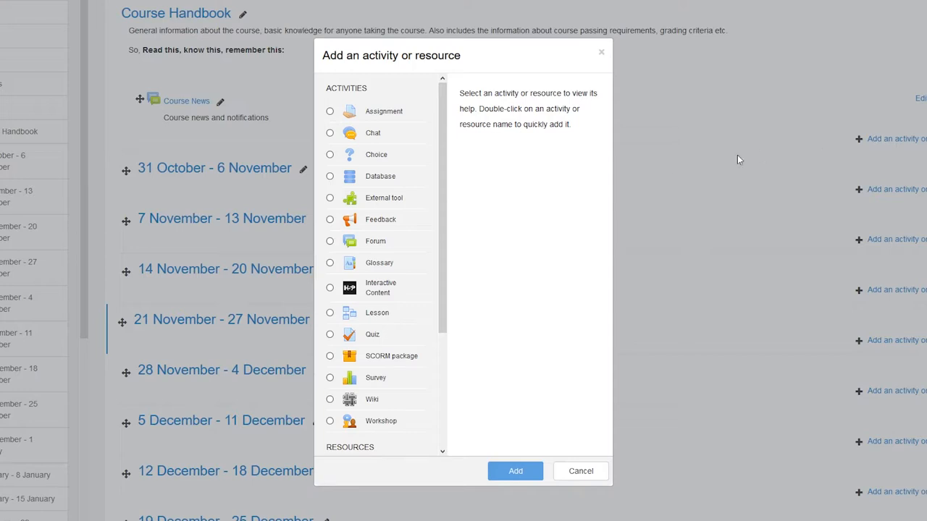
mouse_move(349, 223)
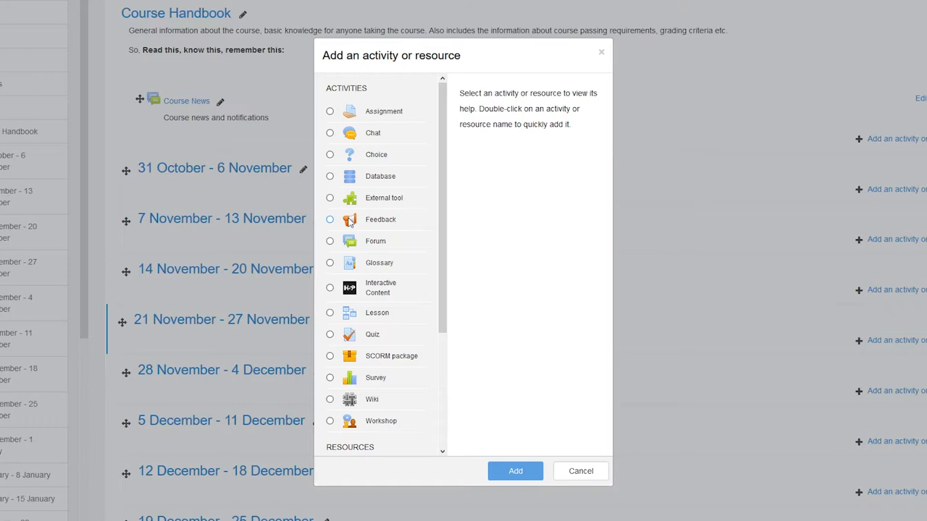
scroll("down", 3)
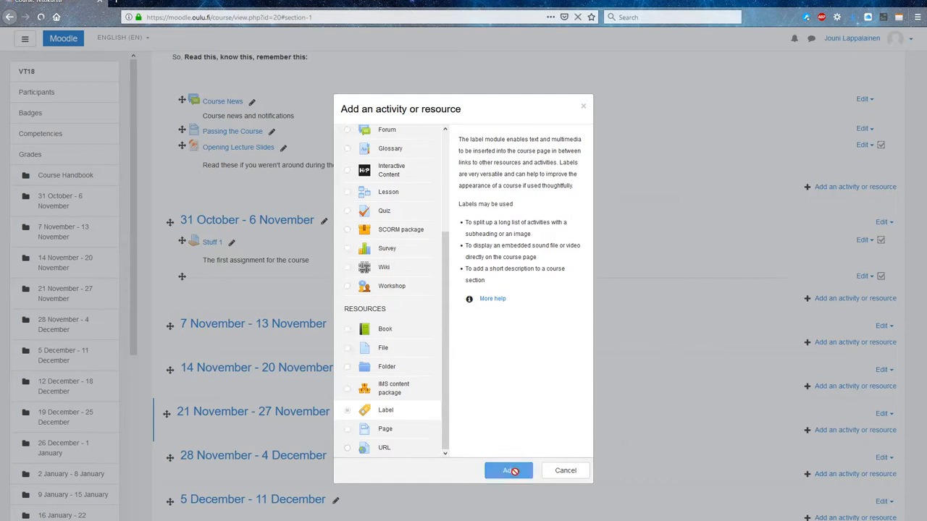
Add a Label to 31 October - 6 November rendered as a horizontal divider line and save it
left_click(509, 470)
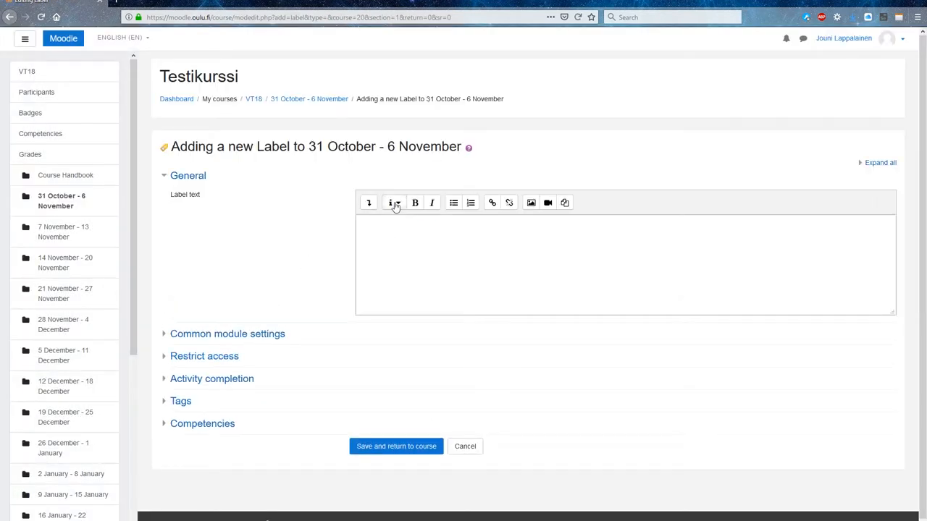
left_click(393, 202)
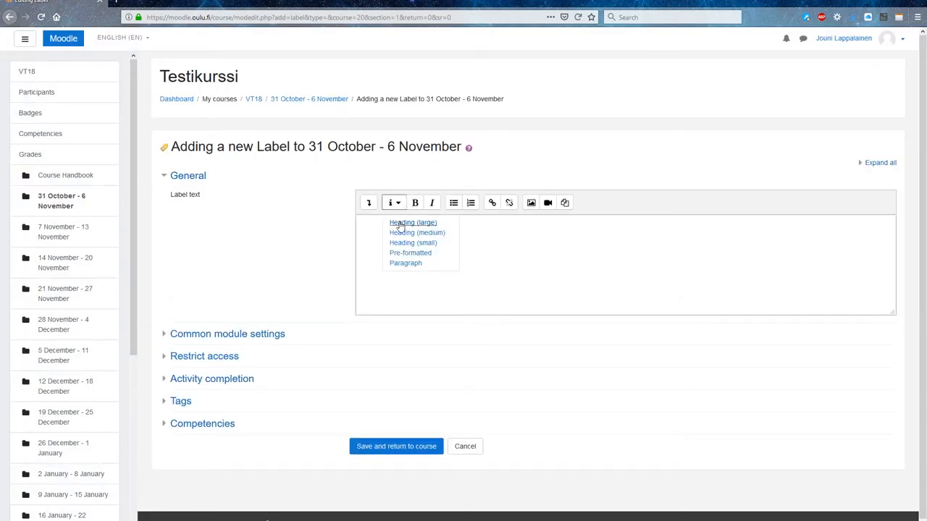
type("Assi")
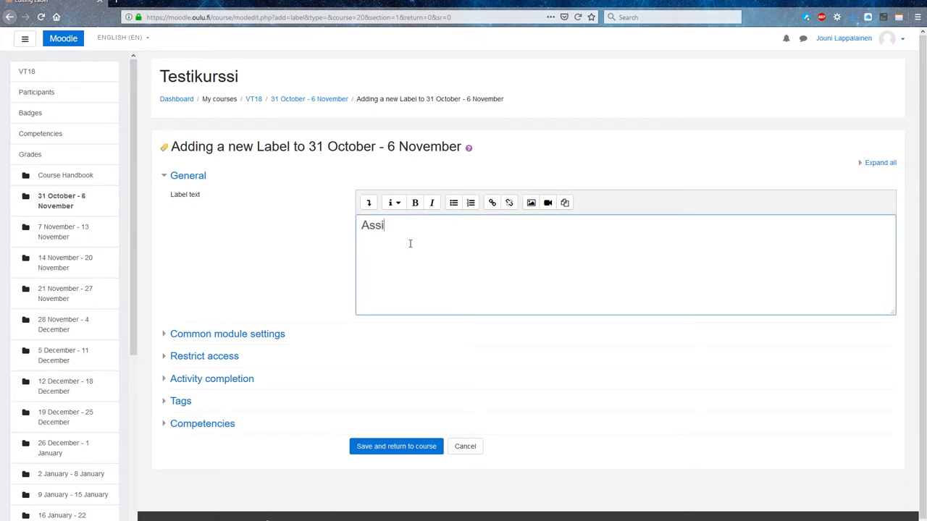
type("gnment 1")
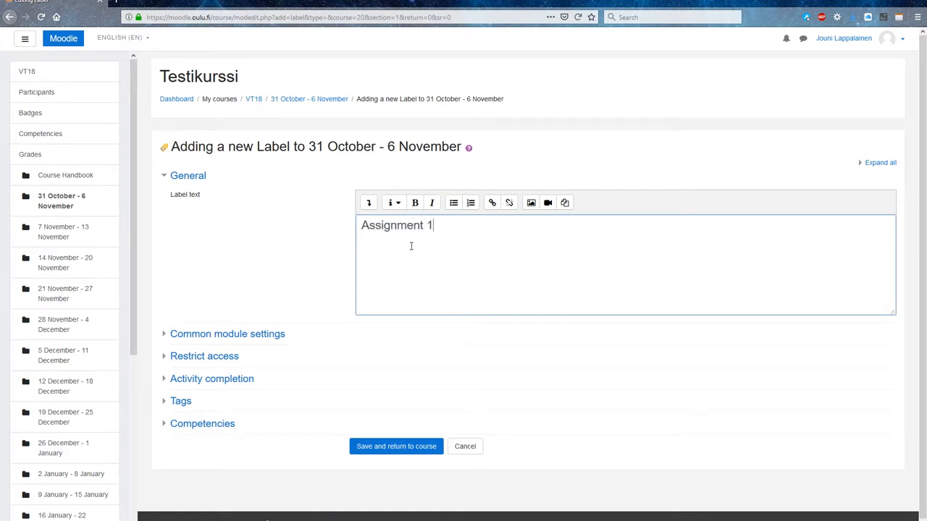
left_click(396, 446)
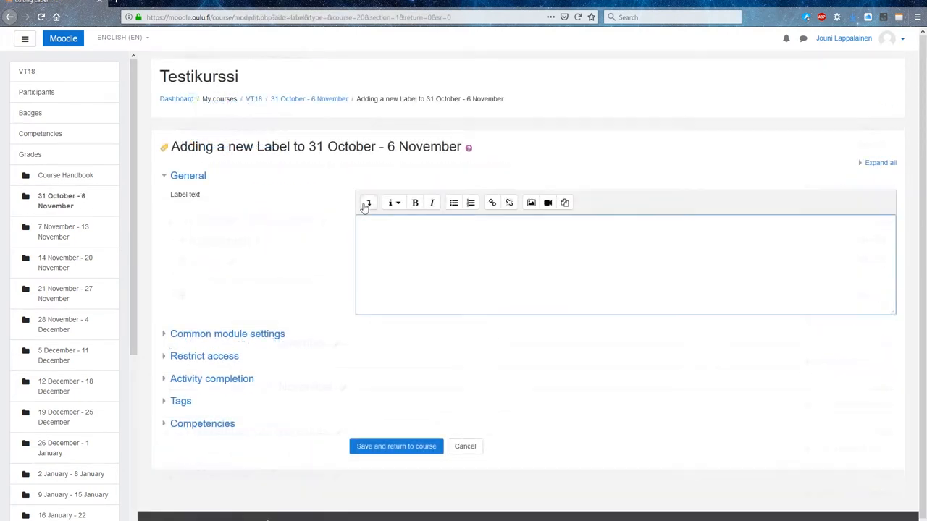
left_click(368, 202)
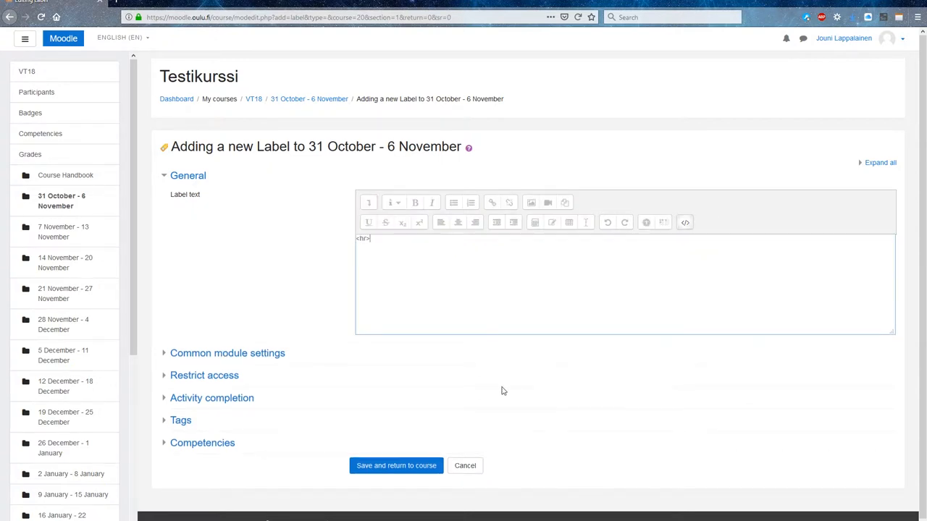
left_click(684, 223)
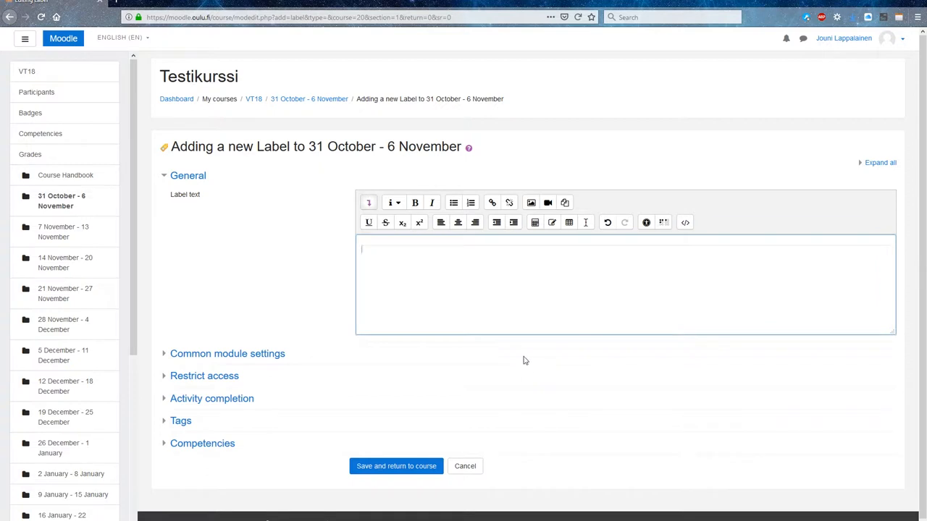
left_click(396, 466)
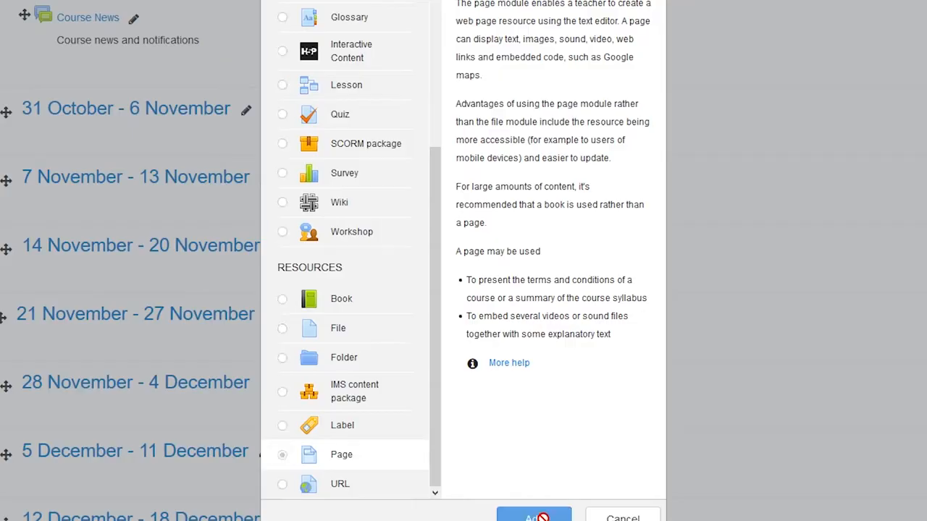
Create a Page 'Passing the Course' with requirements, grading bullets and a grading table
left_click(533, 516)
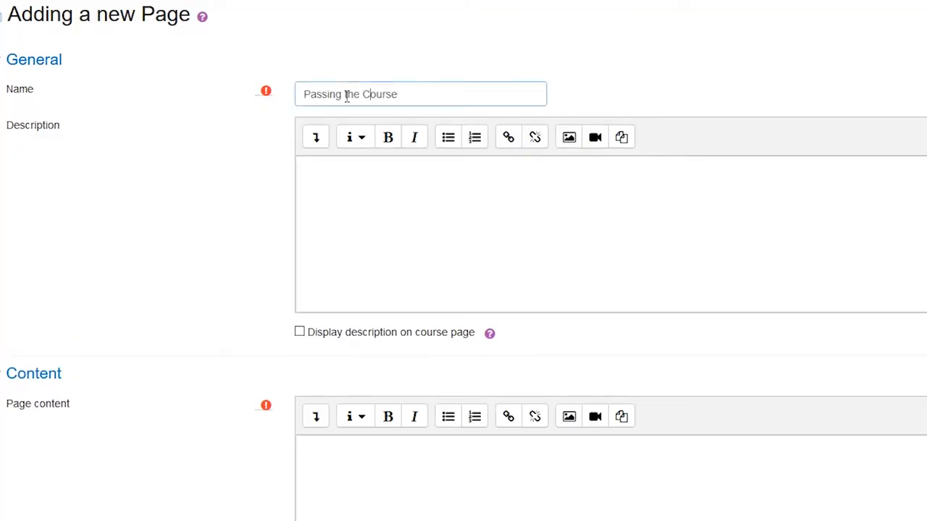
scroll("down", 3)
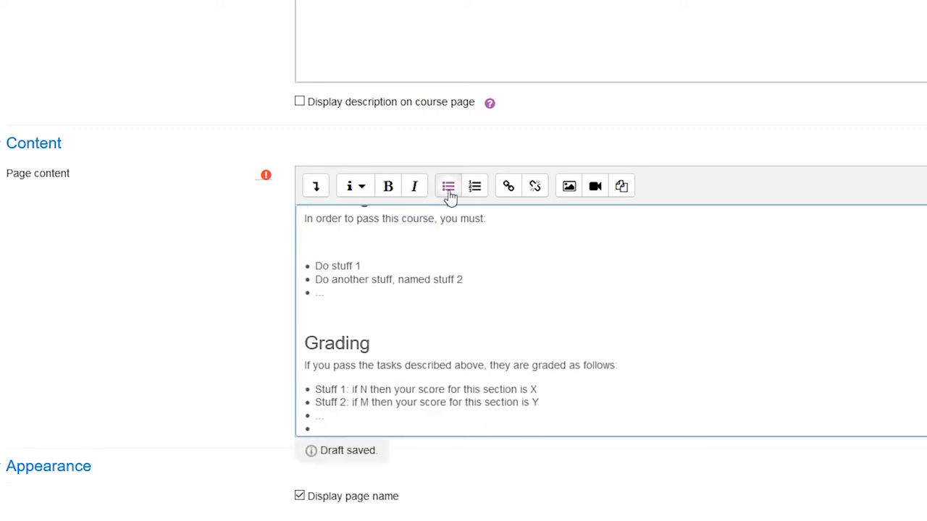
scroll("down", 3)
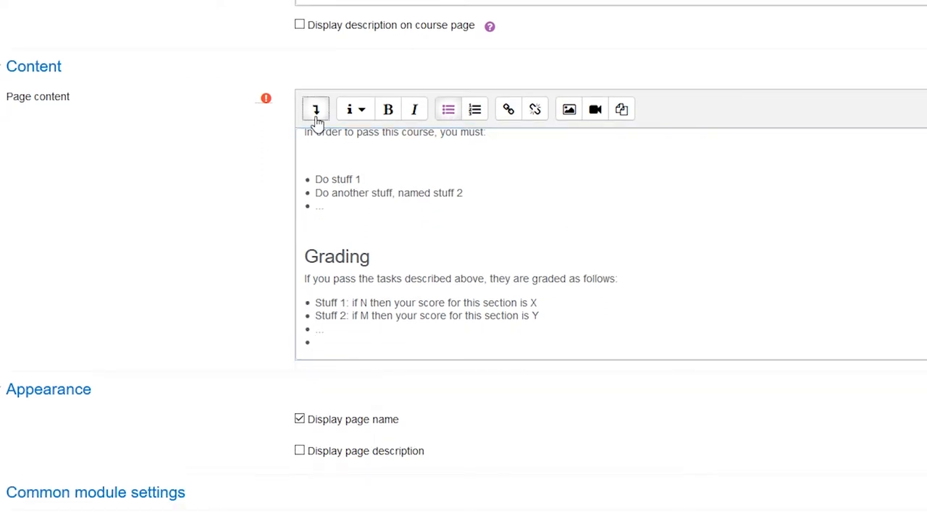
left_click(315, 110)
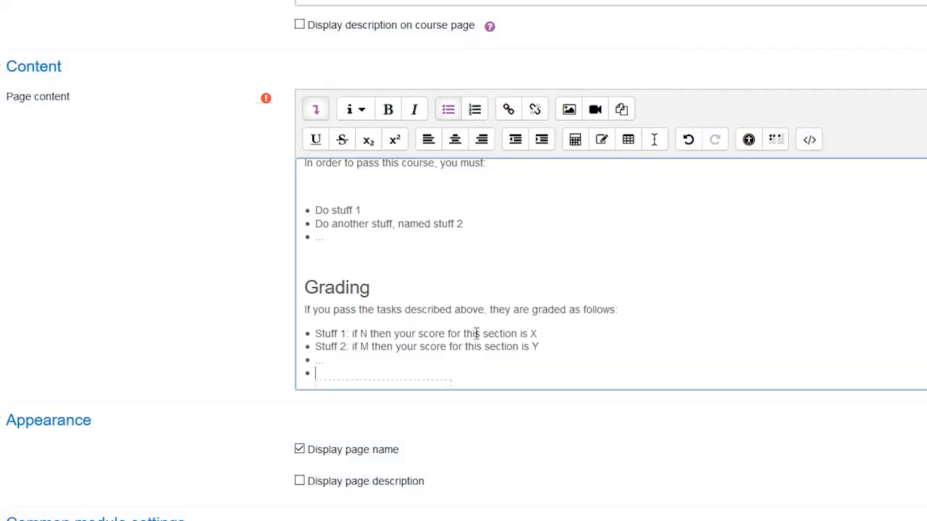
left_click(628, 139)
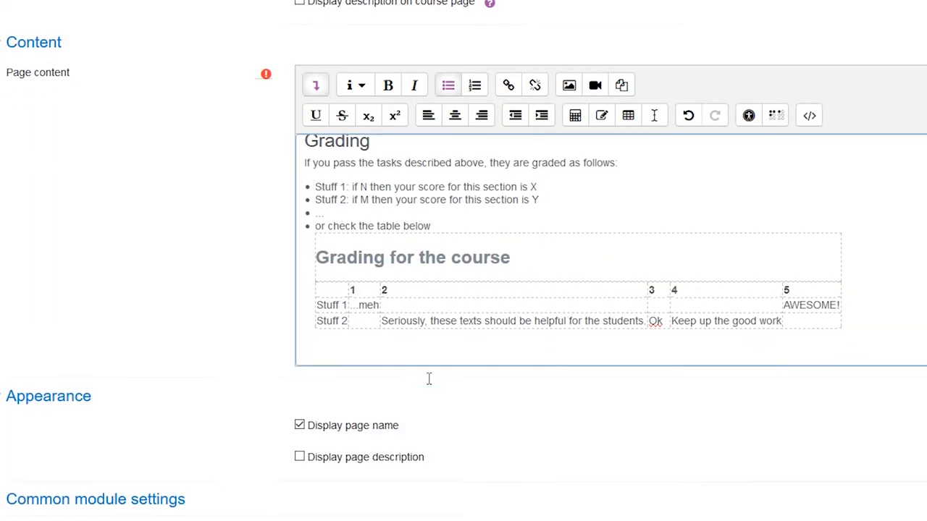
scroll("down", 3)
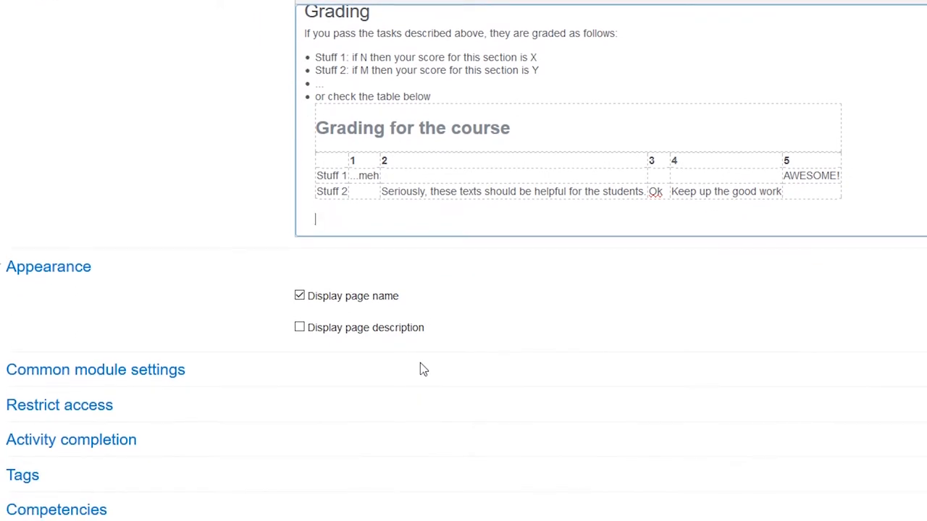
scroll("down", 3)
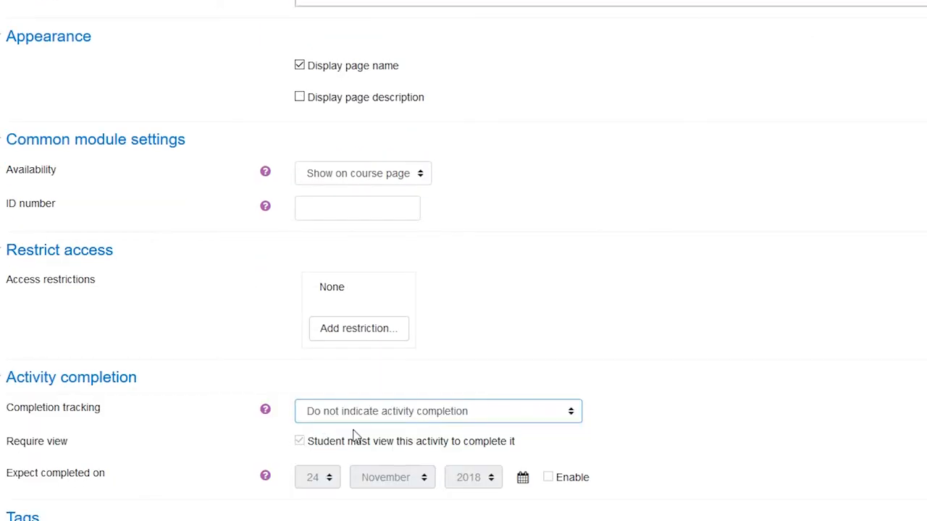
scroll("down", 3)
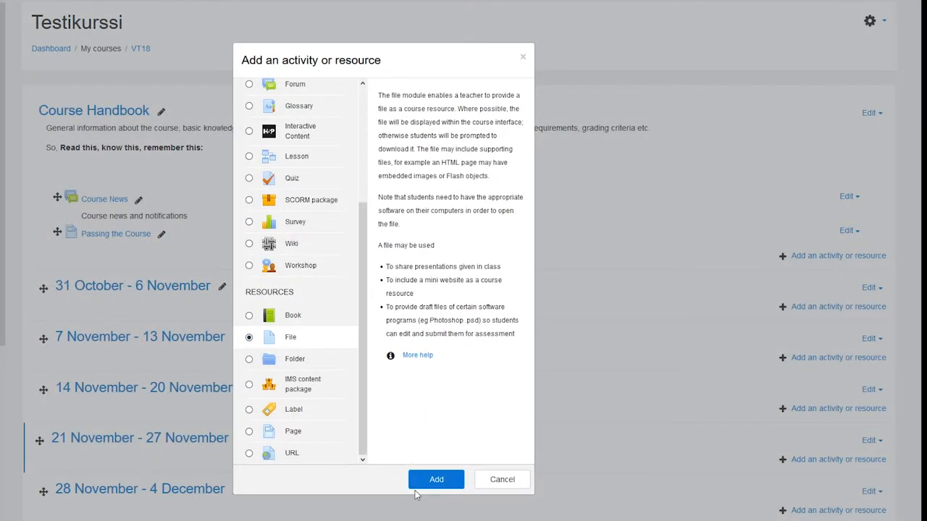
Create the 'Opening Lecture Slides' file resource with its description, Display set to In pop-up
left_click(436, 479)
type("Read these if you were")
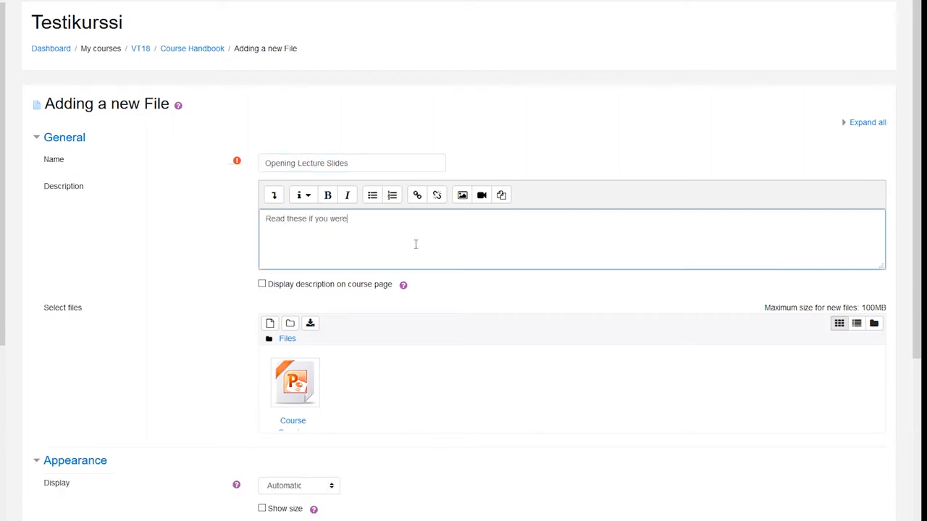
type("n't around during the first lecture. In fact, read these")
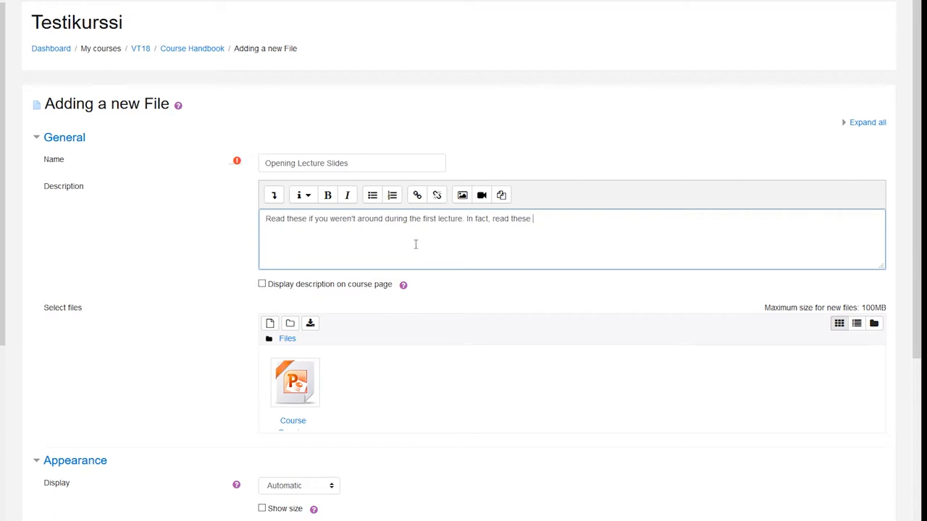
type("even if you were around.")
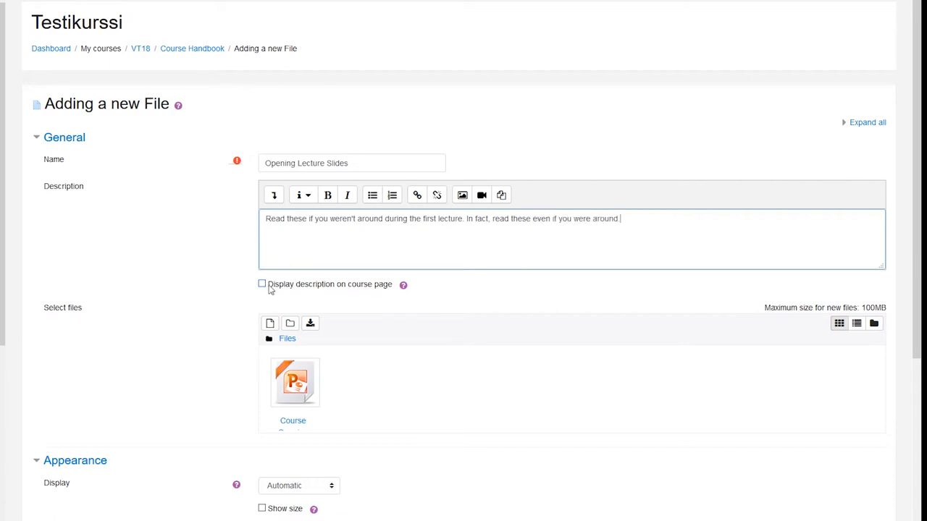
scroll("down", 3)
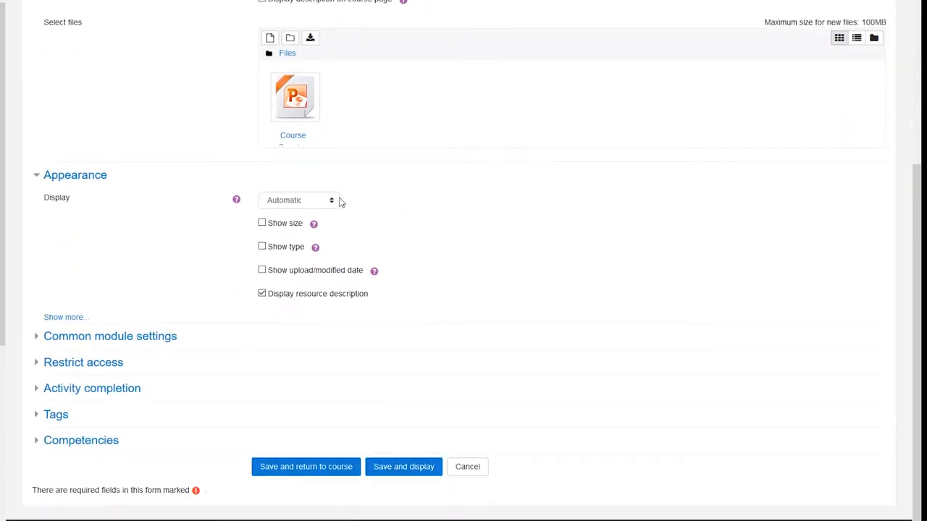
left_click(299, 200)
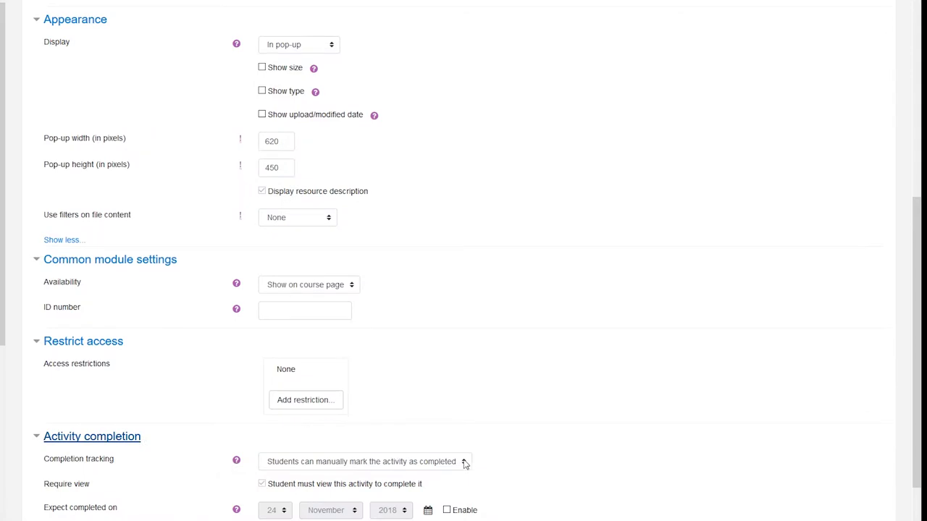
scroll("down", 3)
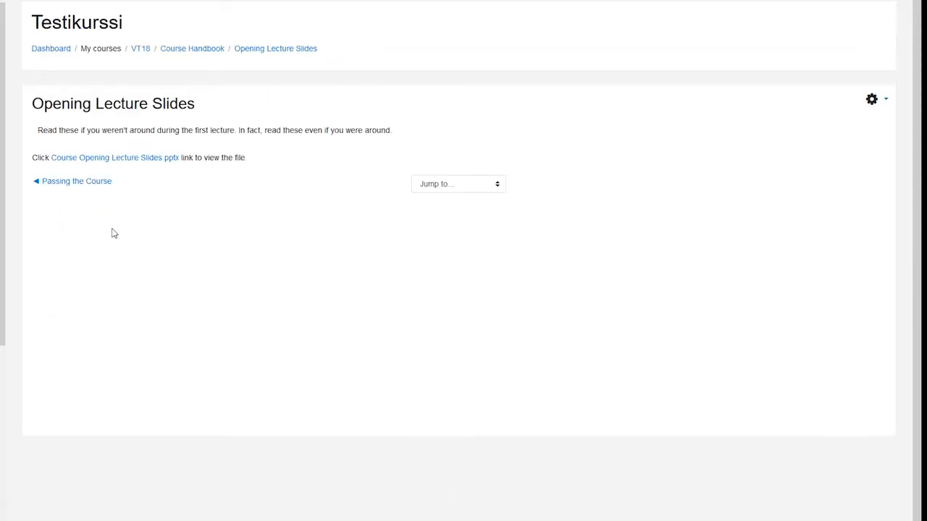
mouse_move(114, 157)
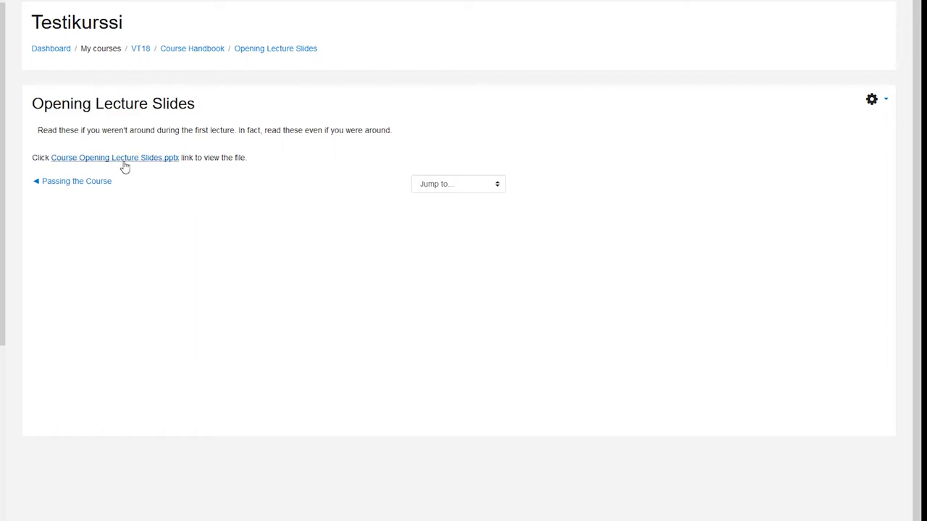
Test the slides link, dismiss the download prompt and start adding an activity to 31 October - 6 November
left_click(114, 157)
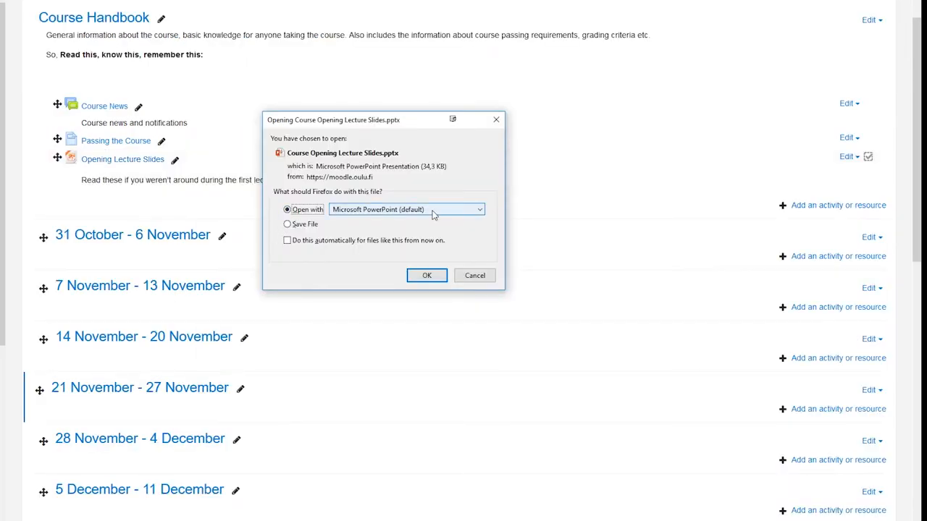
left_click(474, 275)
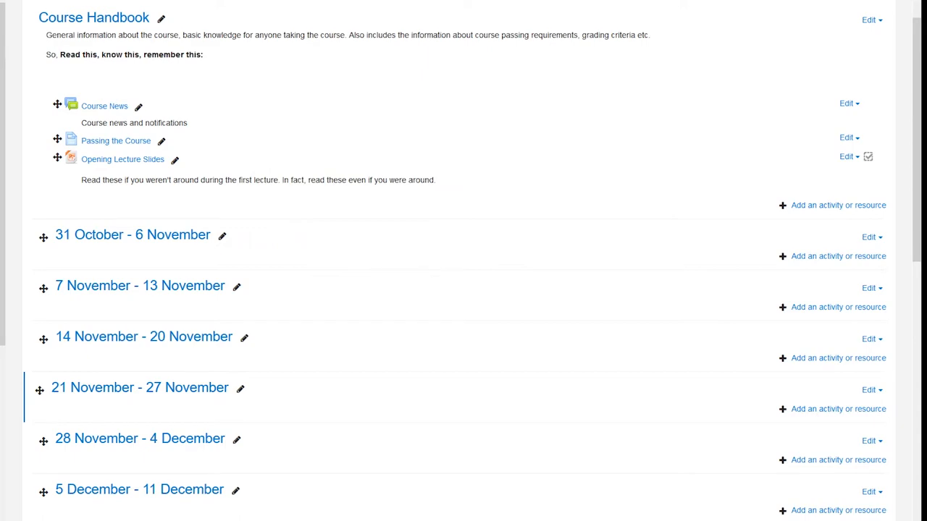
left_click(122, 158)
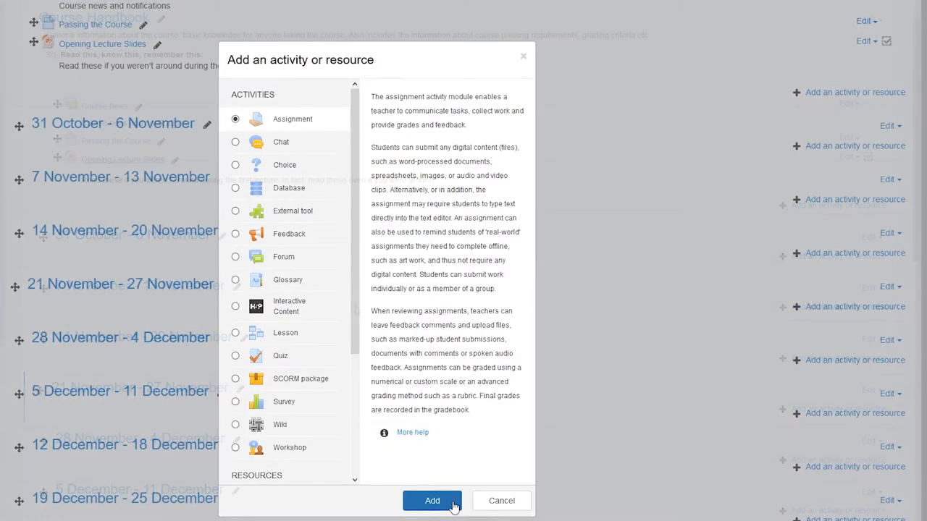
Create an assignment with file submissions, 3 manually reopened attempts and rubric grading on a scale, then save
left_click(431, 501)
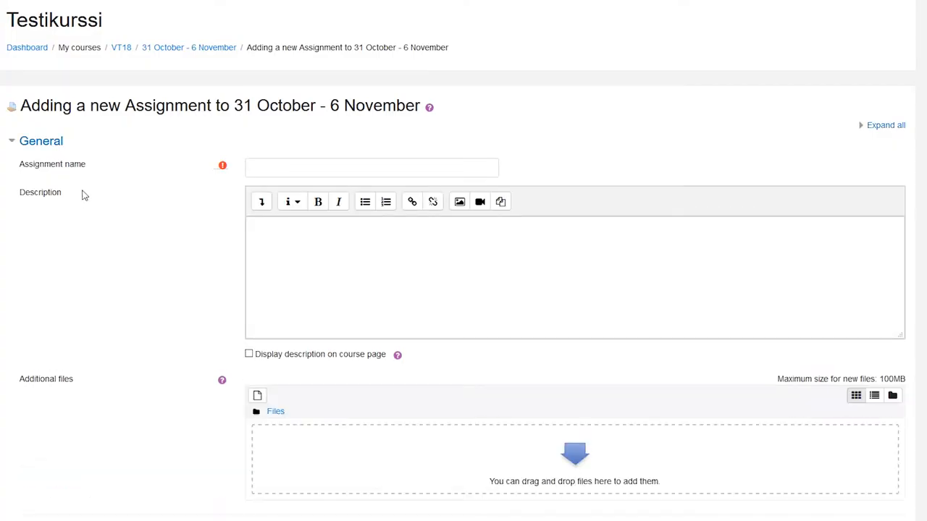
scroll("down", 3)
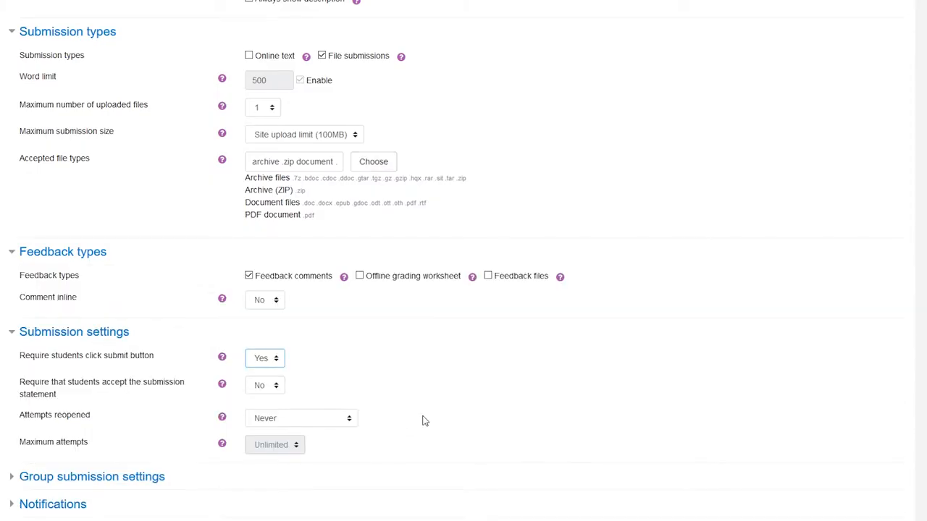
scroll("down", 3)
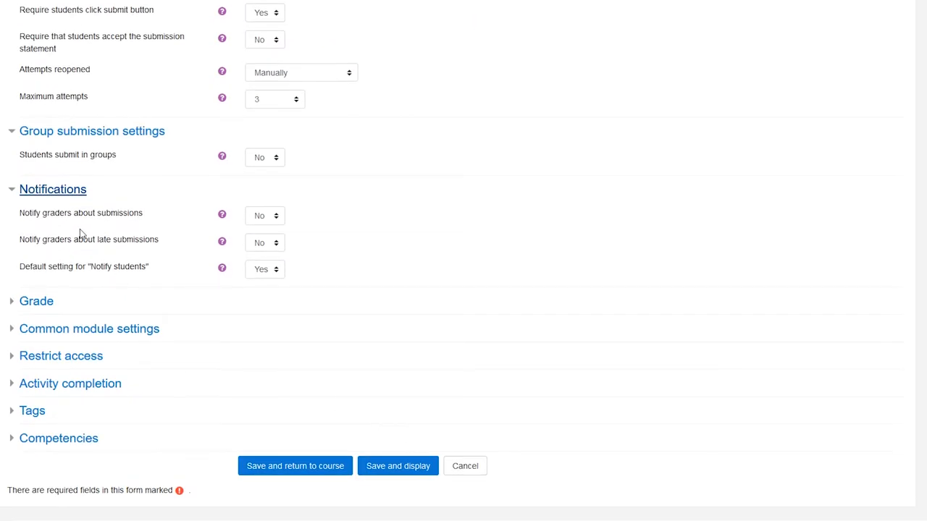
left_click(36, 301)
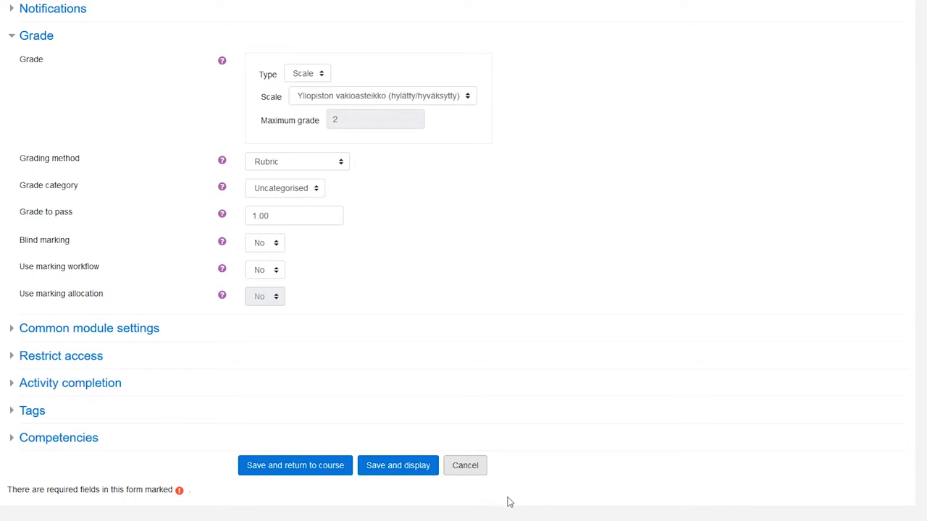
left_click(294, 465)
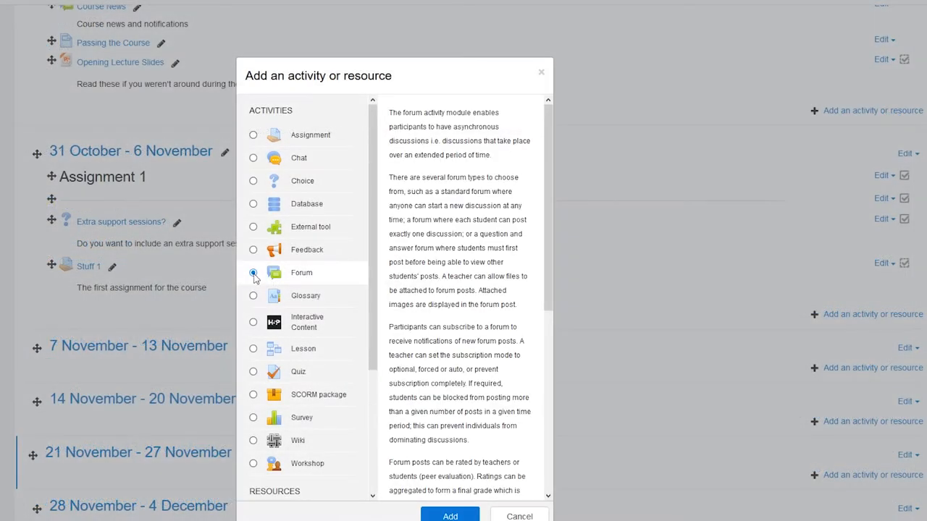
Create the Course Discussion Group forum with its civil-discussion description displayed on the course page
left_click(253, 273)
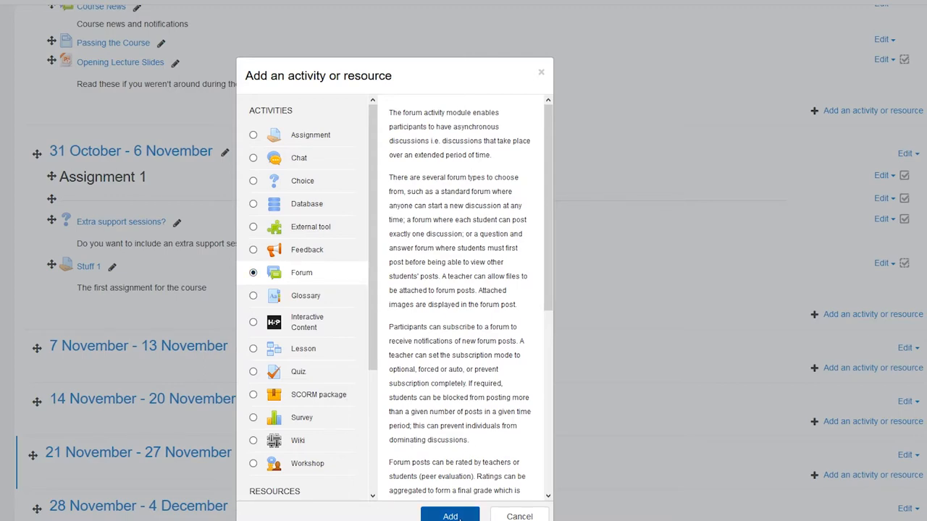
left_click(450, 516)
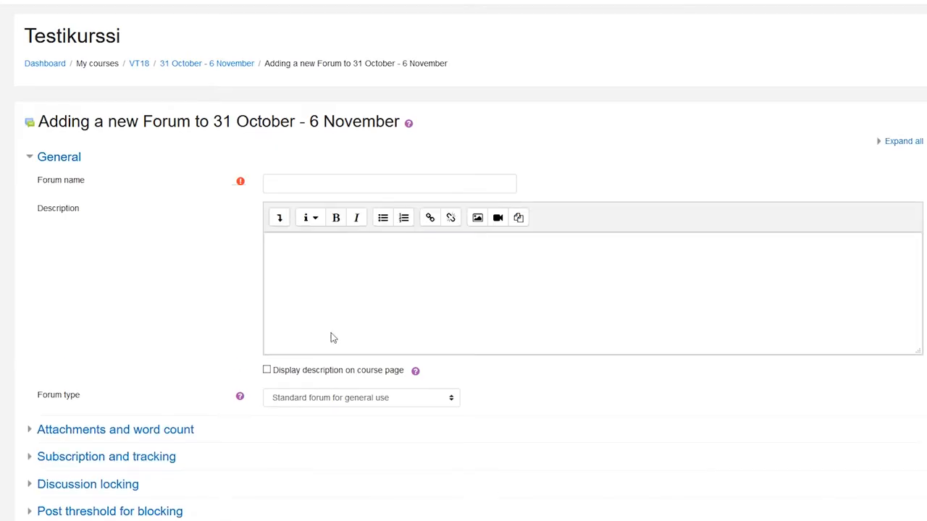
left_click(389, 183)
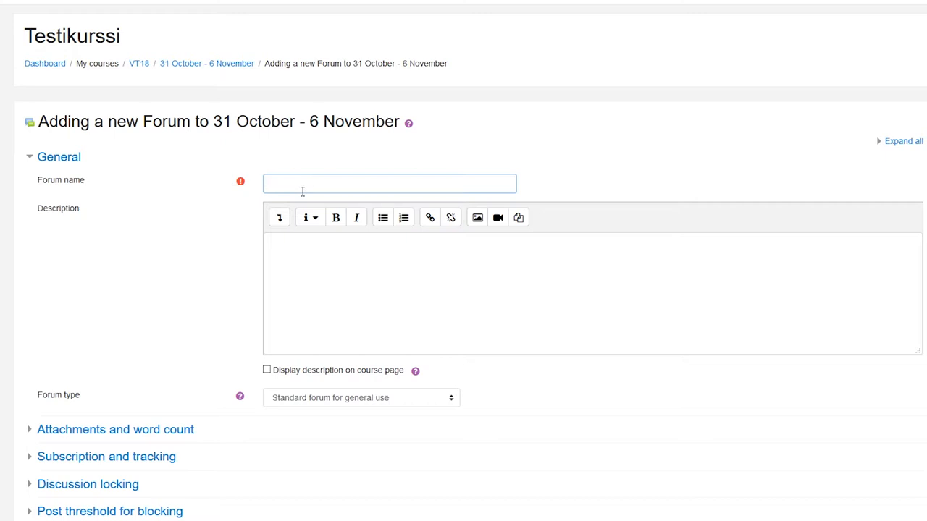
left_click(361, 397)
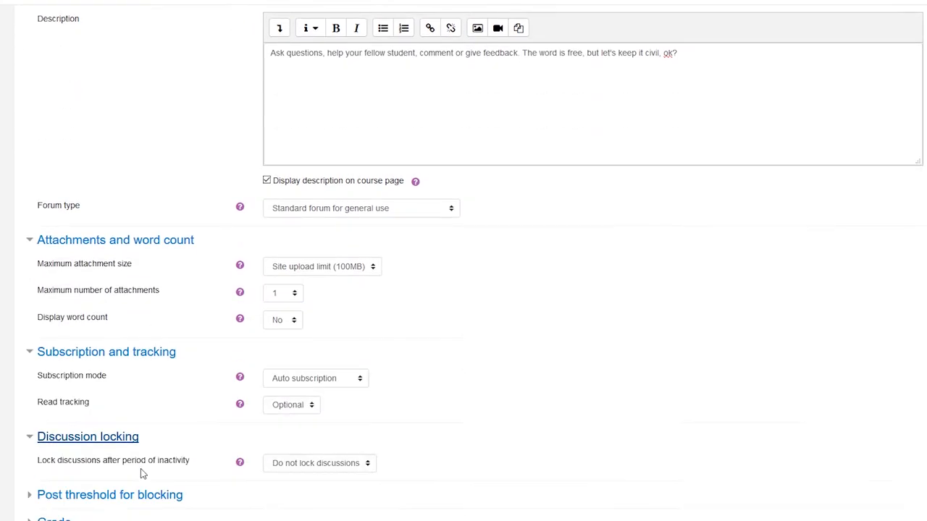
scroll("down", 3)
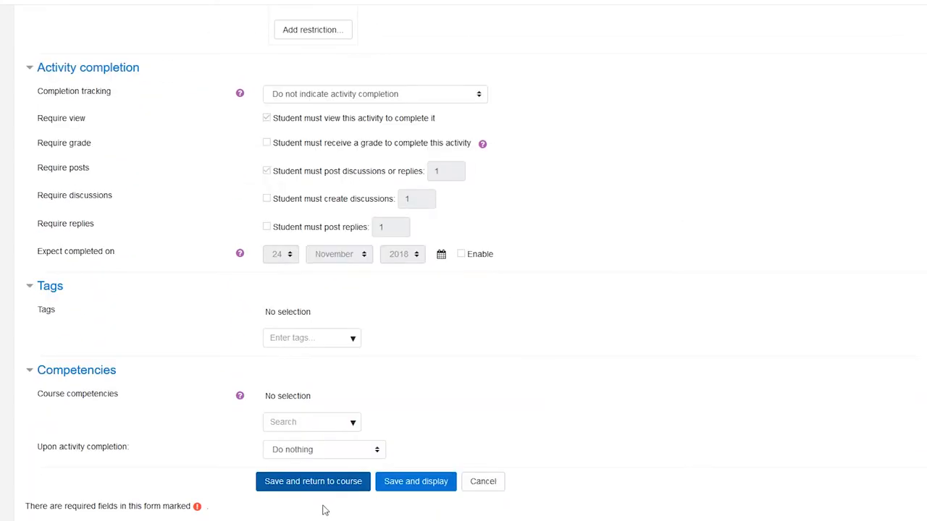
left_click(312, 482)
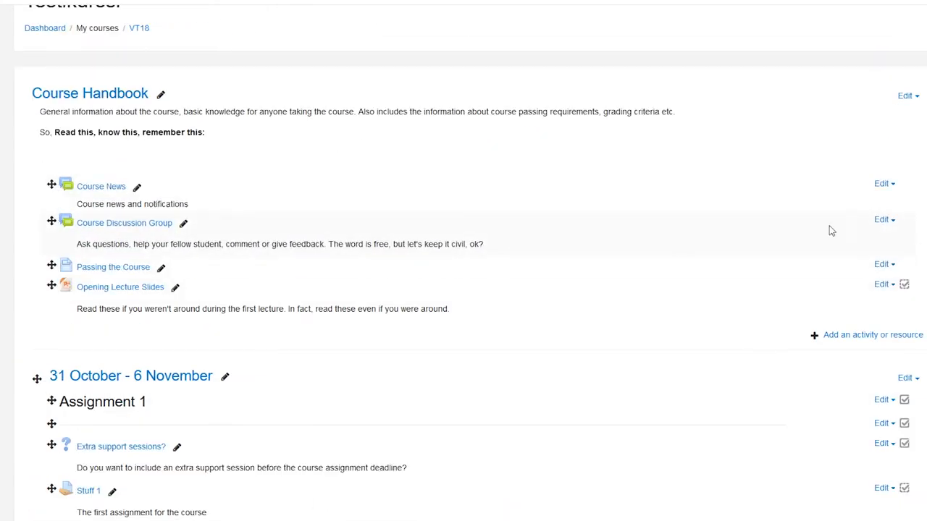
Start a new discussion topic in Course Discussion Group and post it to the forum
left_click(124, 222)
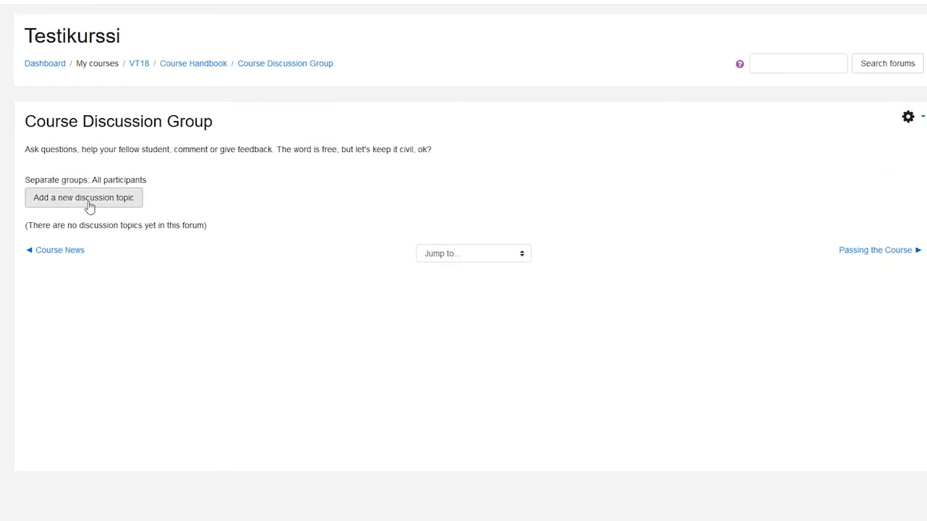
mouse_move(397, 181)
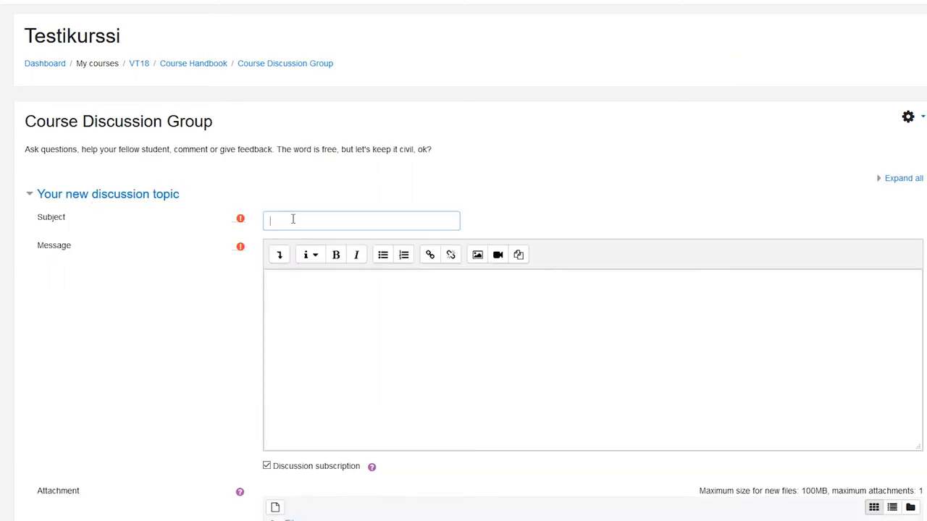
scroll("down", 3)
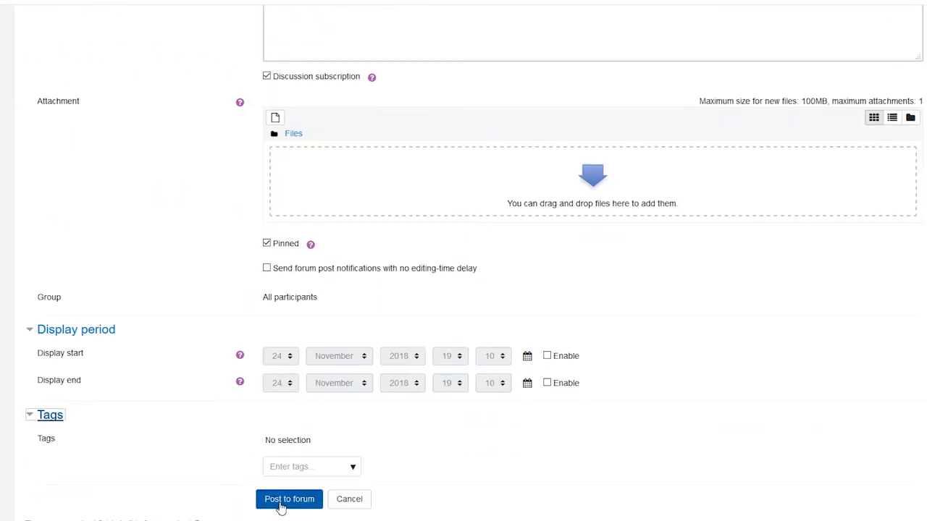
left_click(289, 499)
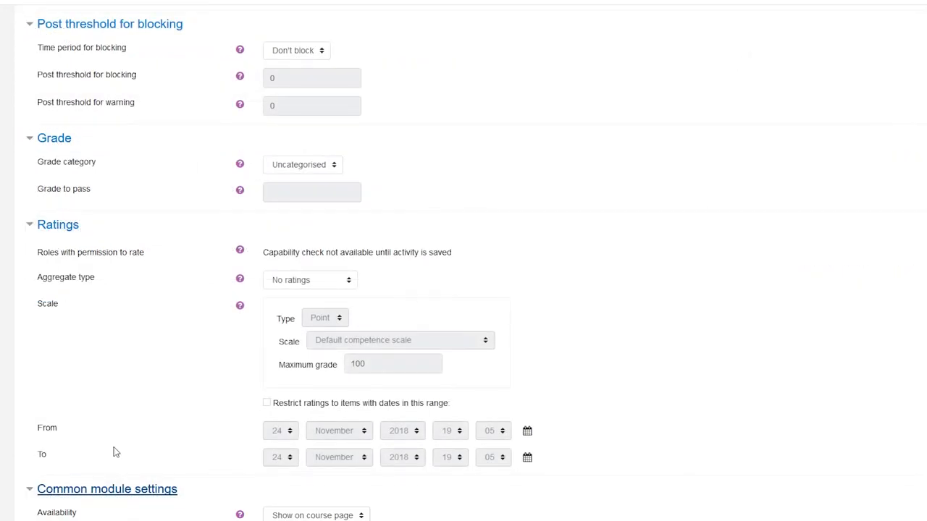
Set the forum's Completion tracking to 'Students can manually mark the activity as completed'
scroll("down", 3)
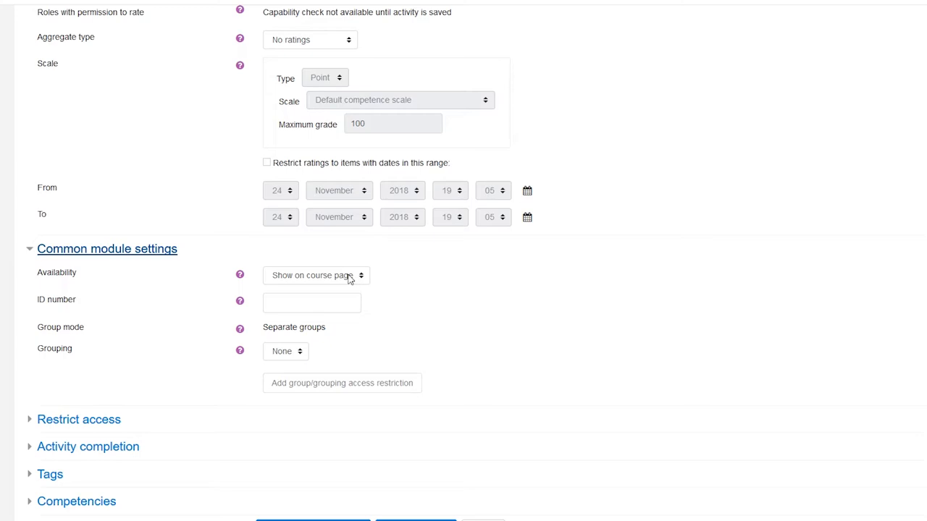
mouse_move(292, 332)
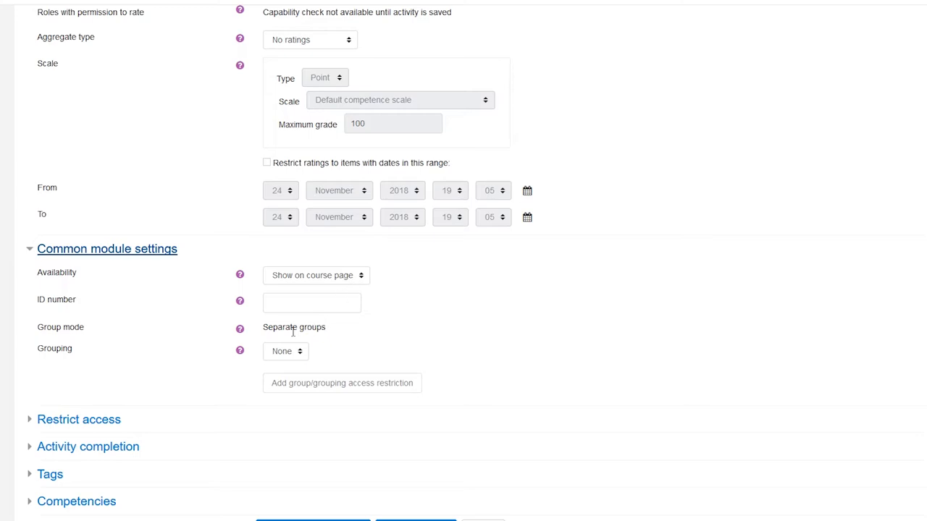
left_click(78, 419)
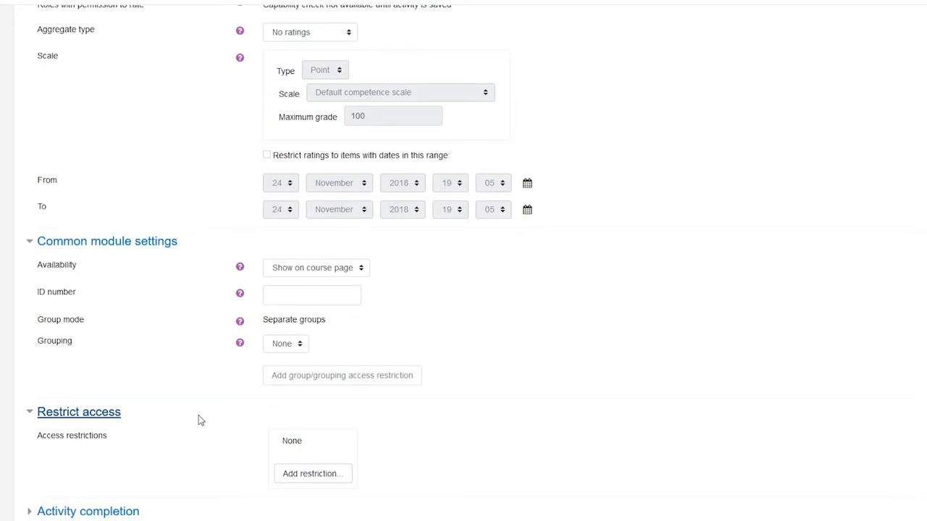
scroll("down", 3)
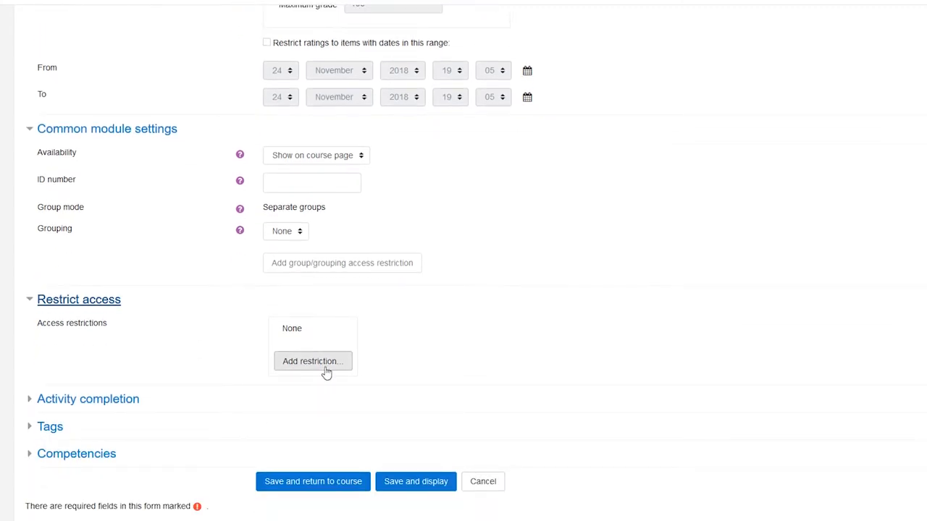
mouse_move(80, 420)
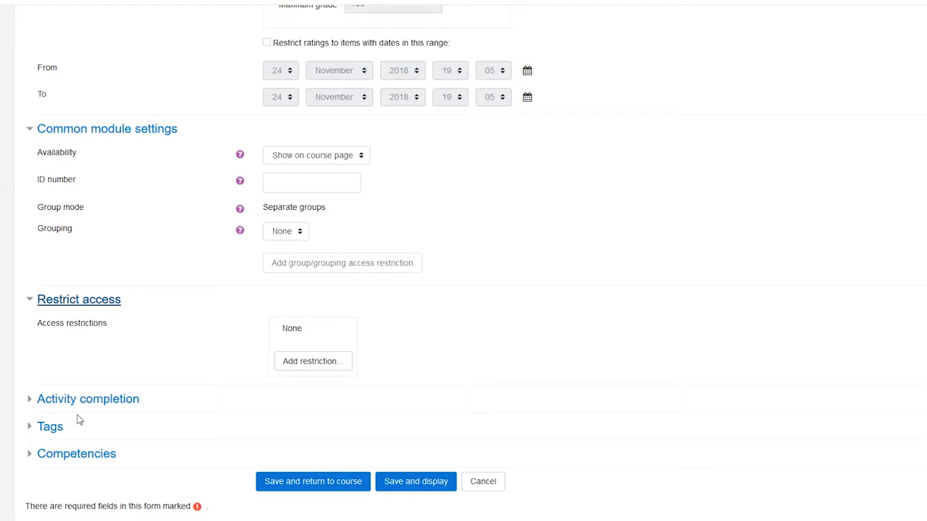
left_click(88, 399)
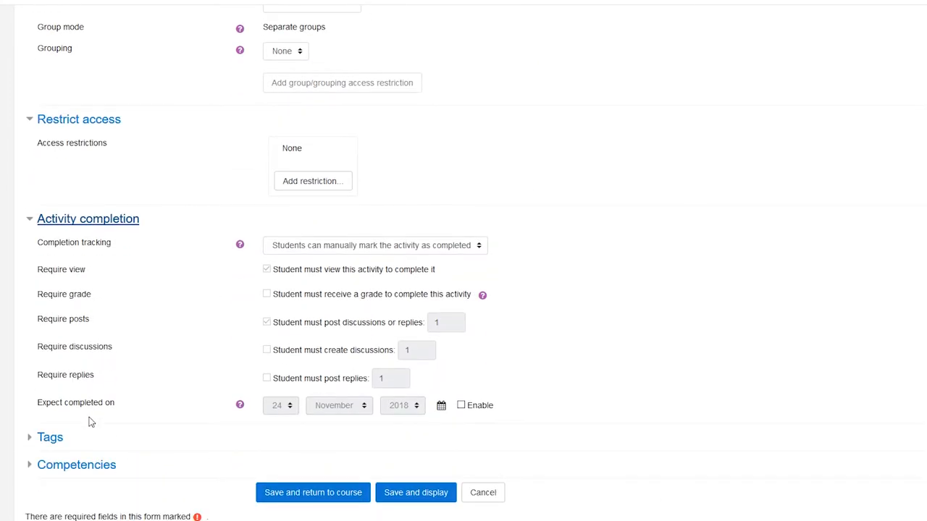
left_click(374, 245)
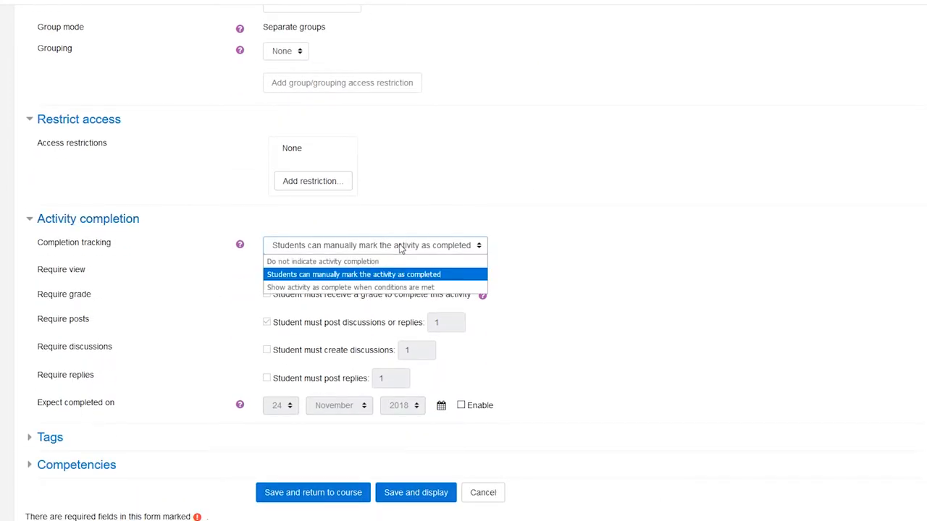
left_click(322, 261)
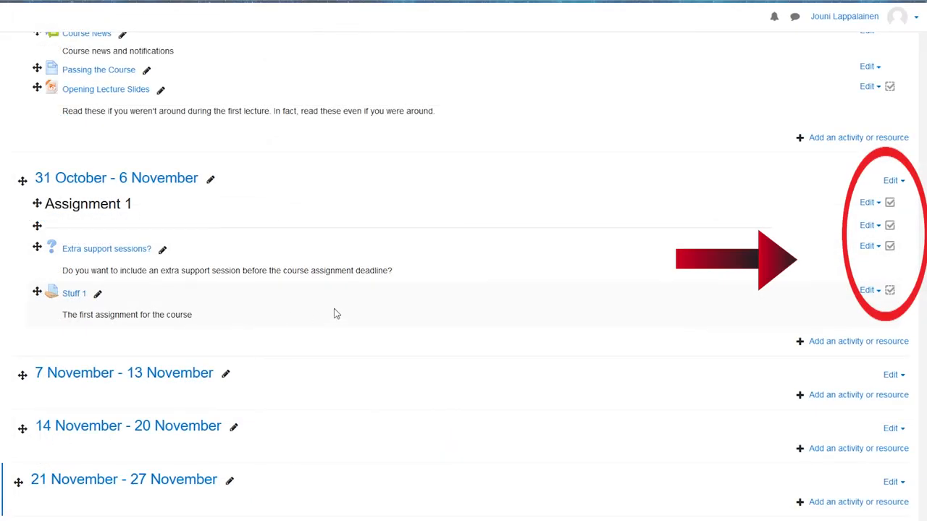
mouse_move(422, 366)
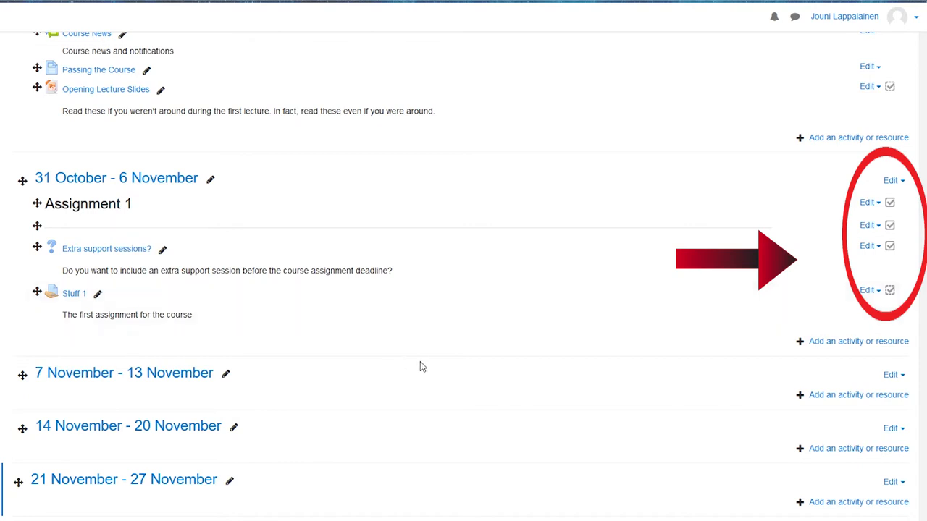
mouse_move(858, 341)
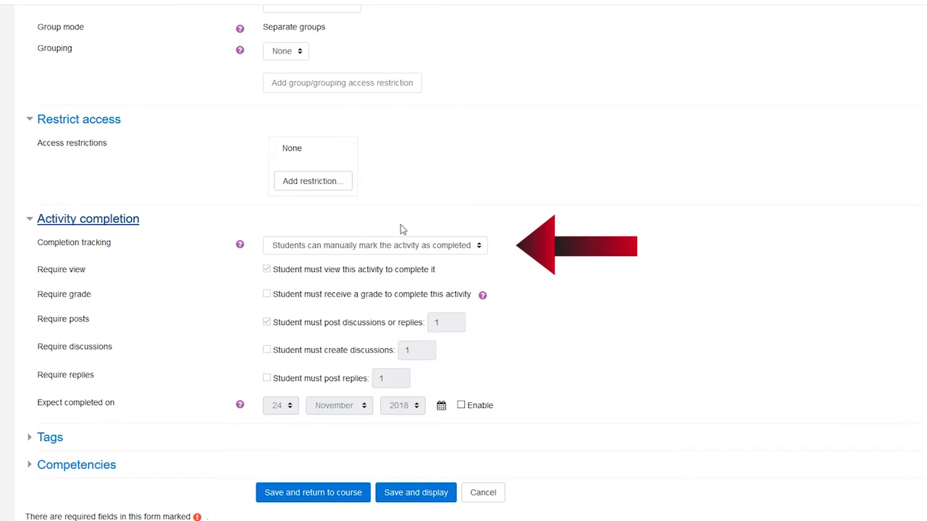
mouse_move(401, 250)
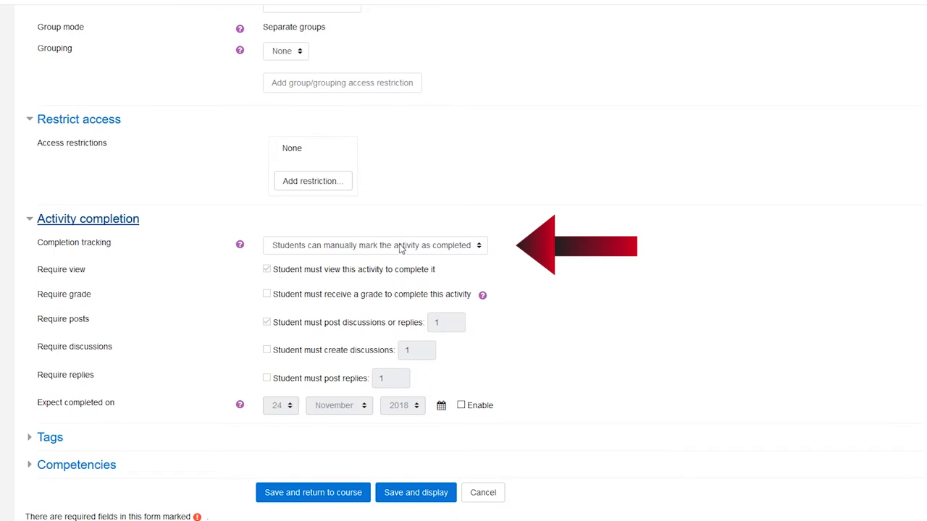
Change the forum's Completion tracking to 'Do not indicate activity completion'
left_click(374, 245)
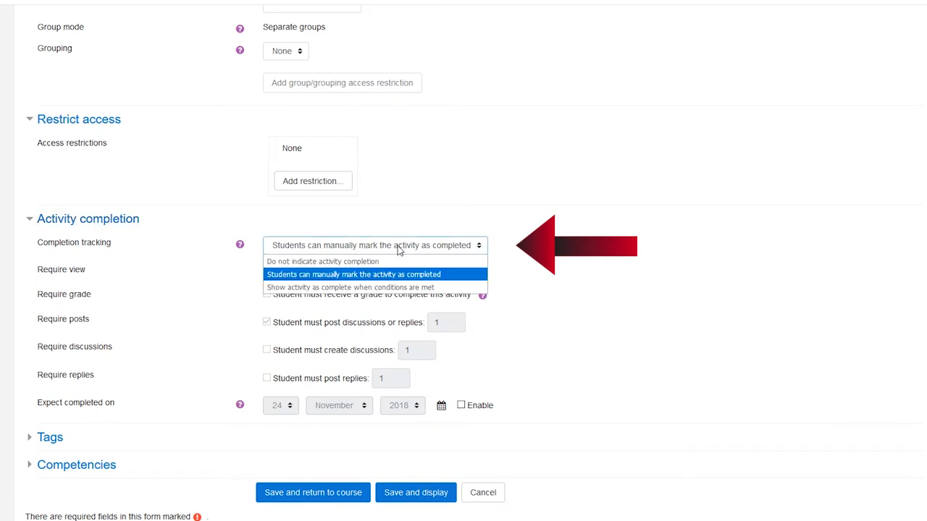
mouse_move(387, 261)
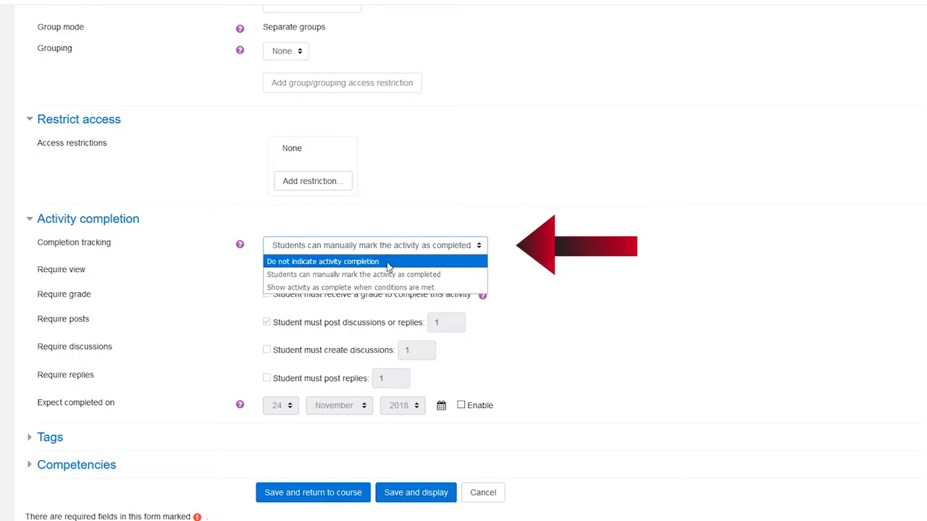
left_click(322, 262)
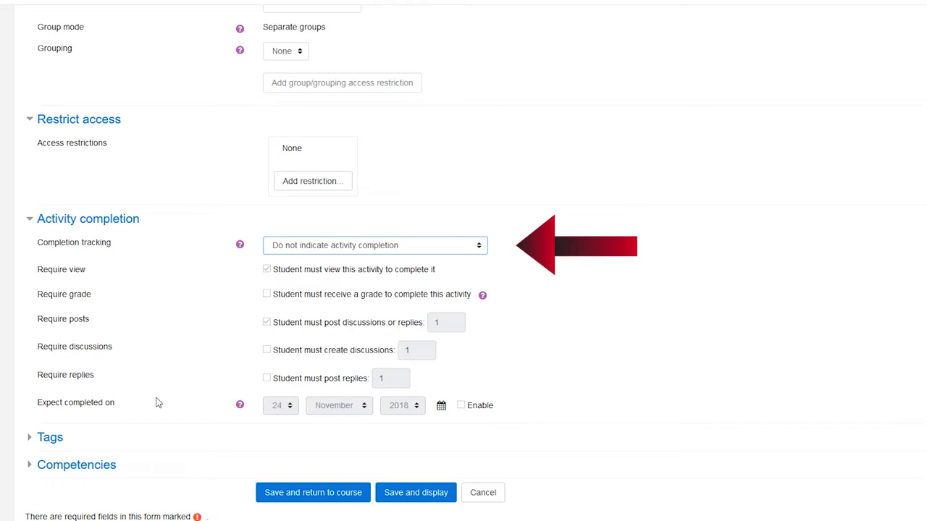
mouse_move(142, 421)
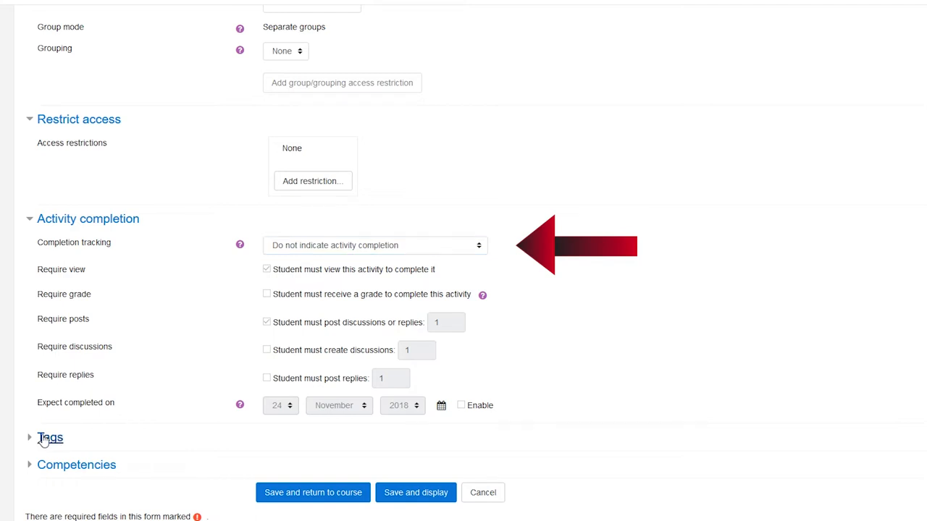
Return to the Testikurssi course page with its progress checkboxes
left_click(312, 492)
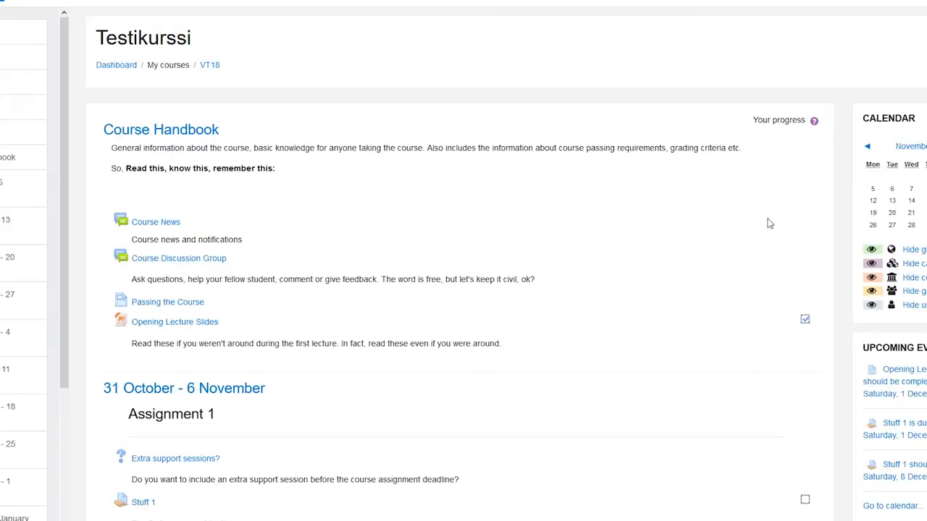
mouse_move(762, 196)
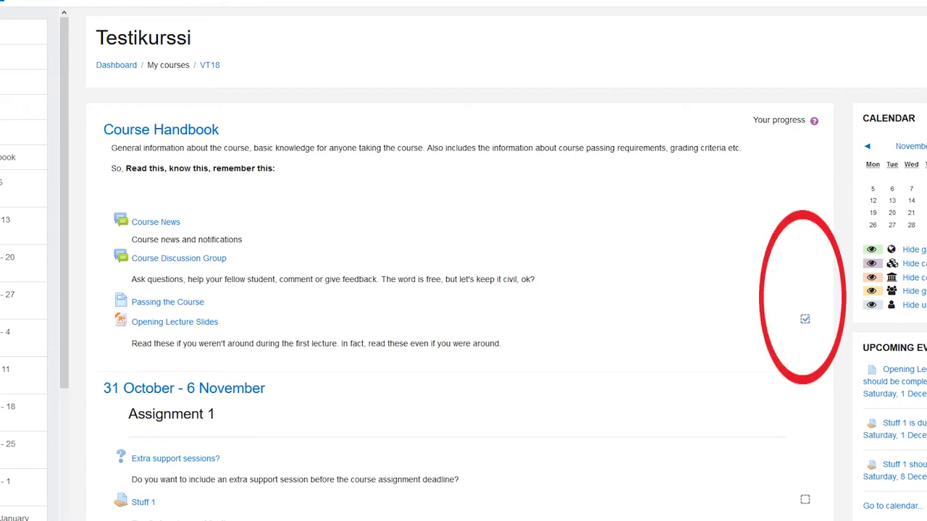
mouse_move(326, 404)
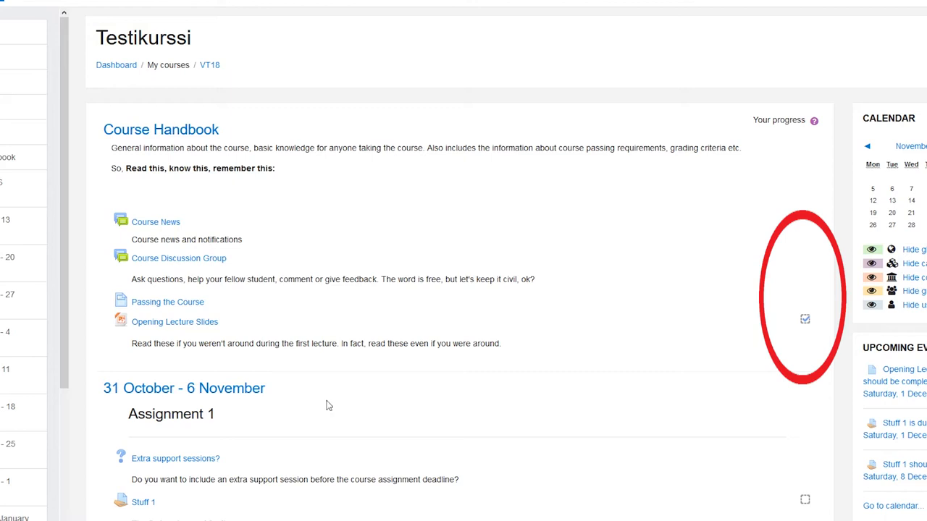